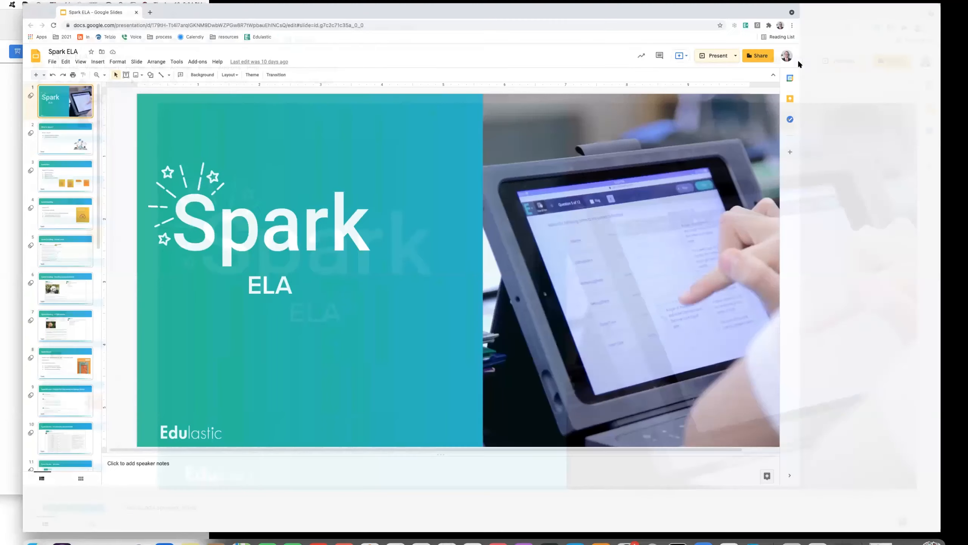
click(714, 56)
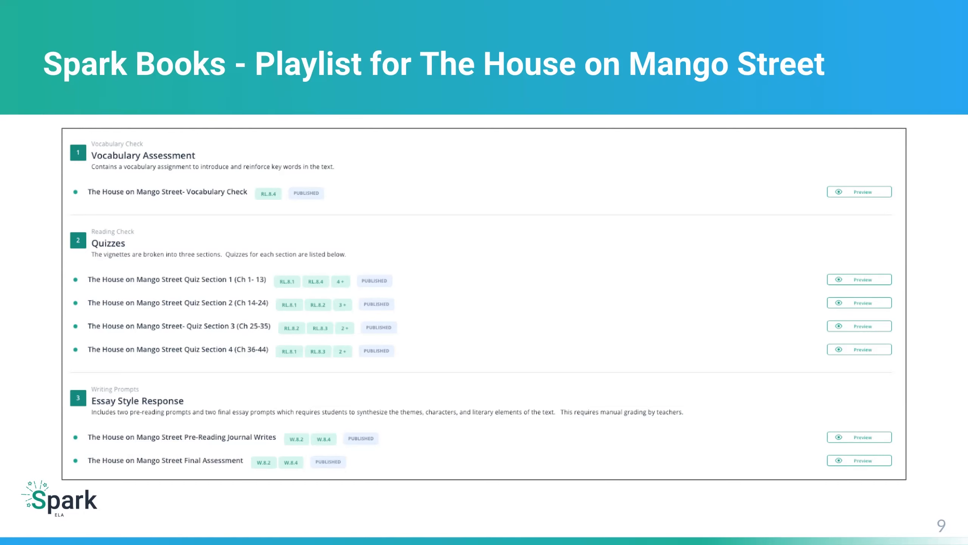
mouse_move(609, 216)
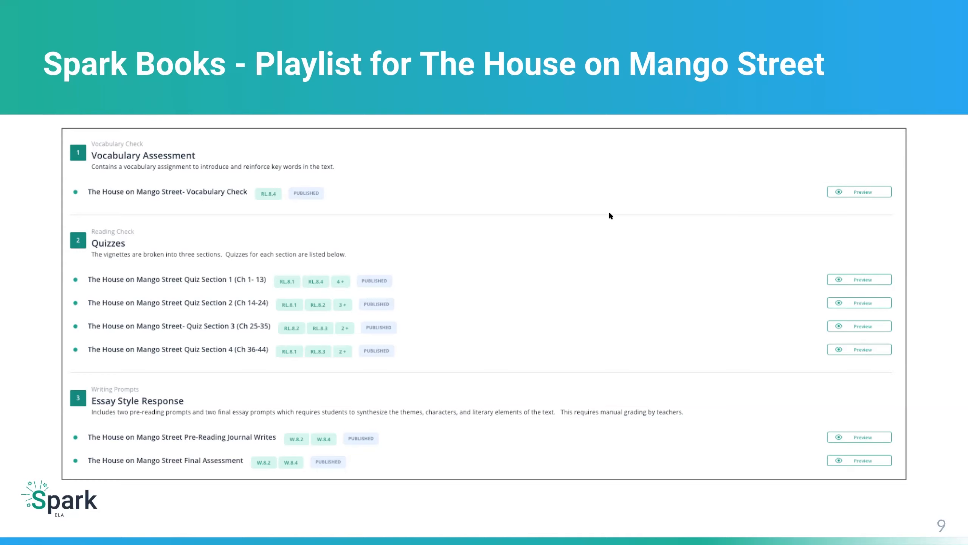
mouse_move(671, 112)
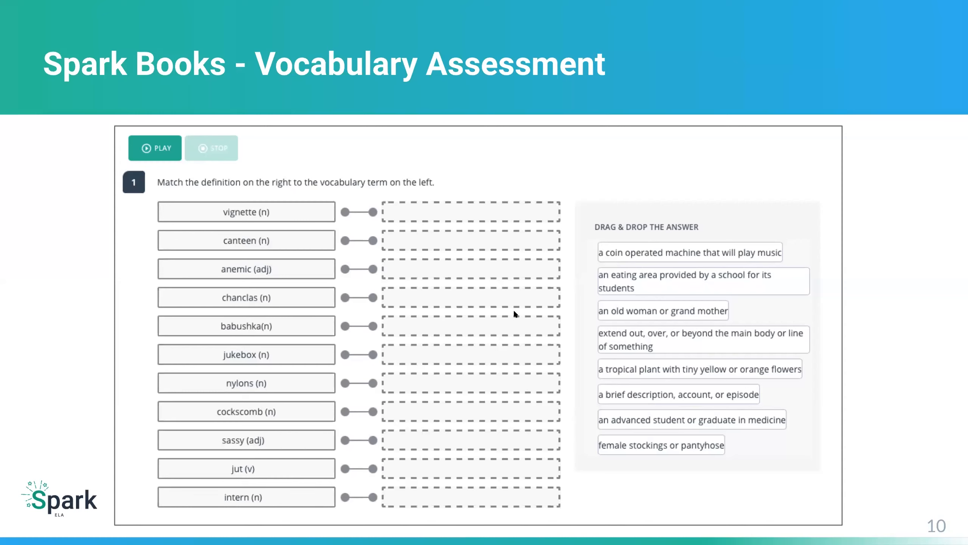
mouse_move(308, 395)
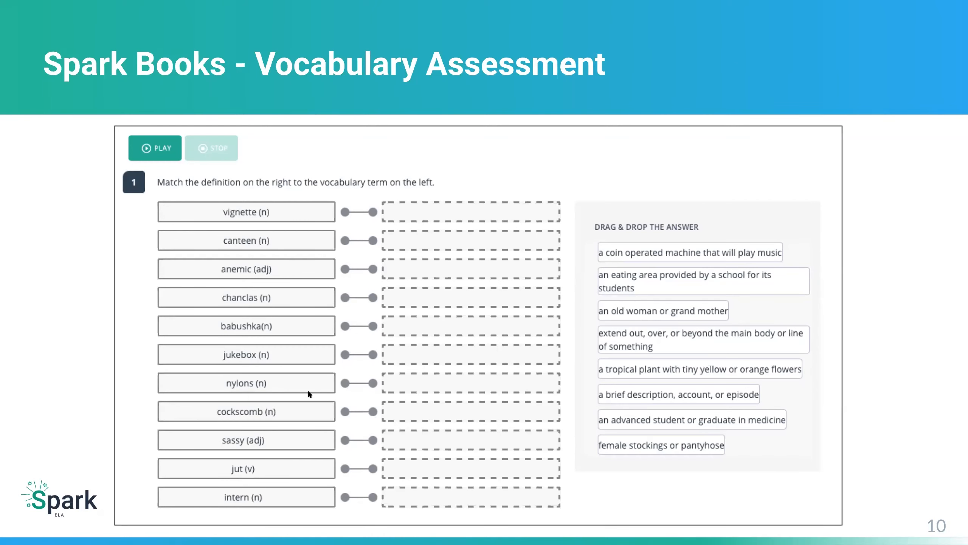
mouse_move(626, 231)
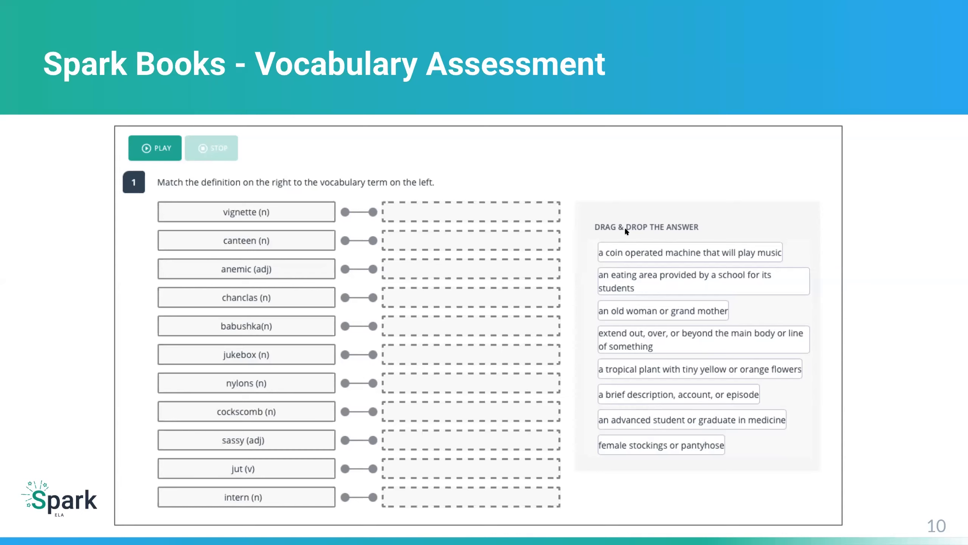
mouse_move(752, 117)
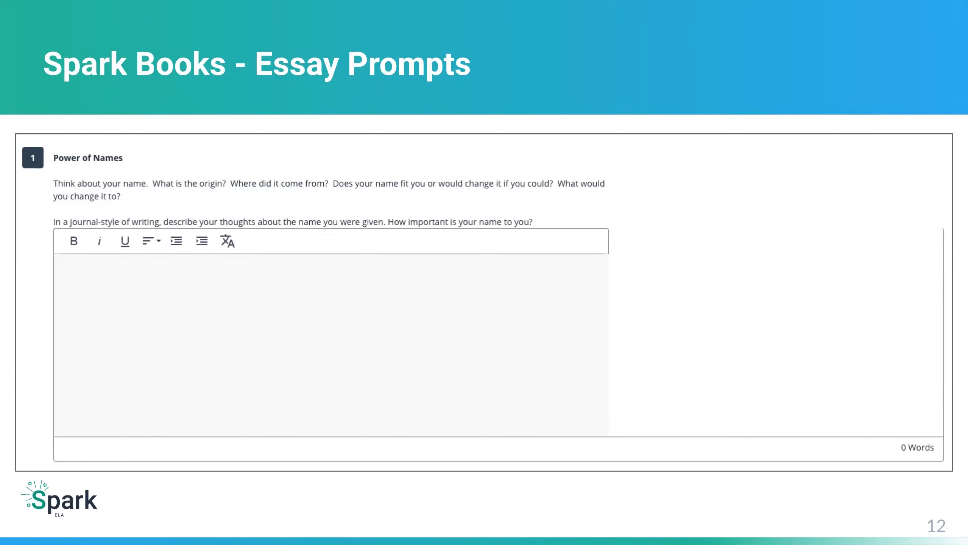
mouse_move(729, 165)
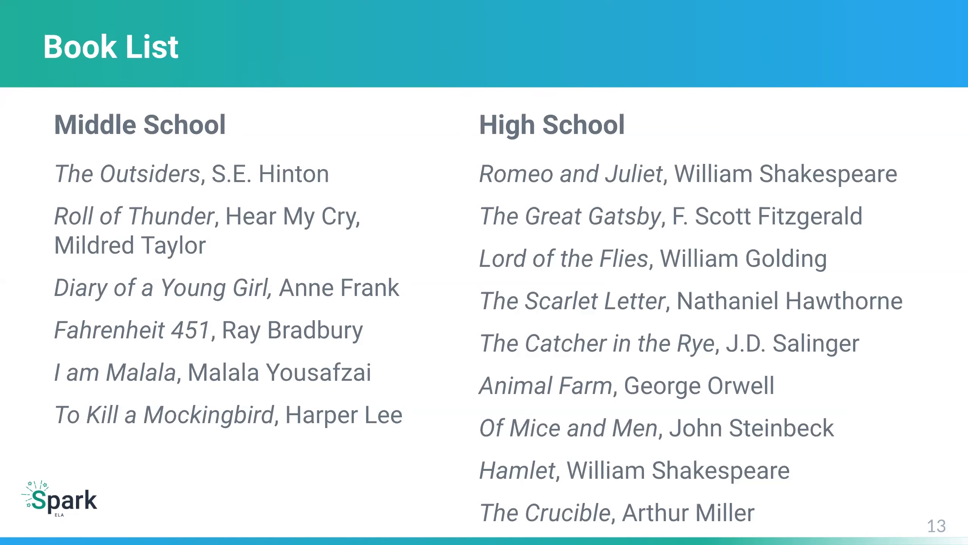
mouse_move(747, 109)
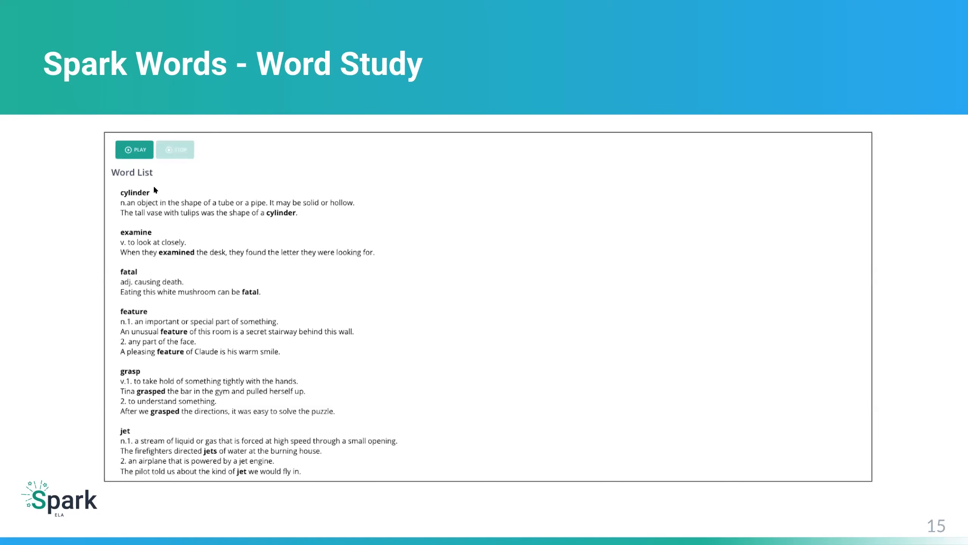
mouse_move(498, 172)
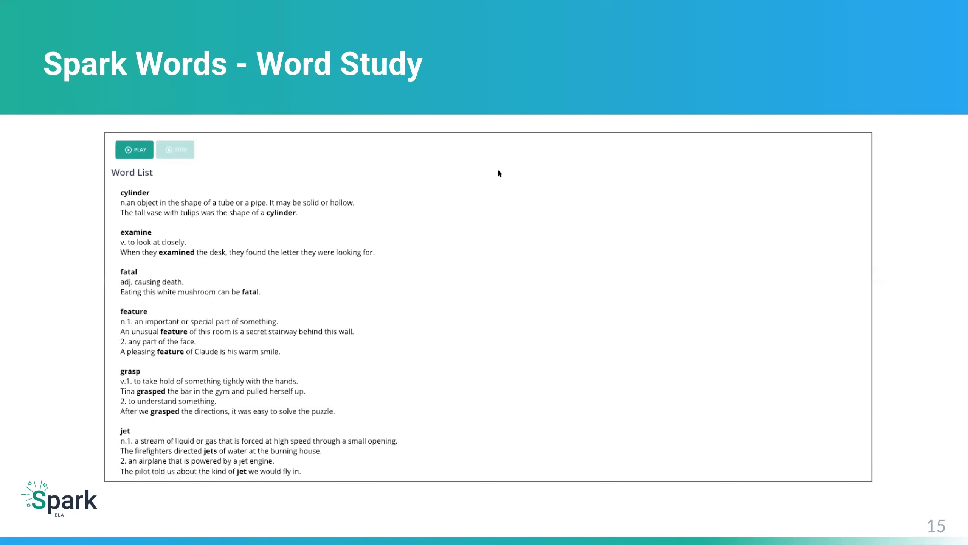
mouse_move(533, 122)
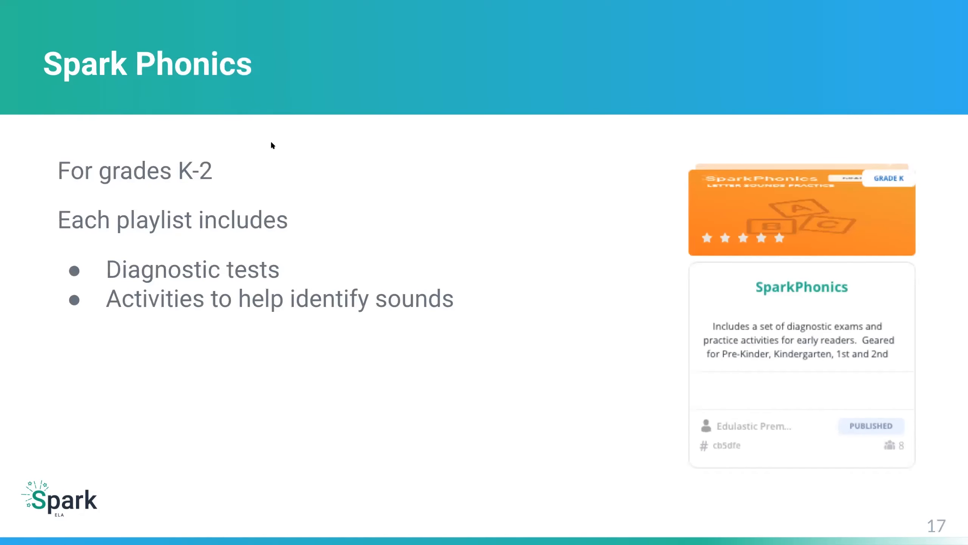
mouse_move(286, 129)
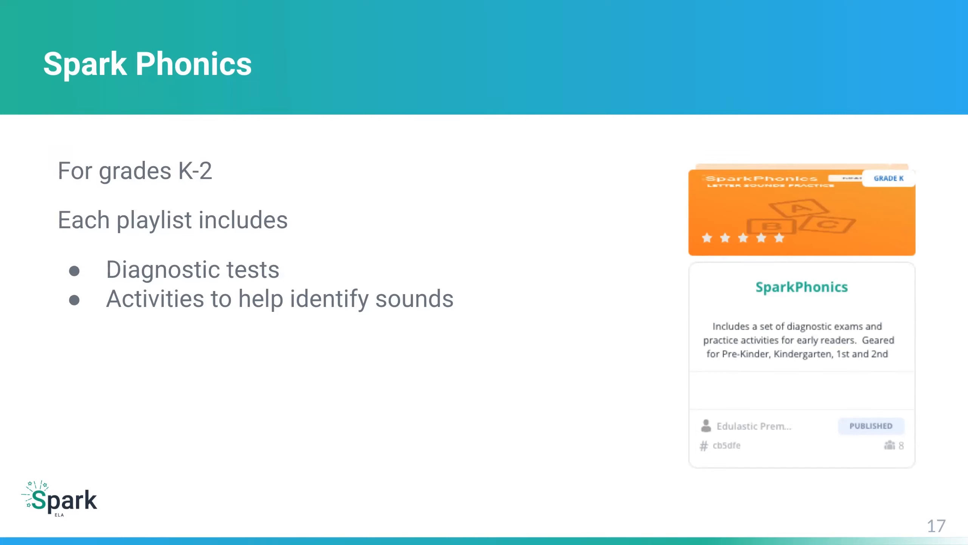
mouse_move(466, 100)
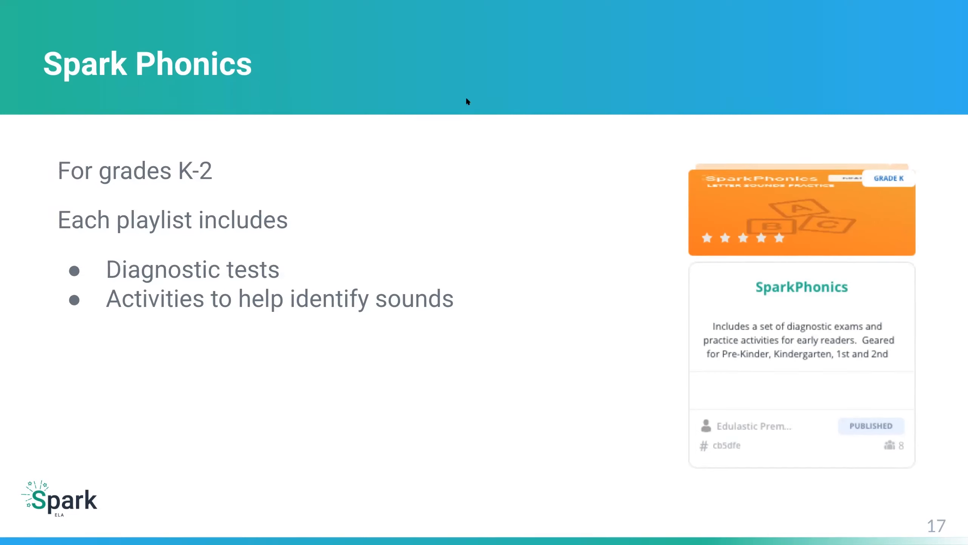
mouse_move(420, 262)
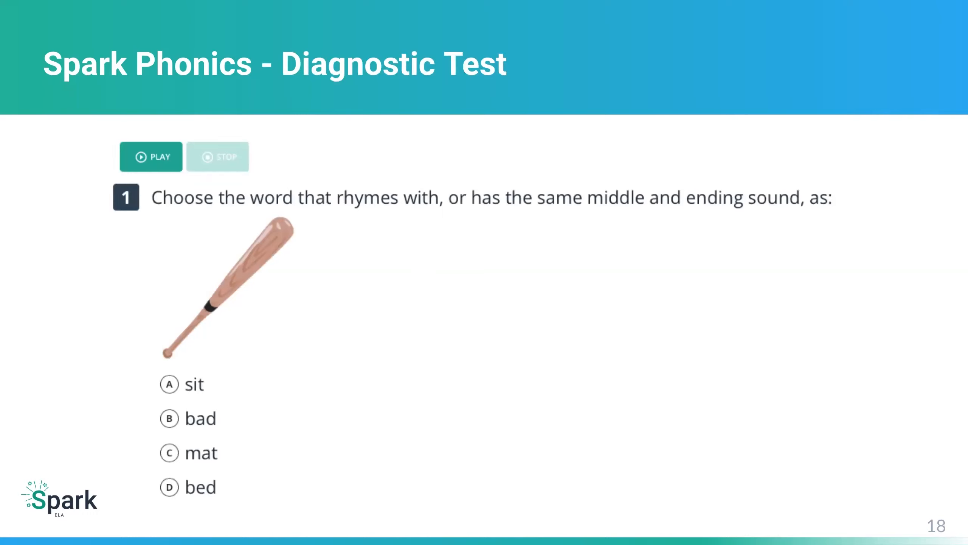
mouse_move(491, 241)
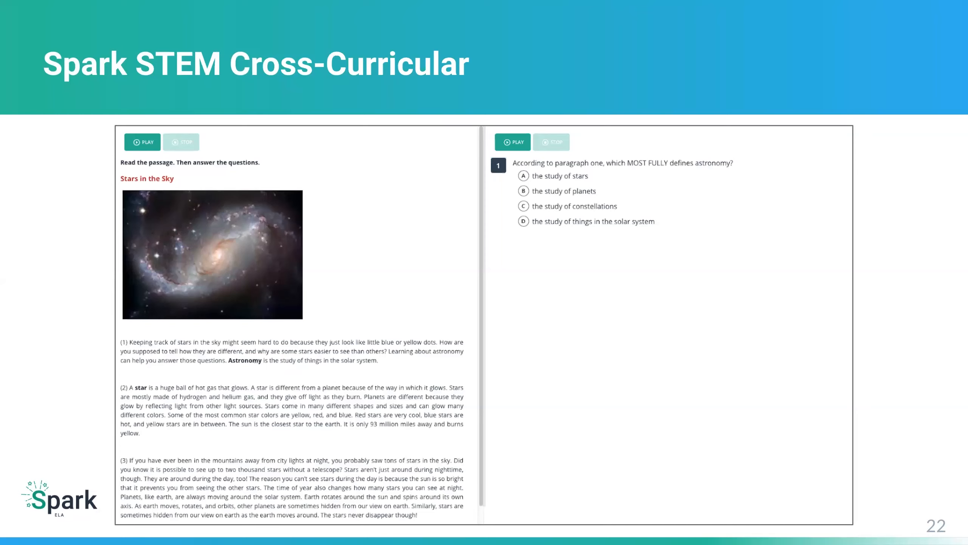
Advance the deck to slide 23, the Try a Free 2 Week Trial dashboard screenshot.
key(Right)
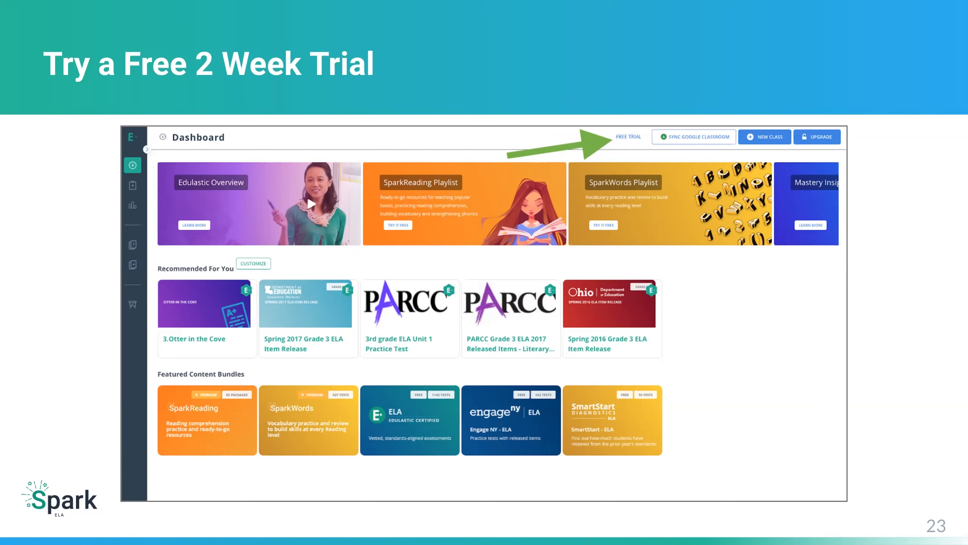
mouse_move(678, 119)
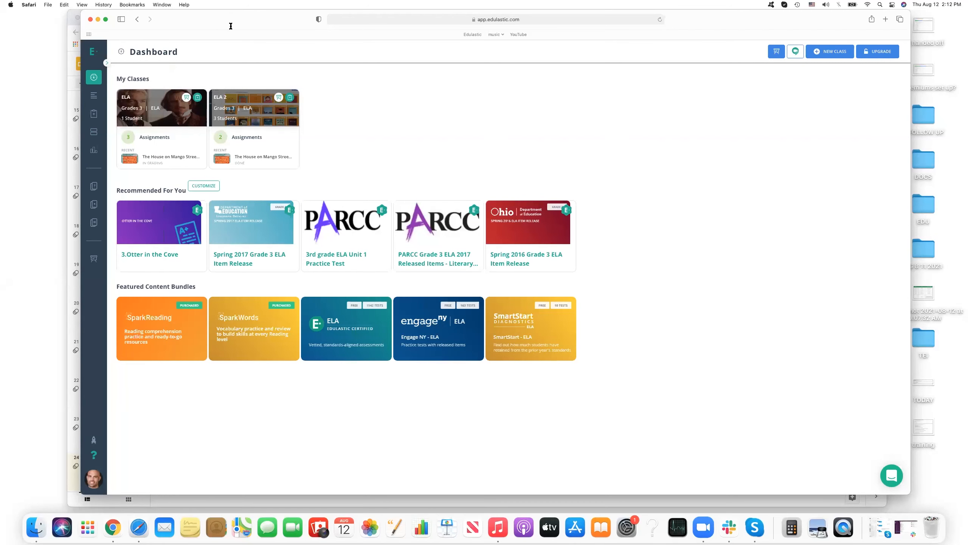
Toggle the left sidebar so the full navigation menu ends up expanded.
click(106, 62)
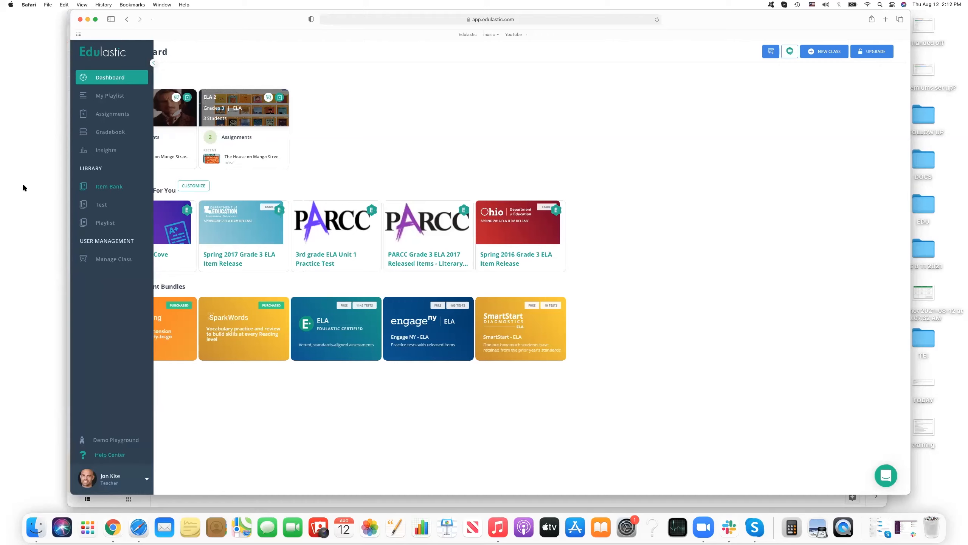
click(153, 62)
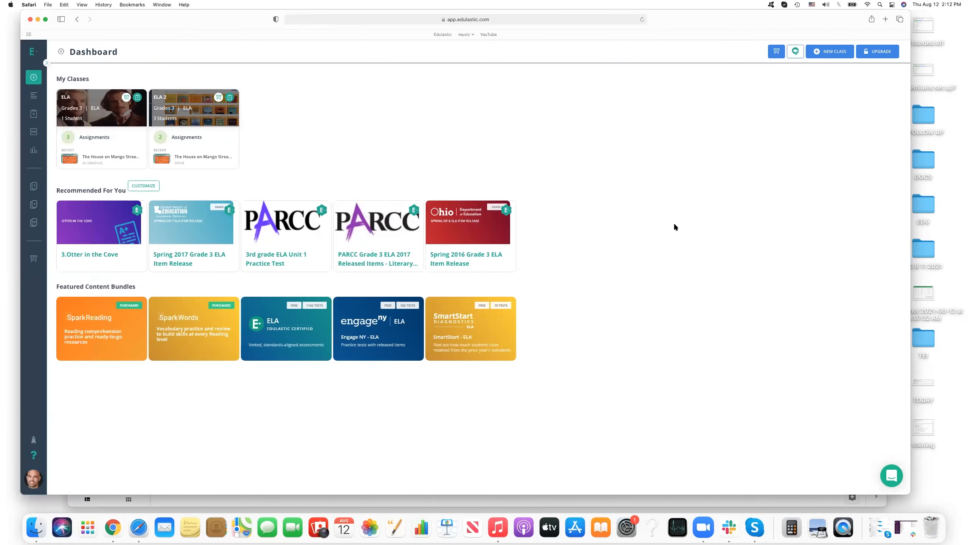
mouse_move(743, 38)
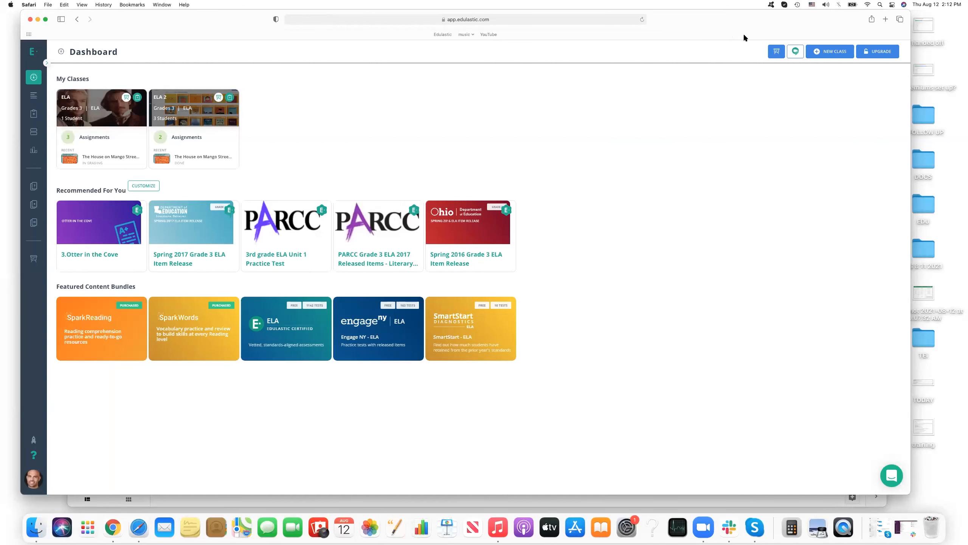
mouse_move(732, 56)
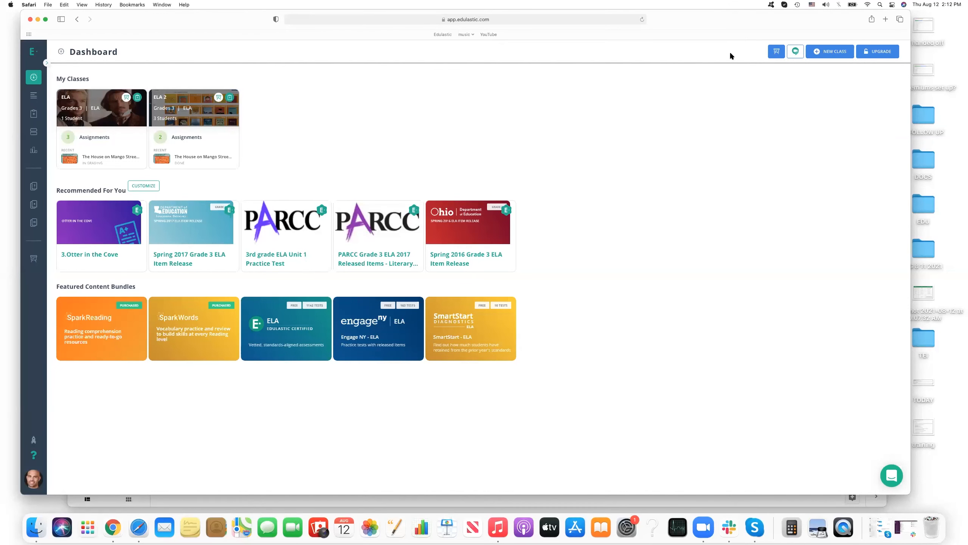
click(34, 67)
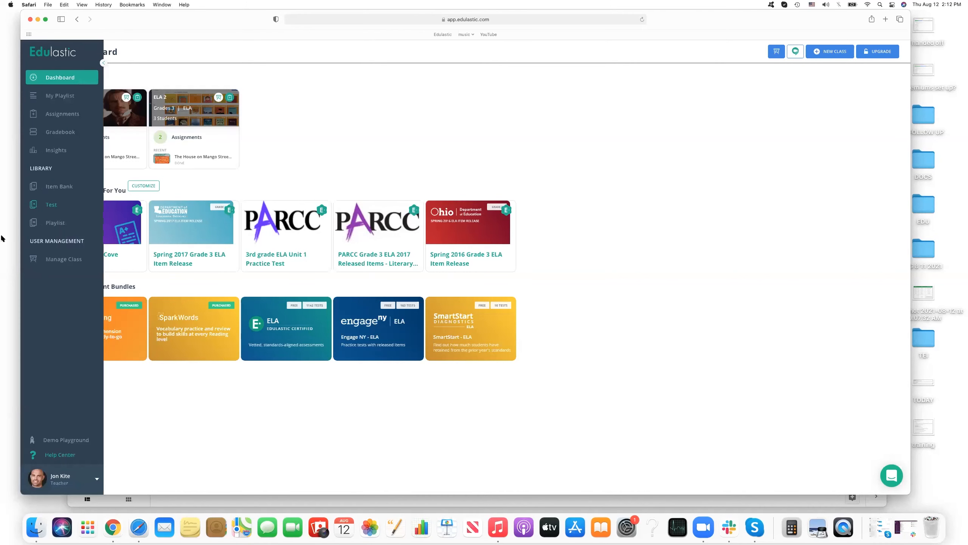
mouse_move(57, 229)
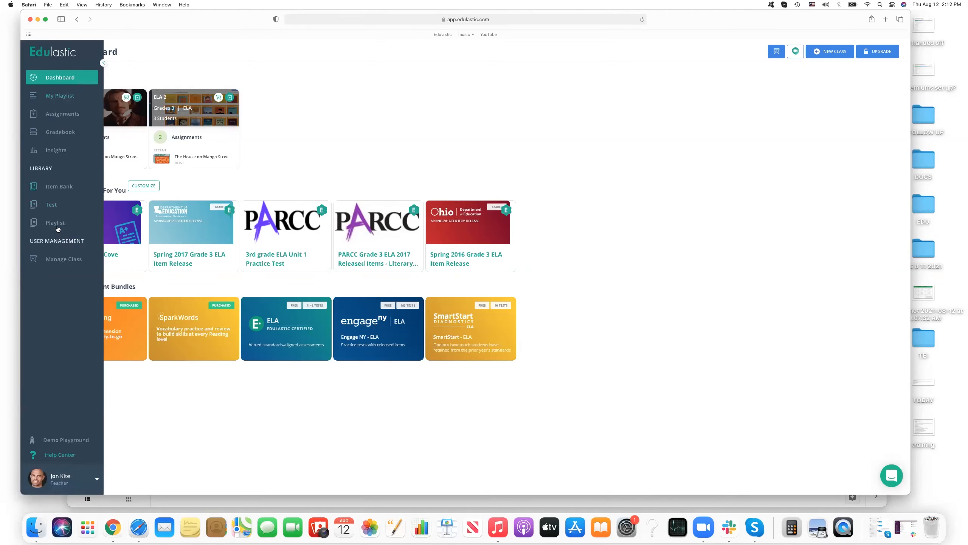
mouse_move(65, 95)
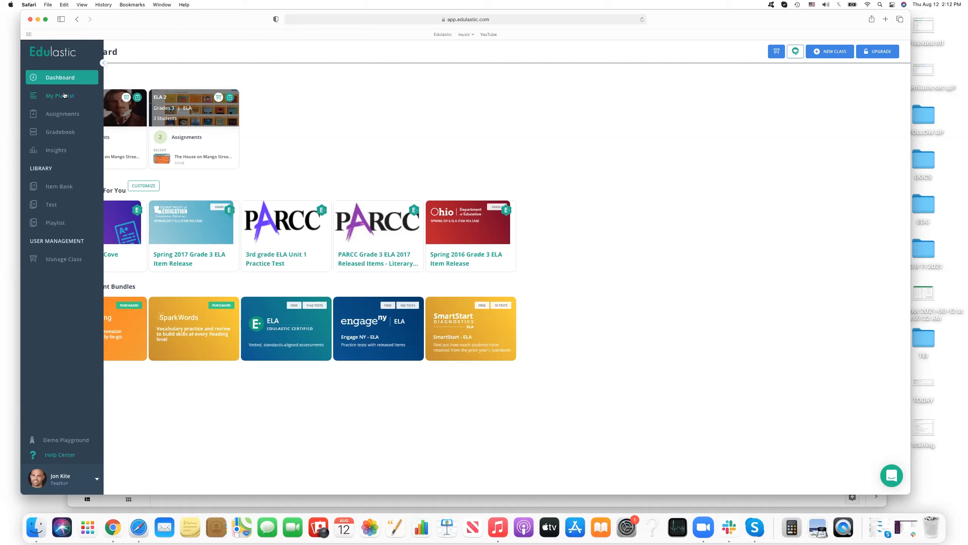
mouse_move(59, 221)
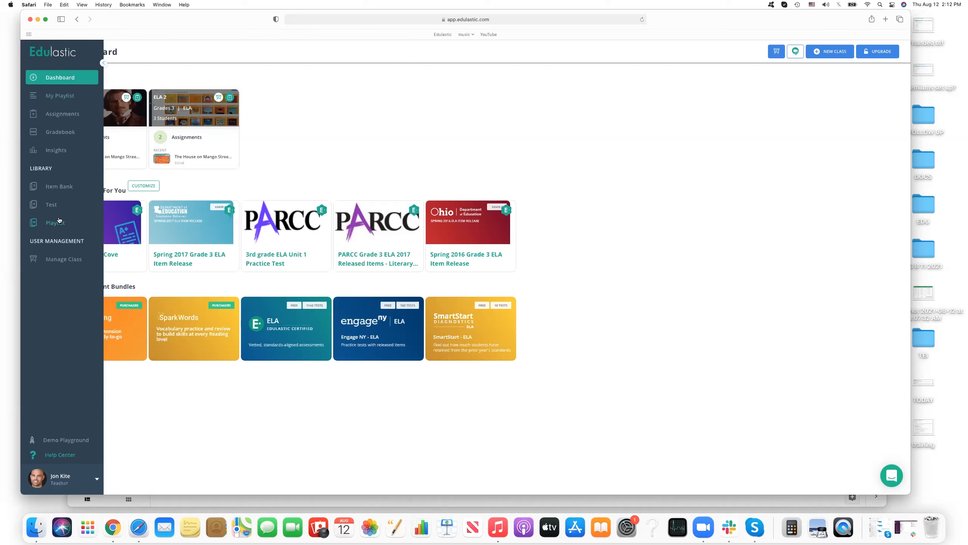
mouse_move(70, 96)
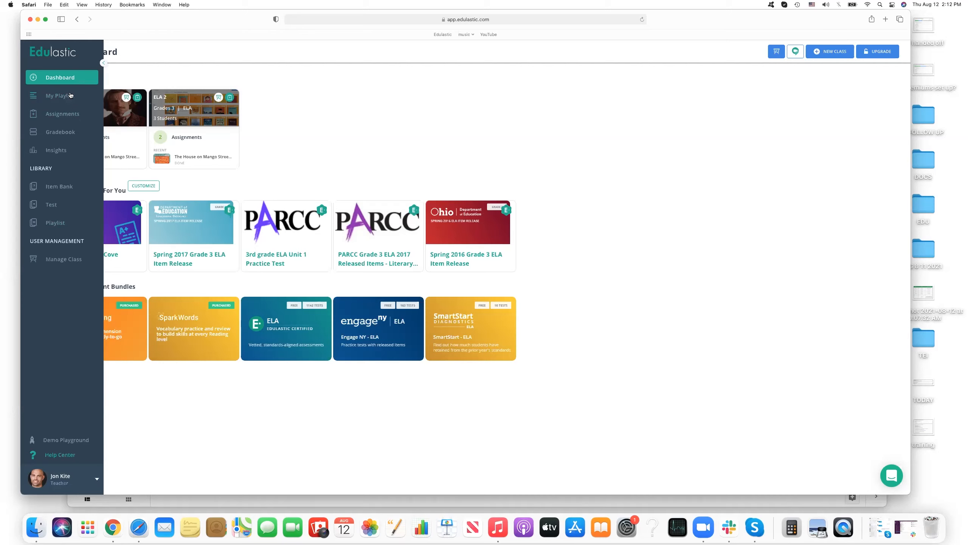
mouse_move(41, 105)
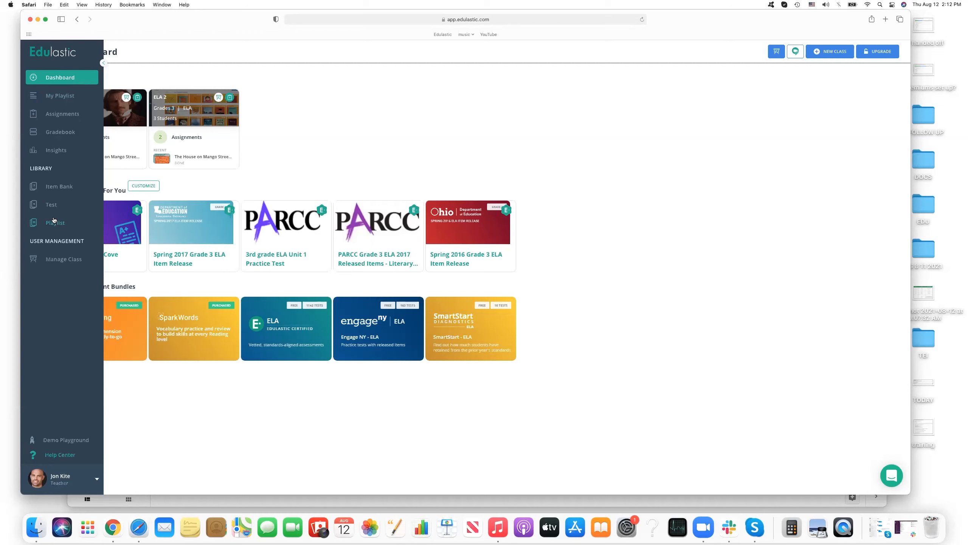
mouse_move(53, 224)
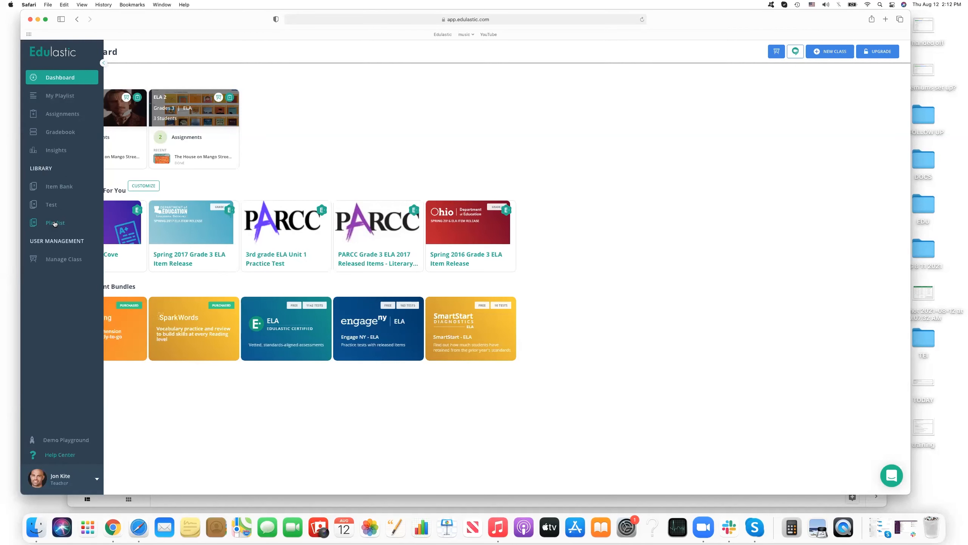
From the playlist library, view SparkReading Comprehension Practice details and preview How Wolves Became Dogs.
click(54, 223)
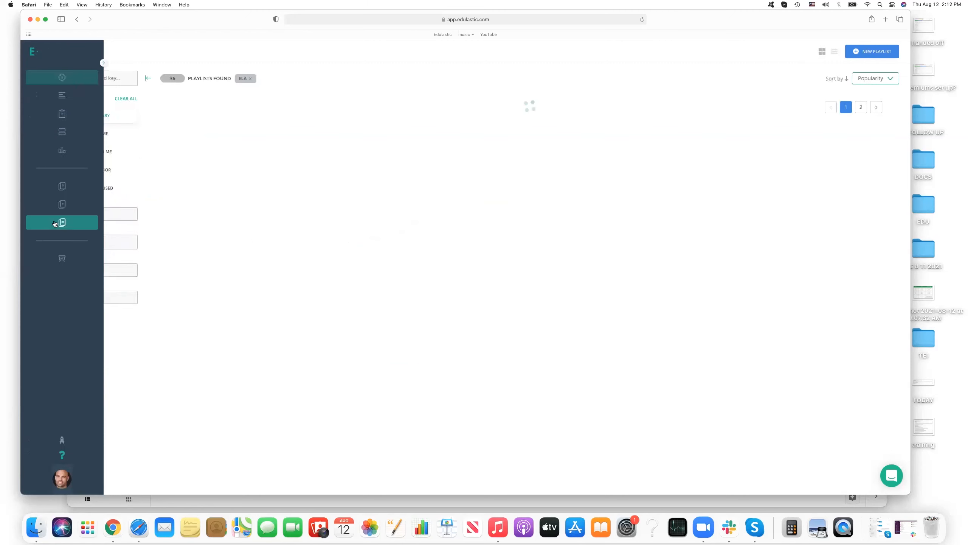
click(62, 222)
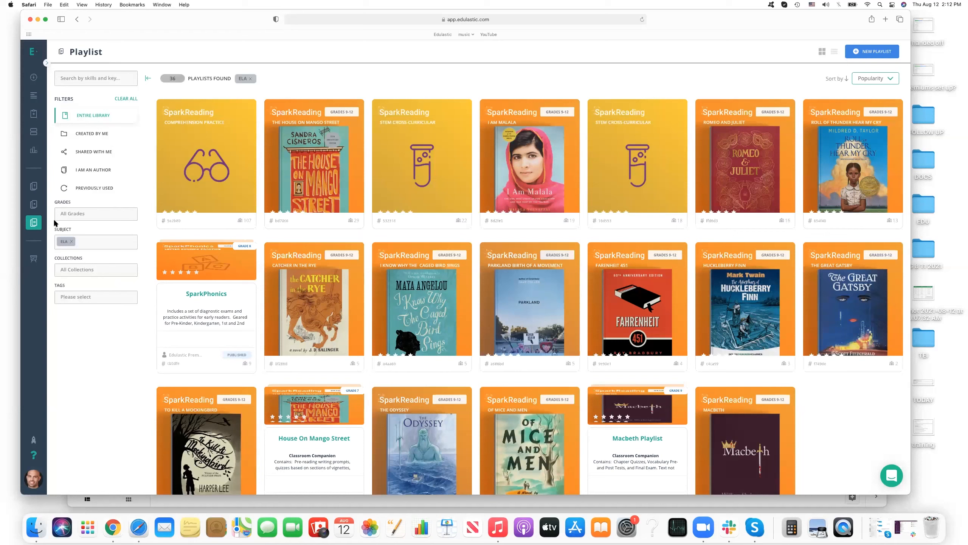
mouse_move(201, 141)
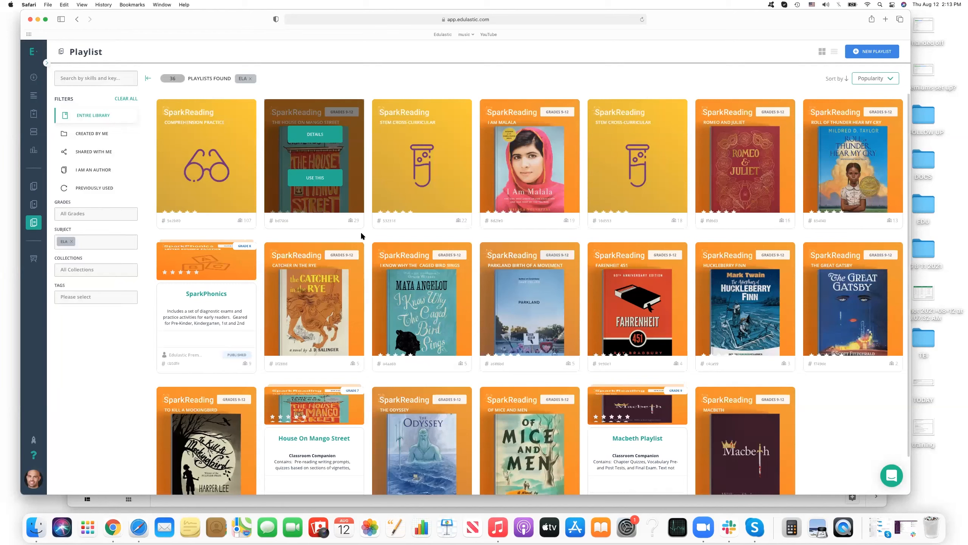
mouse_move(213, 124)
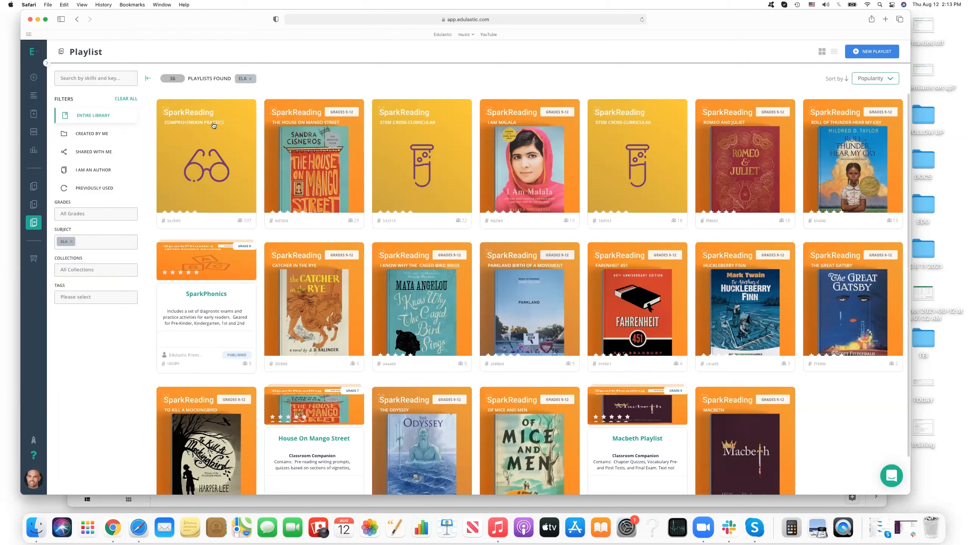
mouse_move(203, 136)
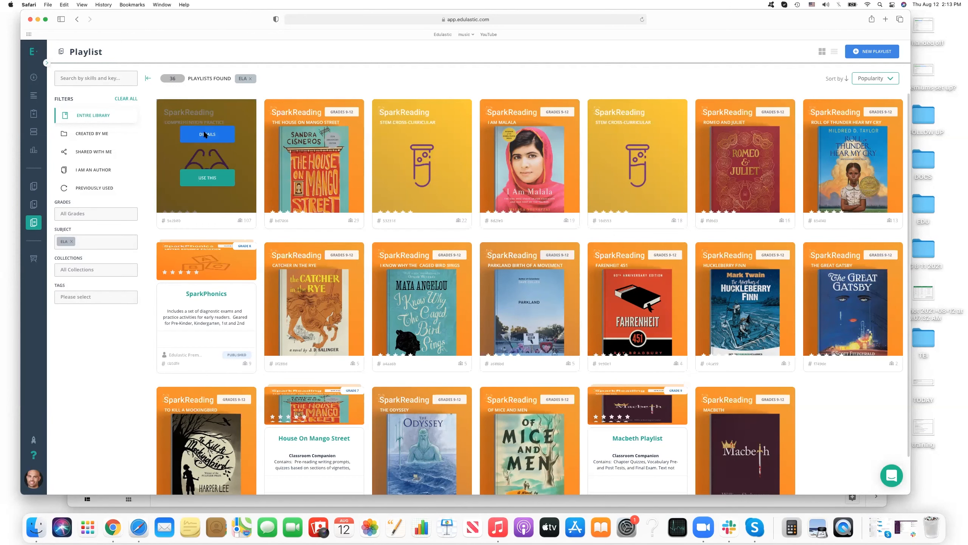
click(207, 135)
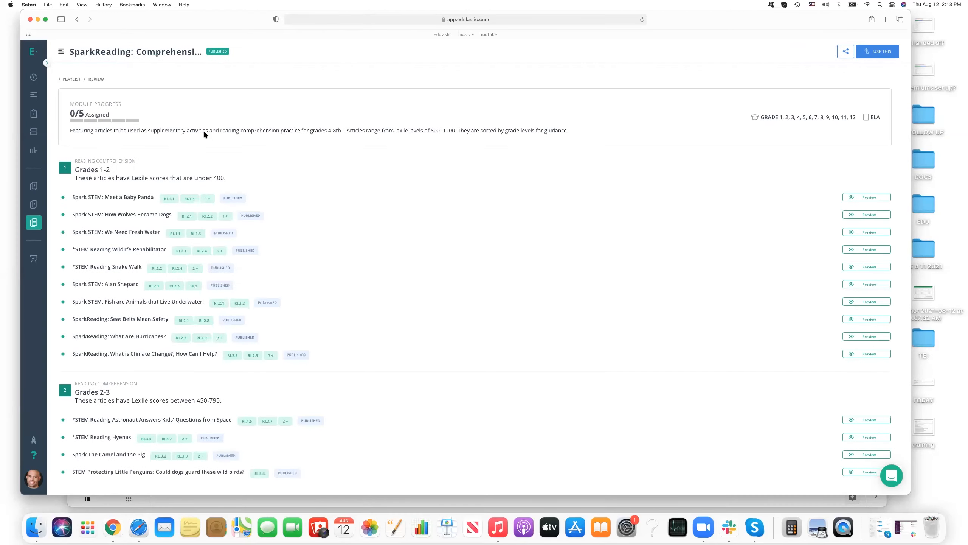
mouse_move(136, 72)
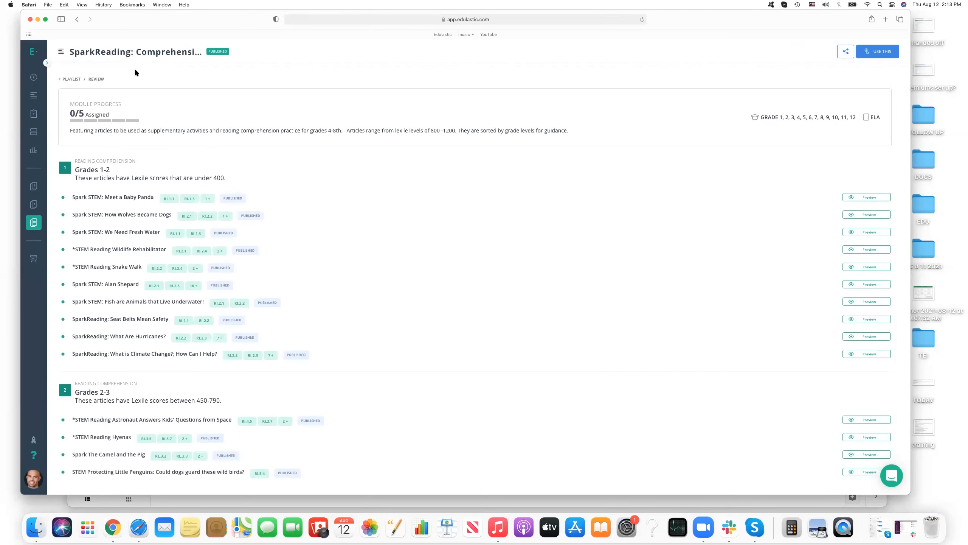
mouse_move(193, 125)
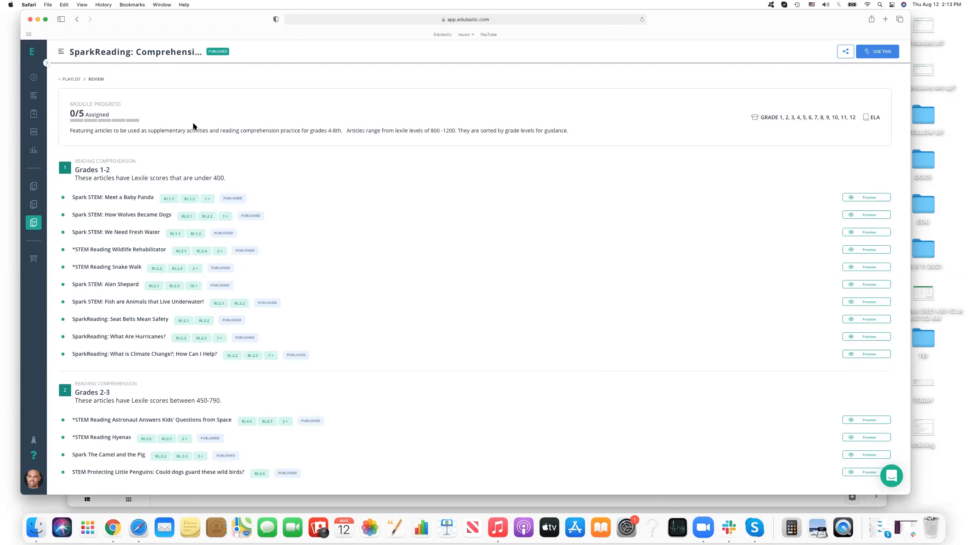
mouse_move(170, 186)
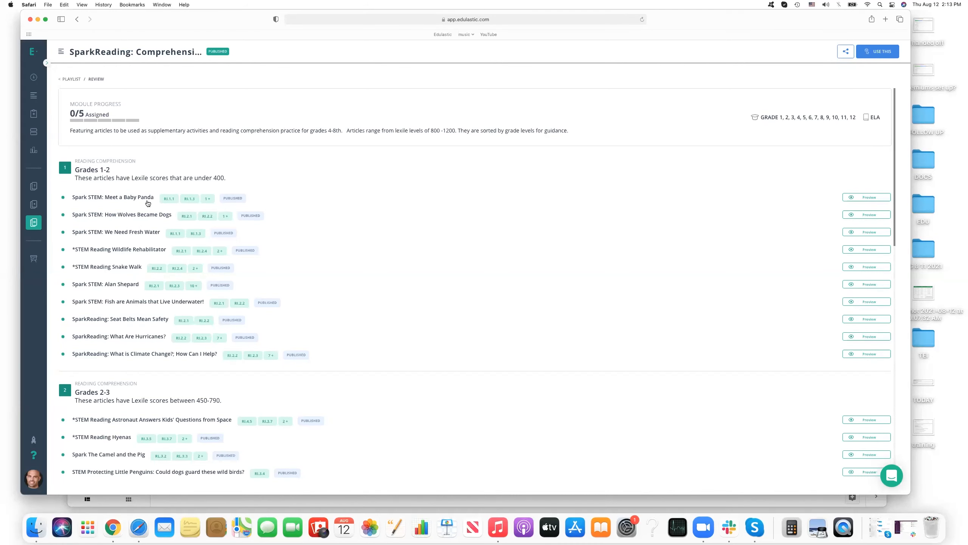
mouse_move(857, 211)
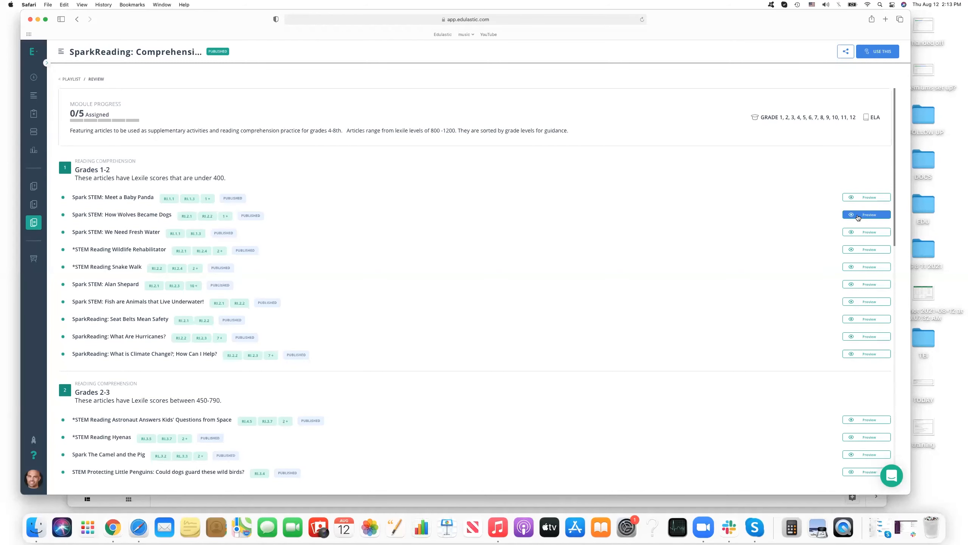
mouse_move(858, 216)
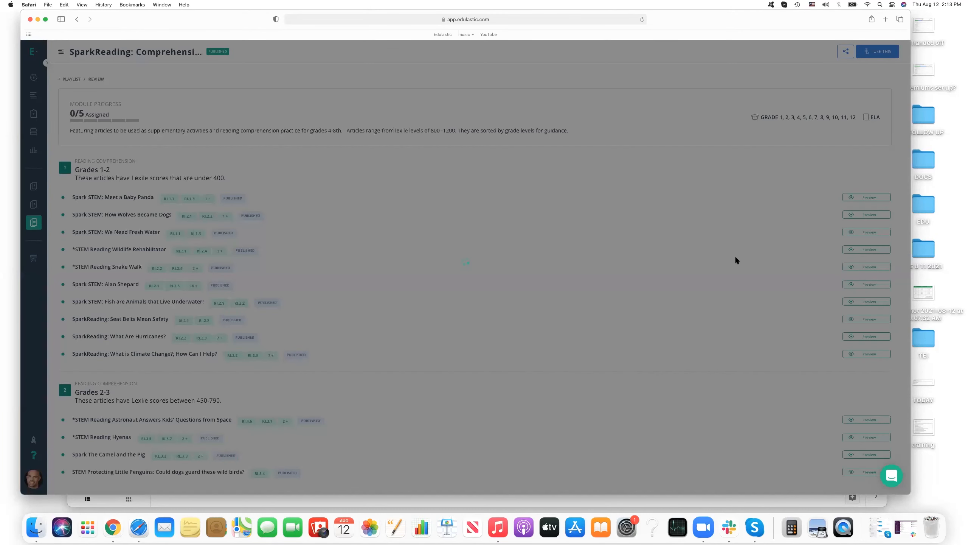
click(866, 214)
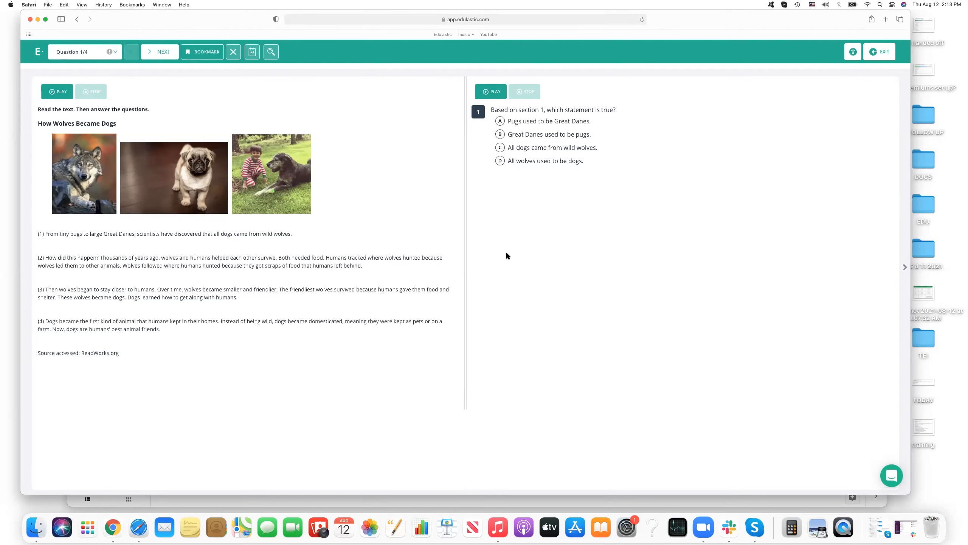
mouse_move(191, 327)
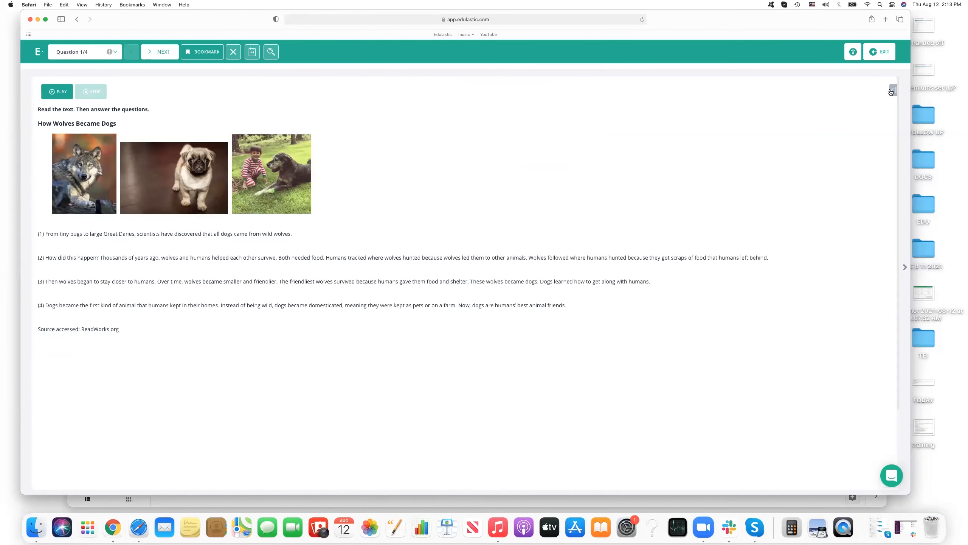
click(891, 90)
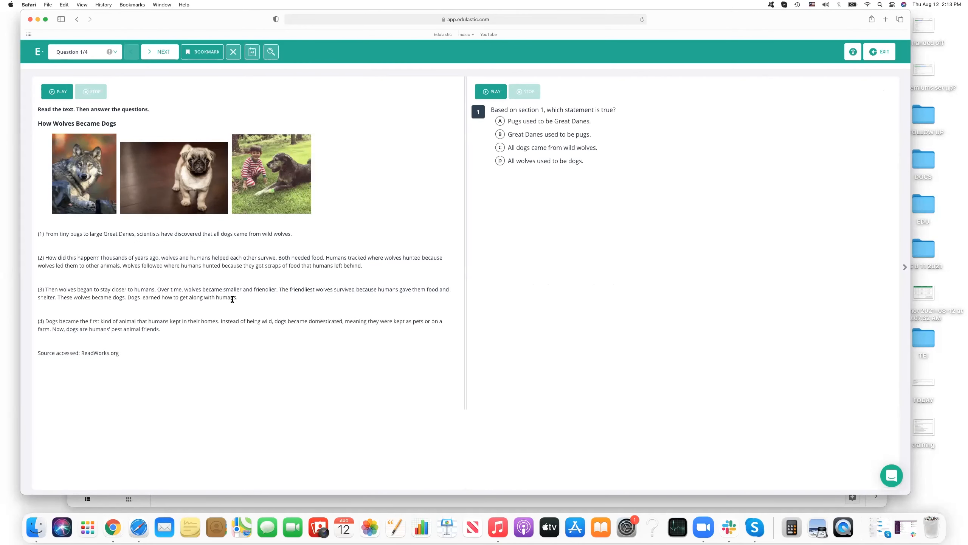
drag(226, 289, 237, 298)
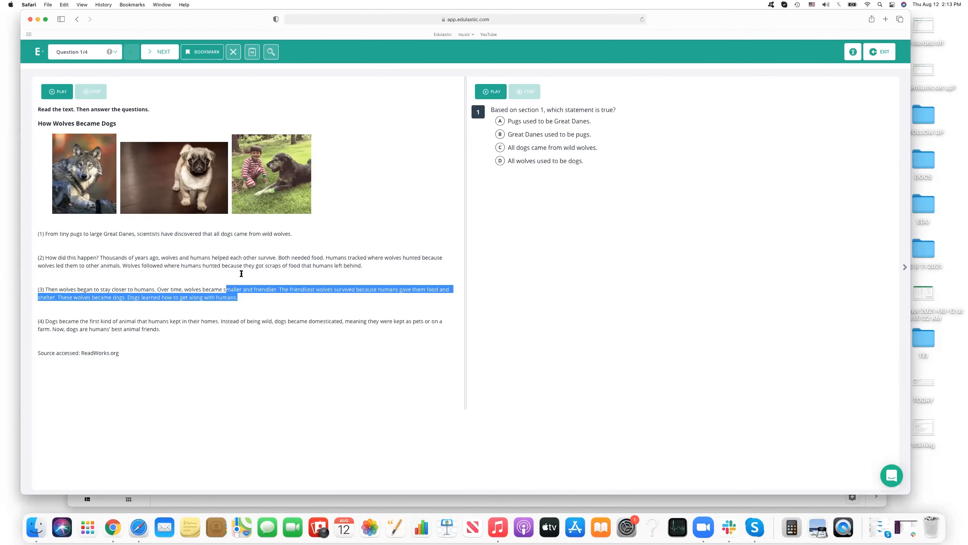
mouse_move(253, 298)
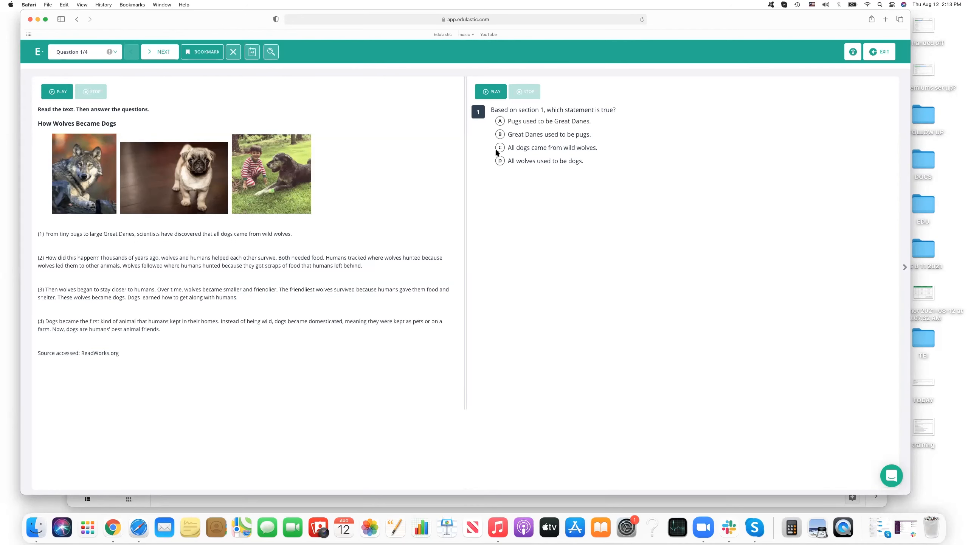
click(500, 148)
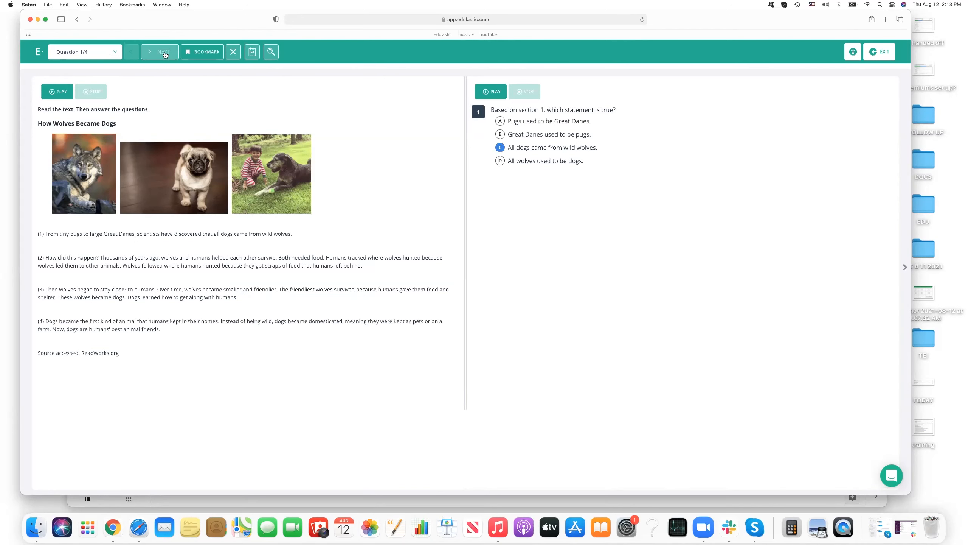
click(164, 51)
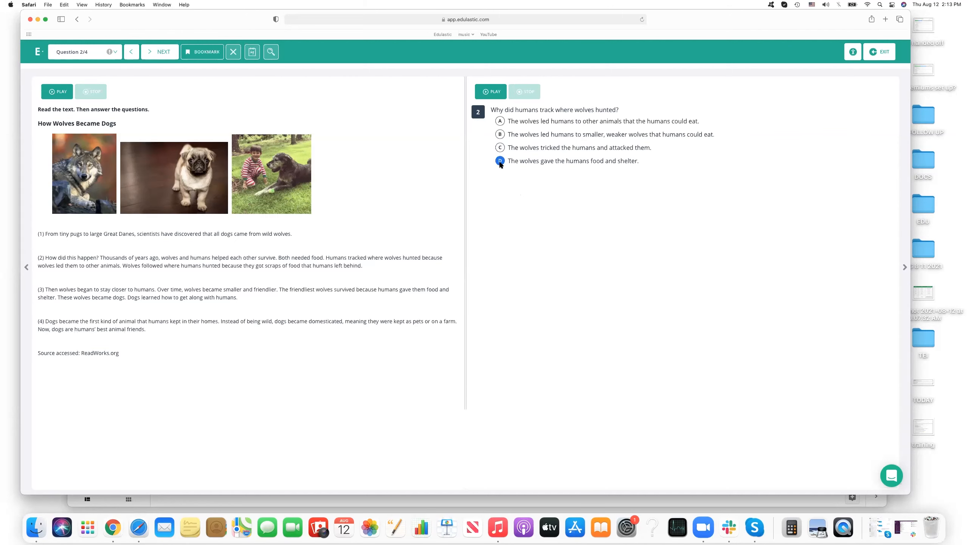
click(159, 52)
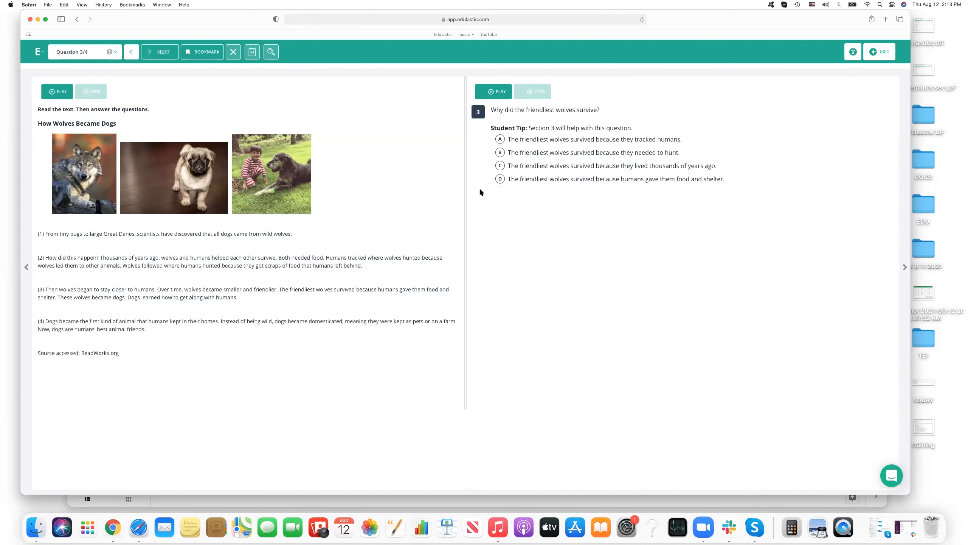
click(500, 166)
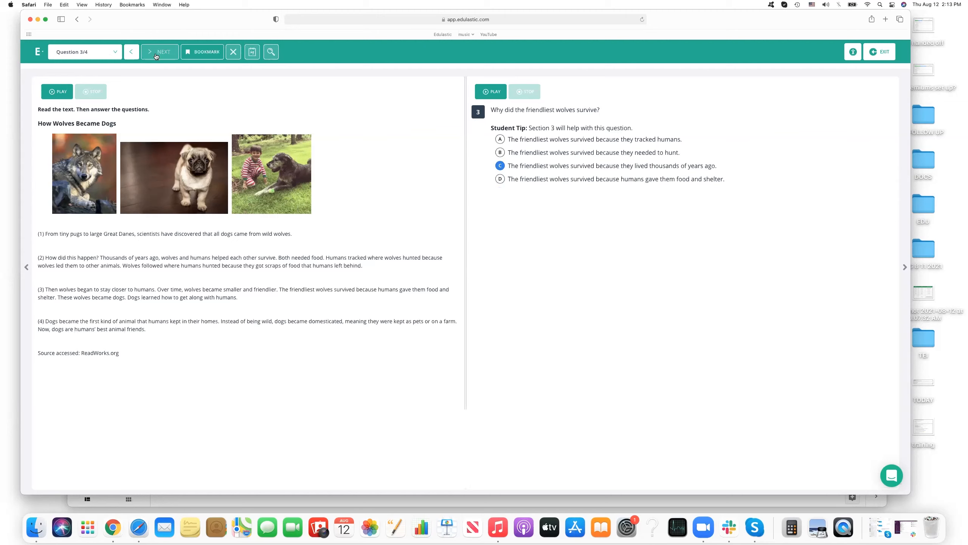
click(159, 51)
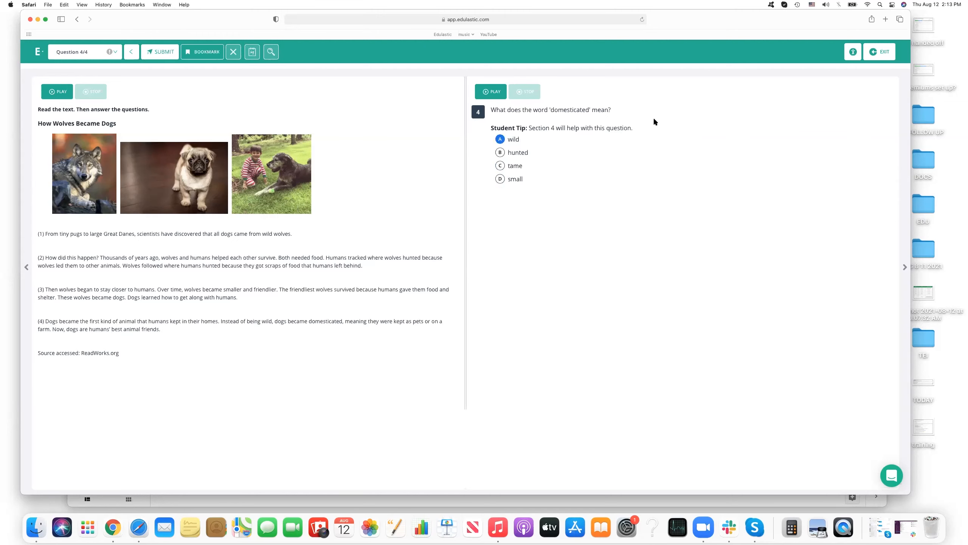
mouse_move(879, 53)
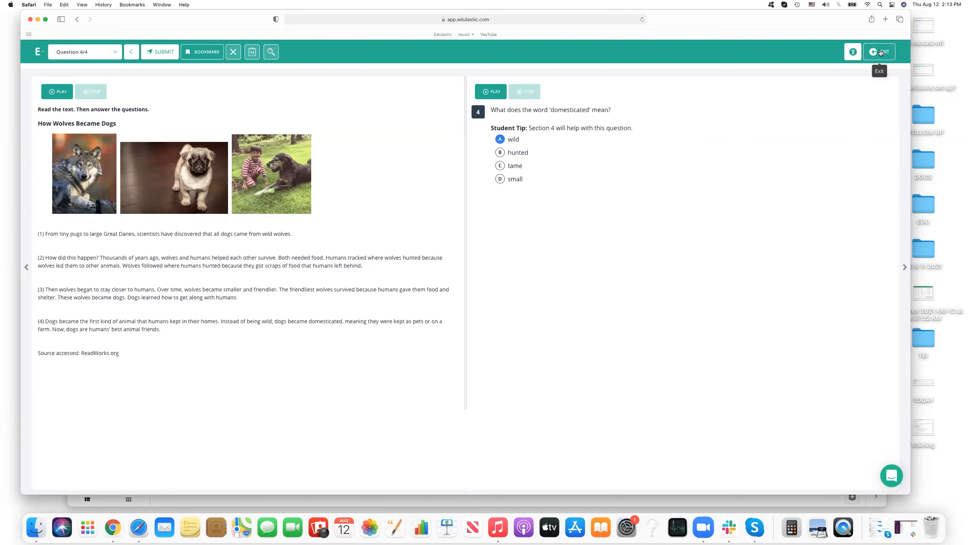
click(879, 51)
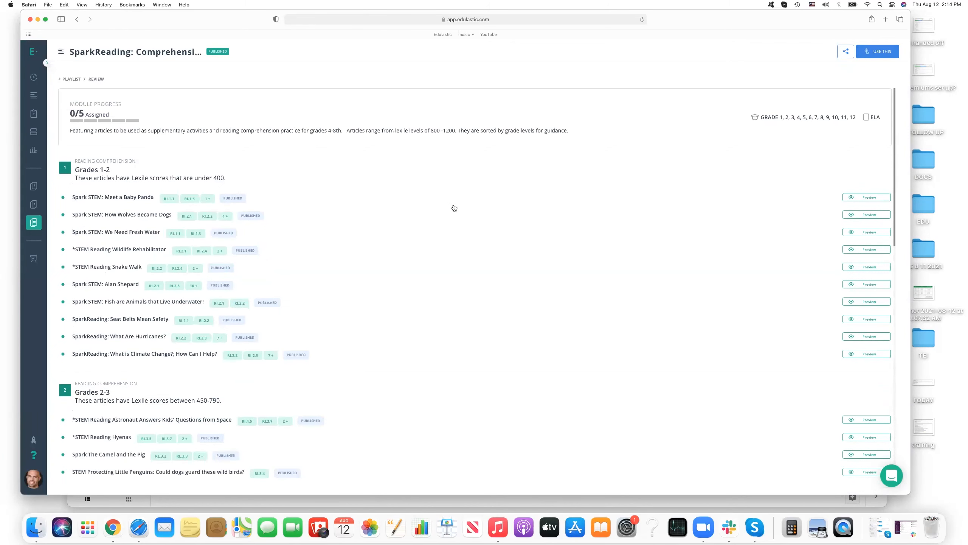
mouse_move(768, 103)
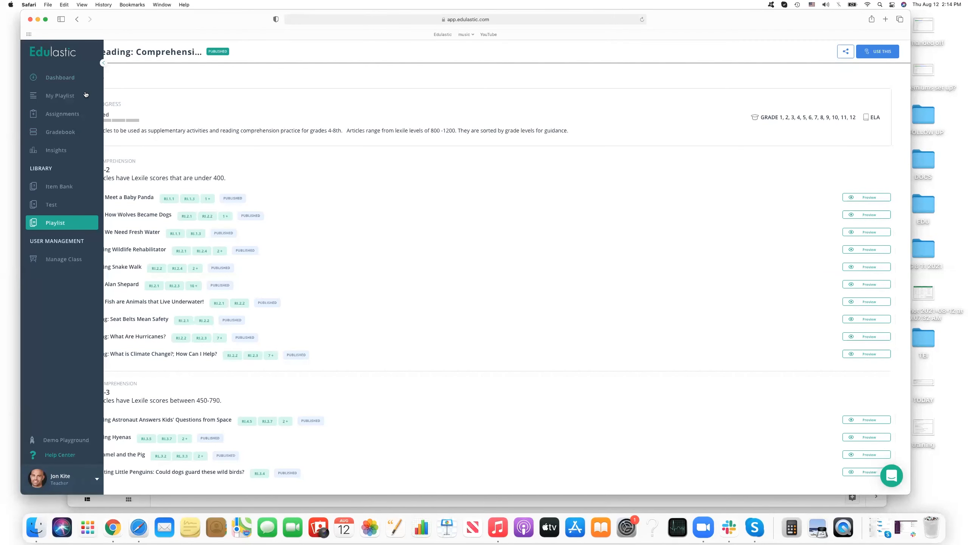
mouse_move(61, 97)
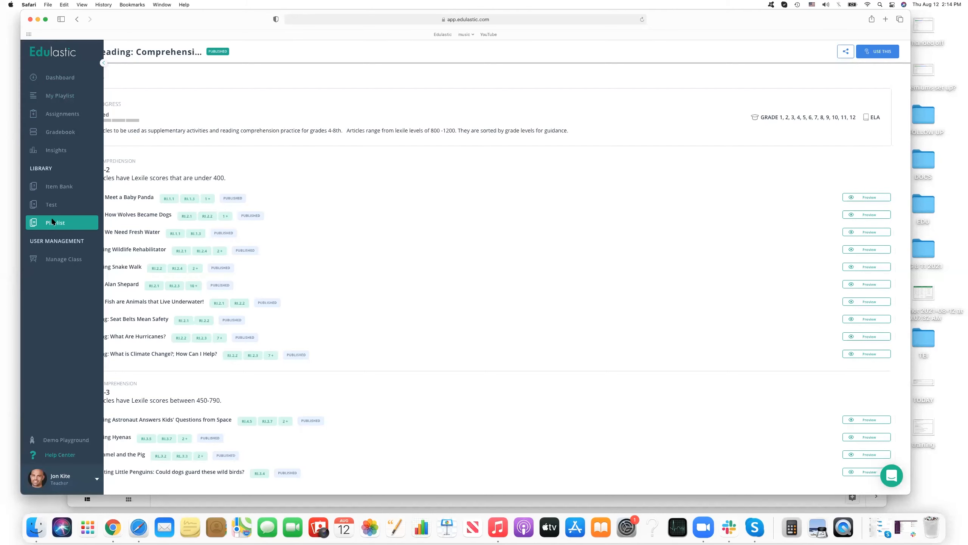
Return to the playlist library listing the 36 ELA playlists.
click(55, 223)
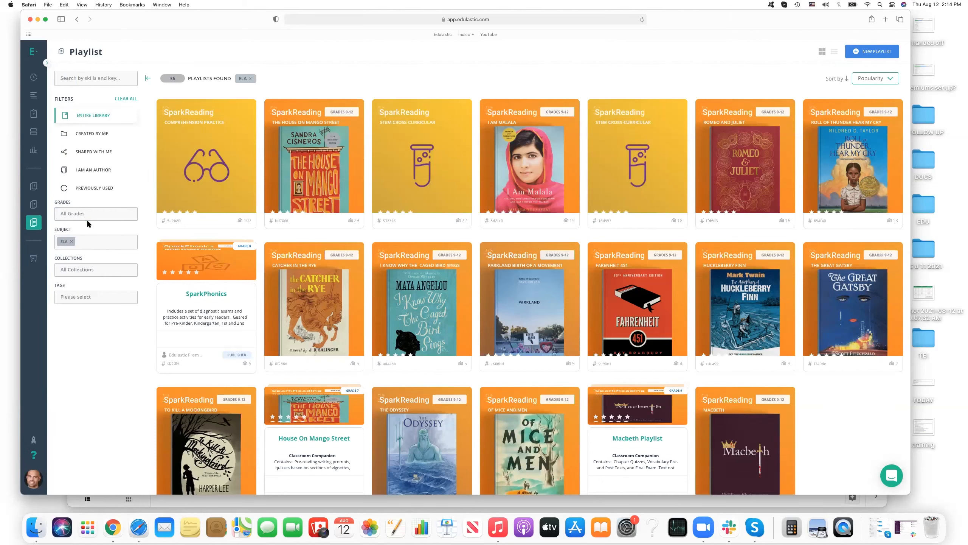
mouse_move(100, 173)
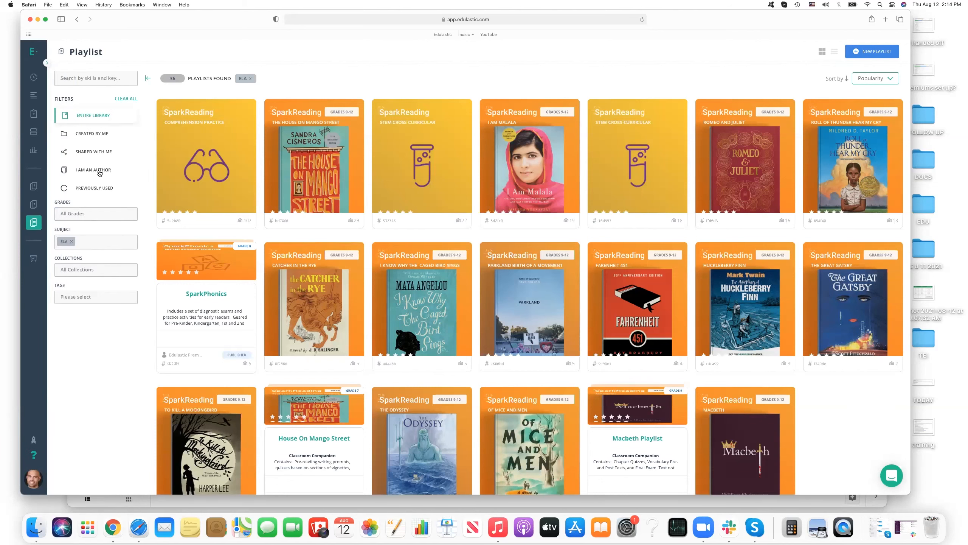
mouse_move(88, 126)
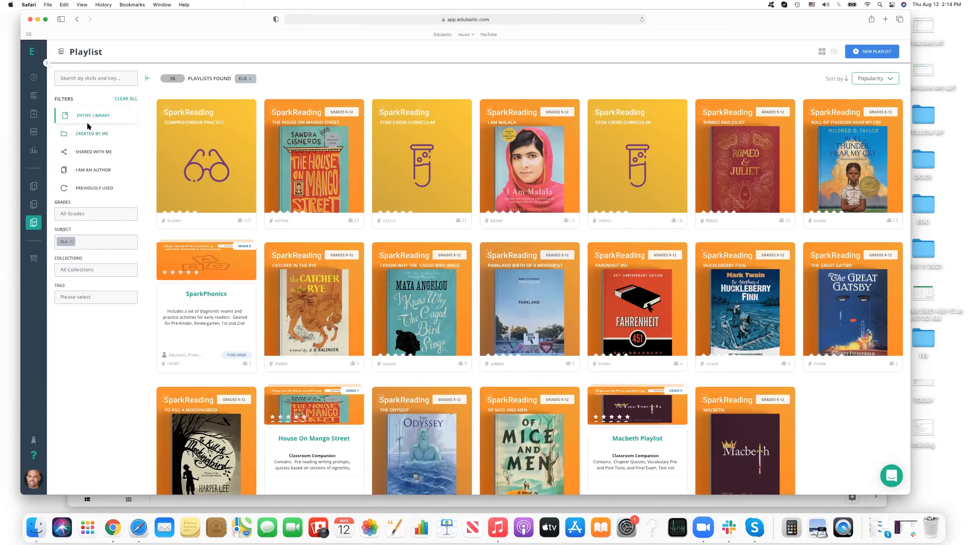
mouse_move(98, 153)
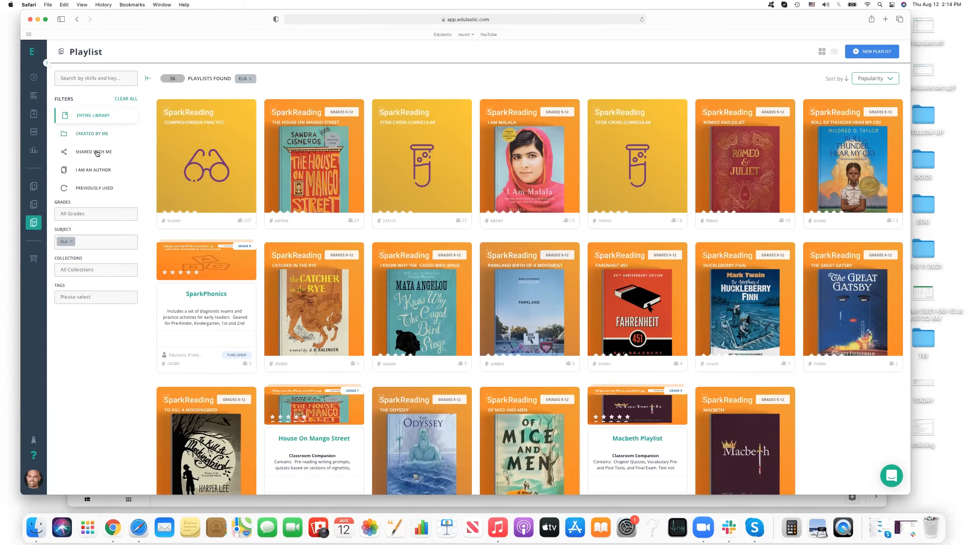
mouse_move(96, 184)
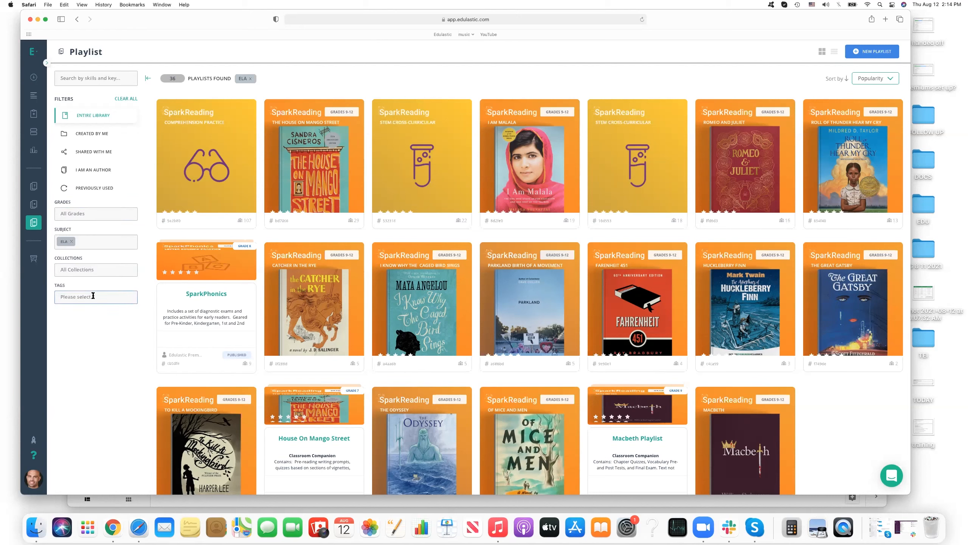
mouse_move(428, 164)
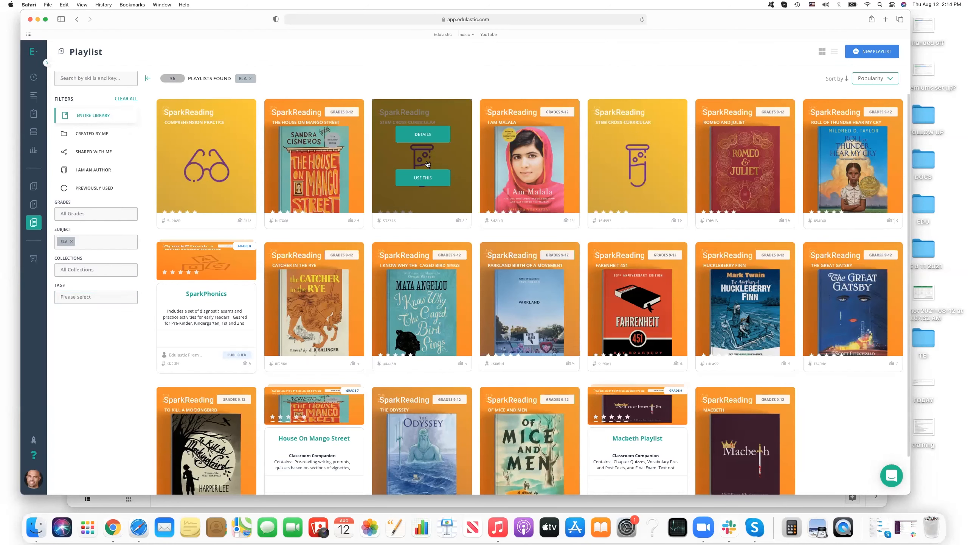
Expand the main navigation menu over the ELA playlist library.
click(33, 51)
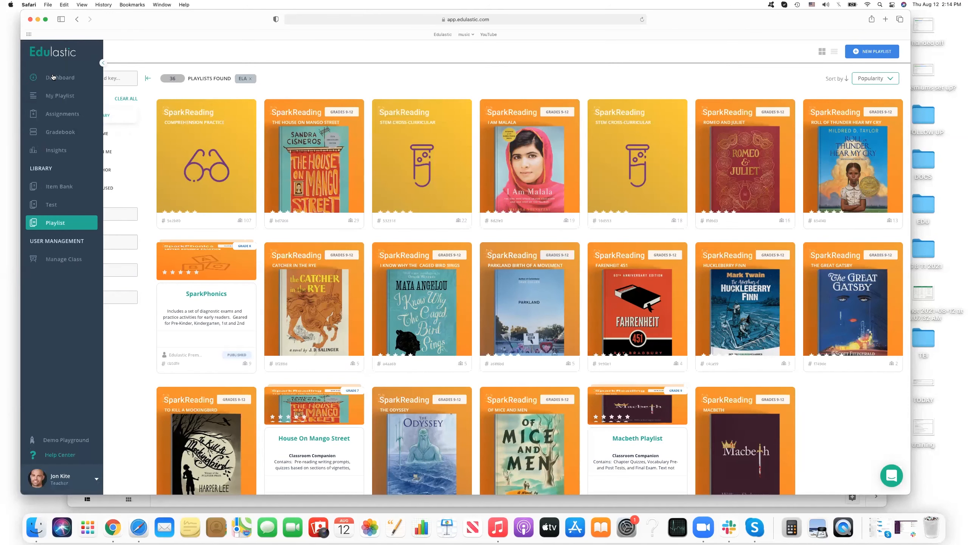
mouse_move(56, 99)
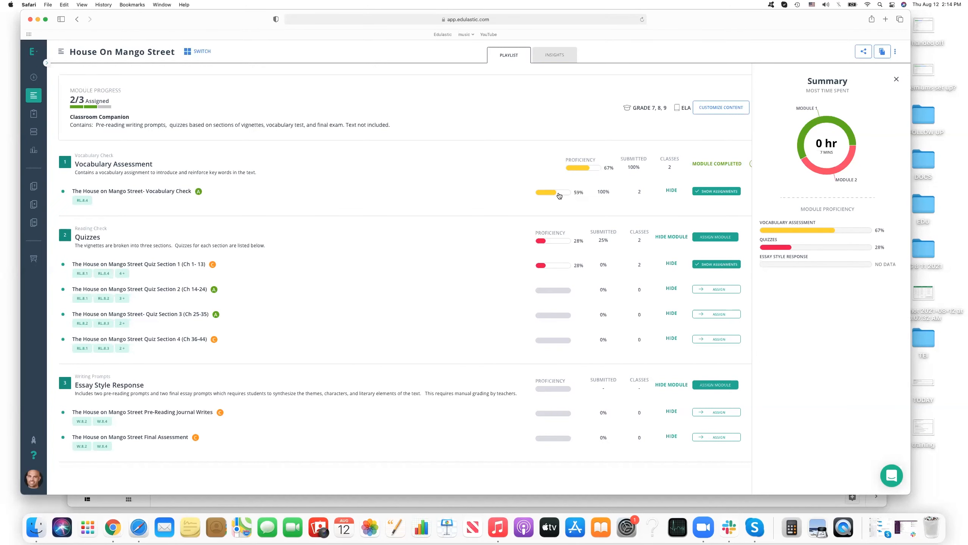
mouse_move(551, 192)
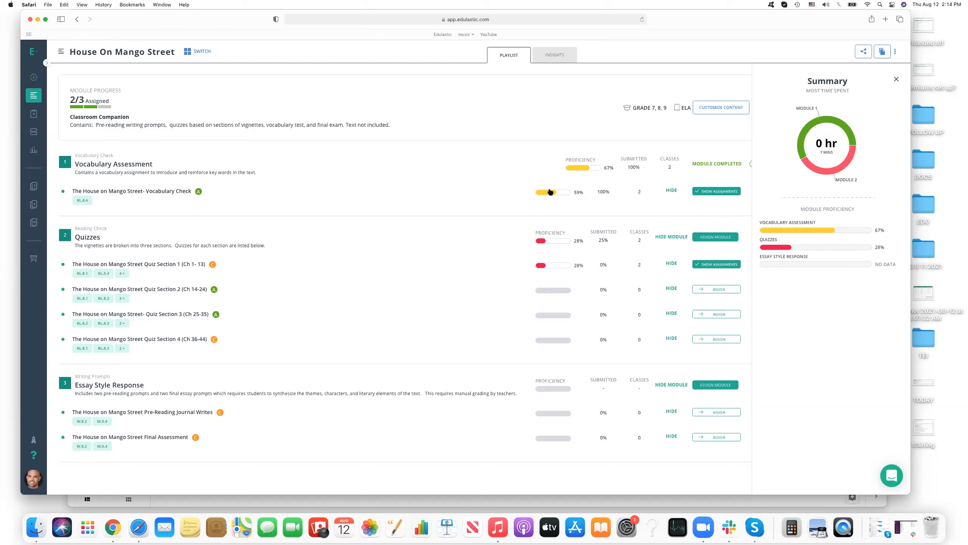
mouse_move(262, 196)
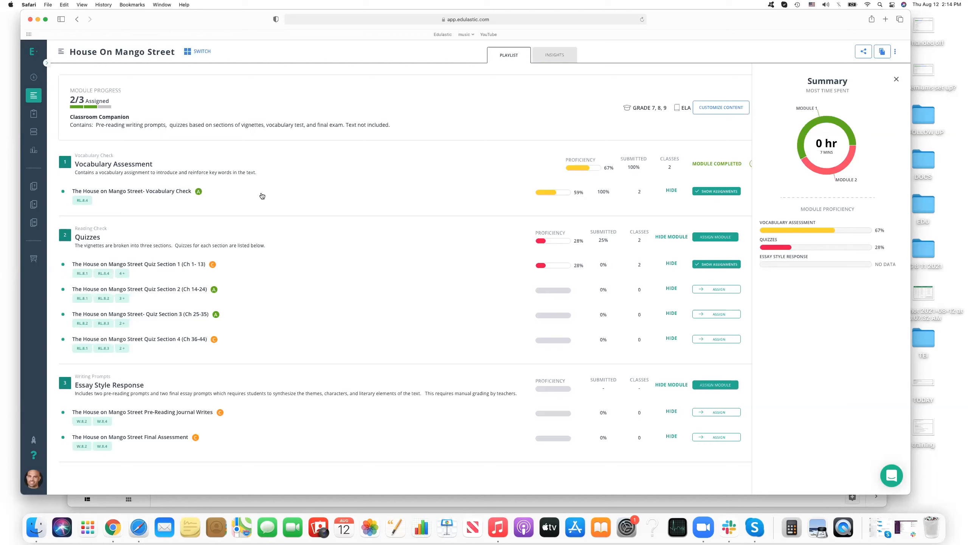
mouse_move(140, 67)
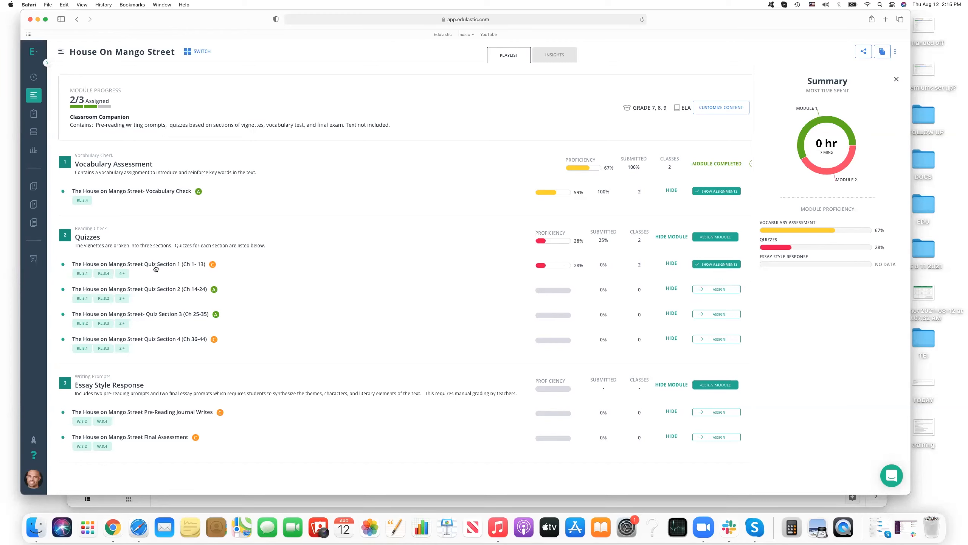
mouse_move(401, 230)
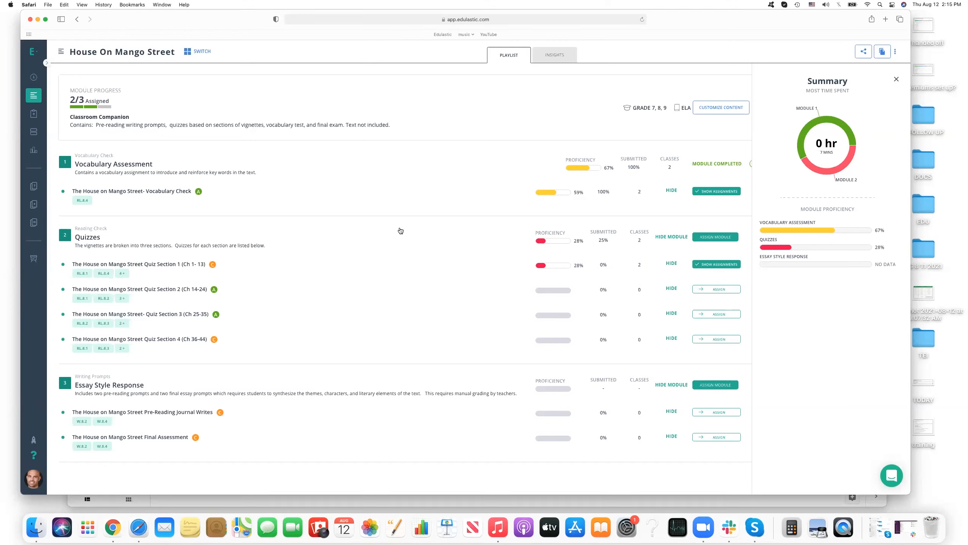
mouse_move(396, 231)
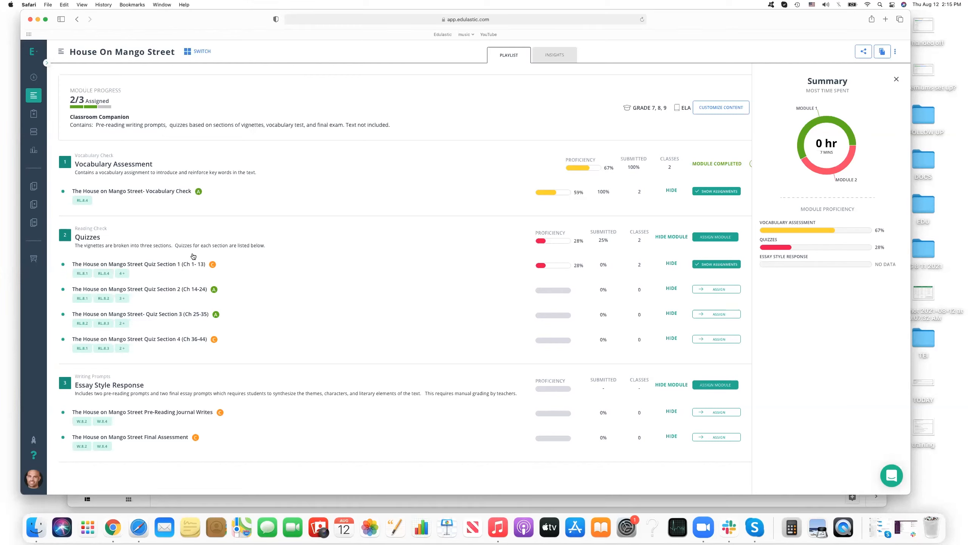
mouse_move(712, 291)
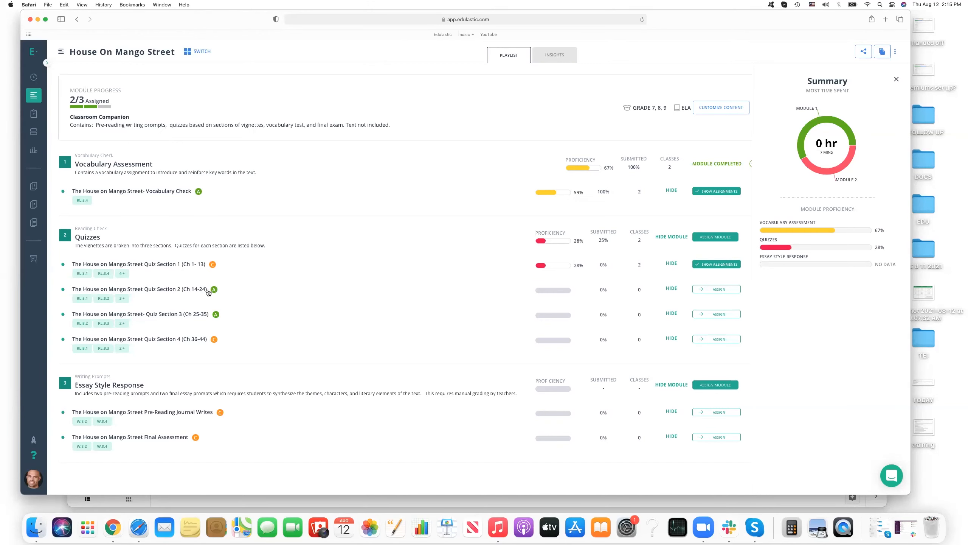
mouse_move(218, 289)
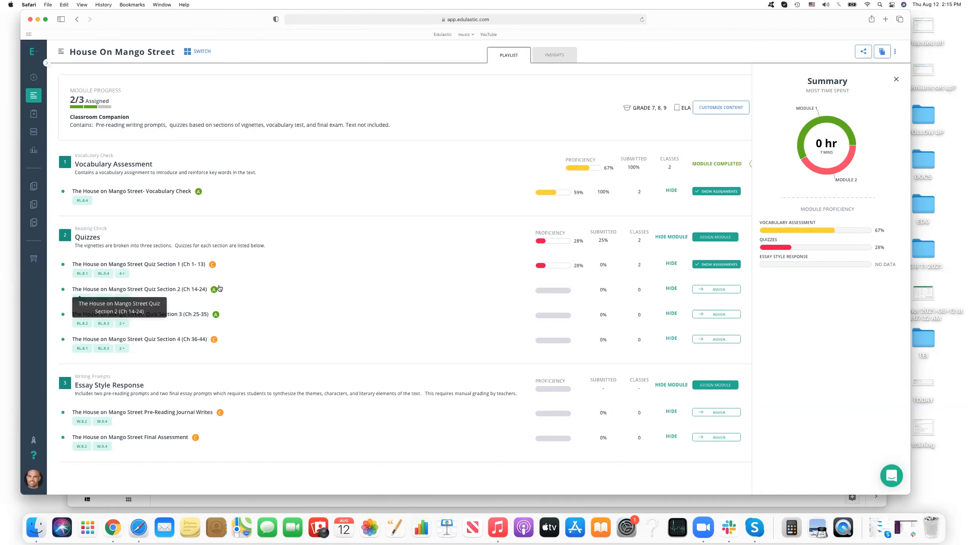
mouse_move(591, 271)
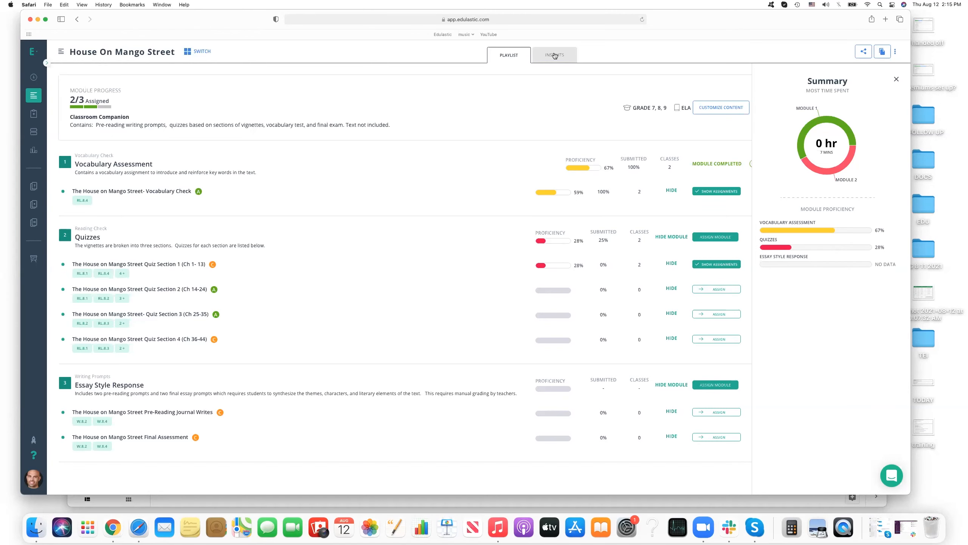
Switch the House On Mango Street playlist to its Insights view.
click(554, 55)
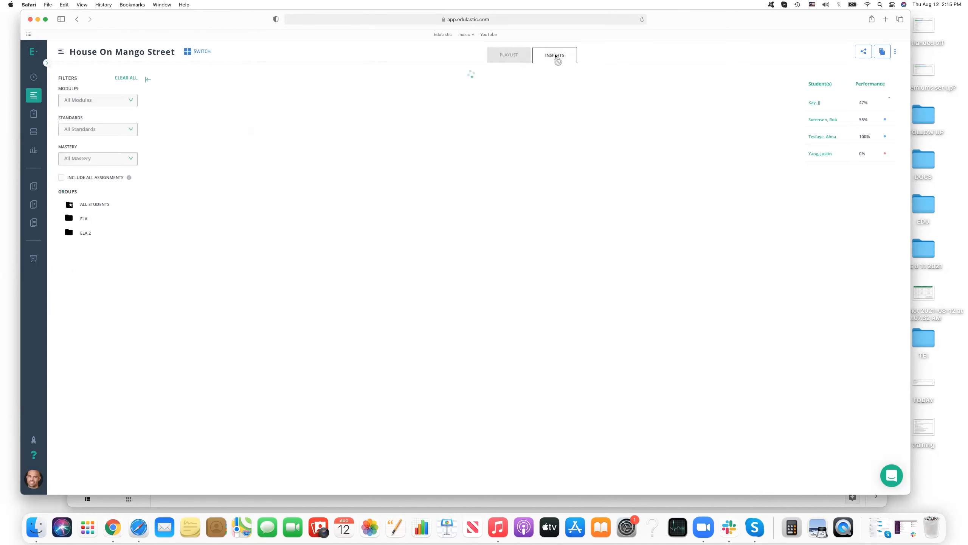
Load the Insights quadrant chart plotting four students by performance against time spent.
click(554, 54)
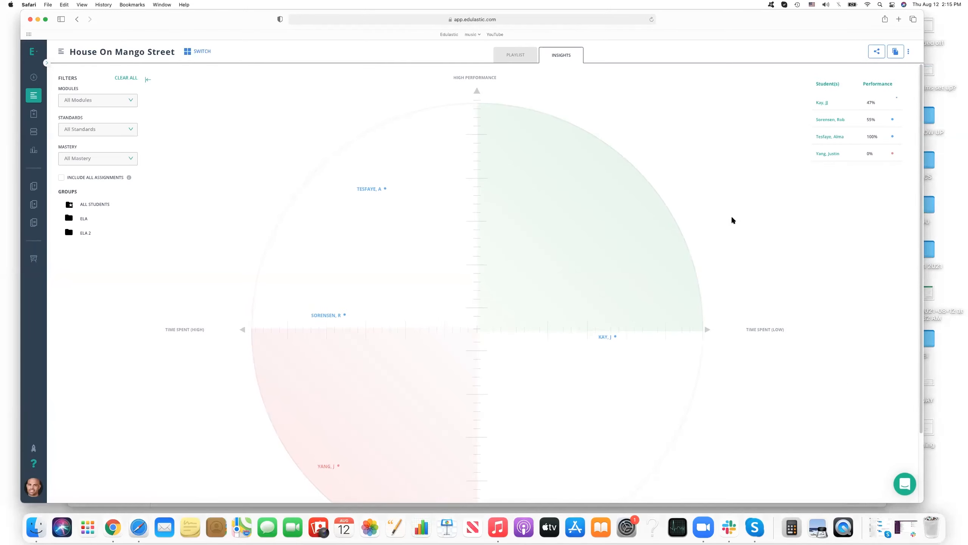
scroll(down, 3)
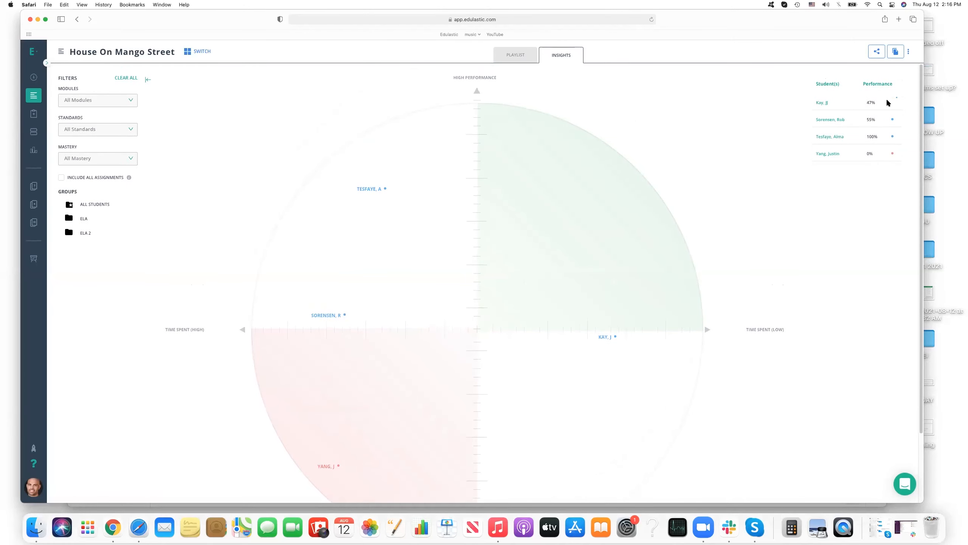
mouse_move(852, 94)
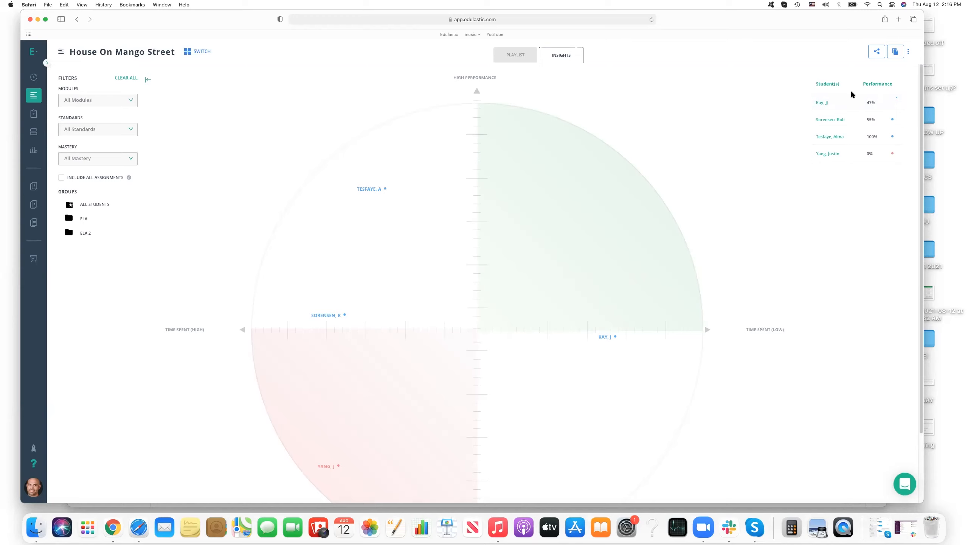
mouse_move(848, 136)
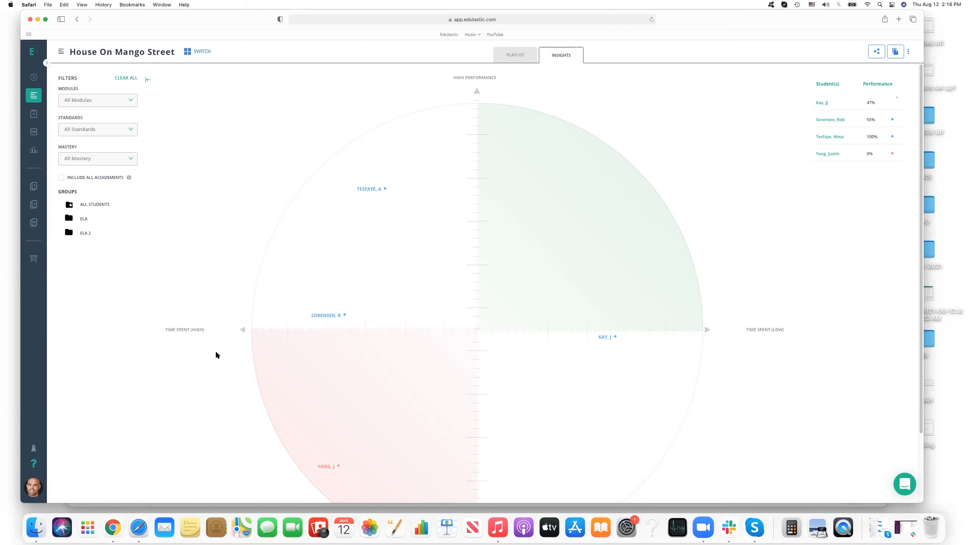
mouse_move(764, 309)
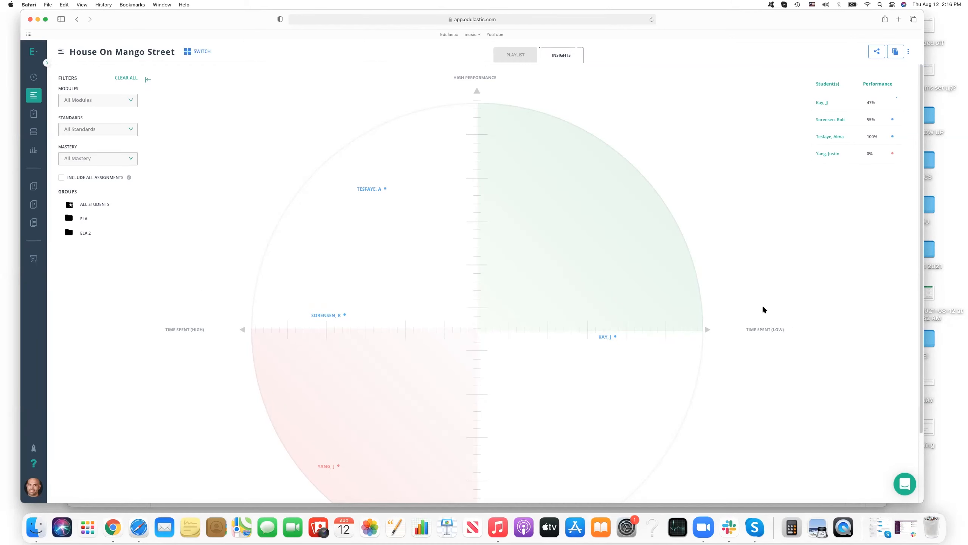
mouse_move(385, 189)
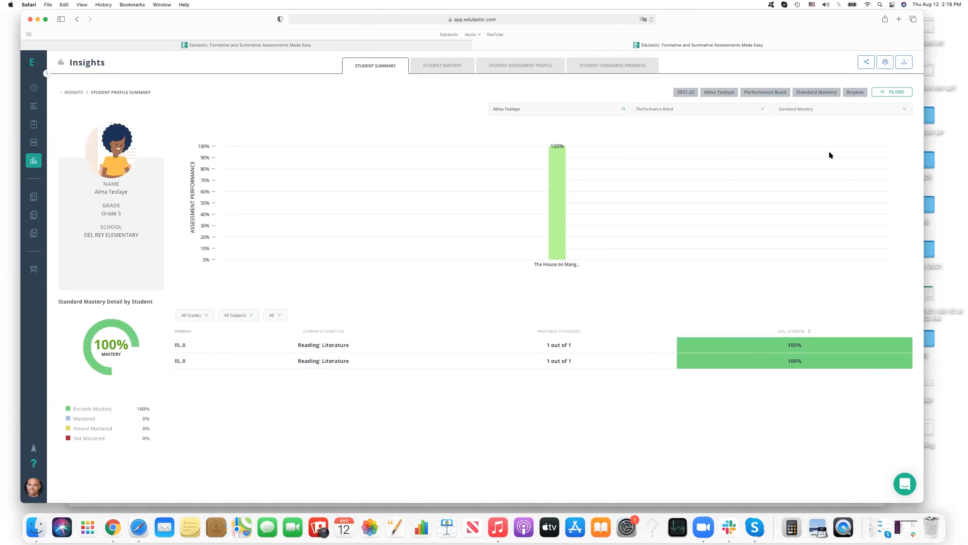
mouse_move(132, 220)
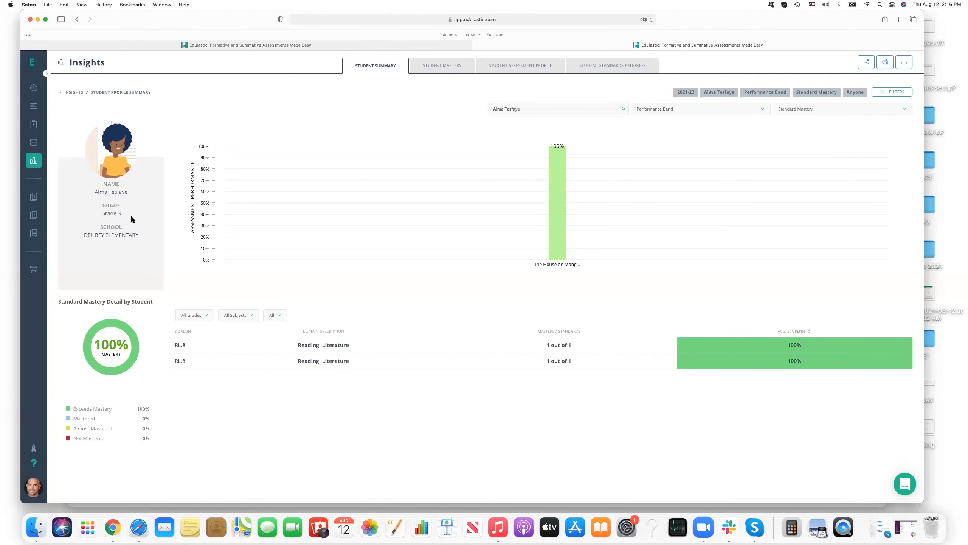
mouse_move(107, 252)
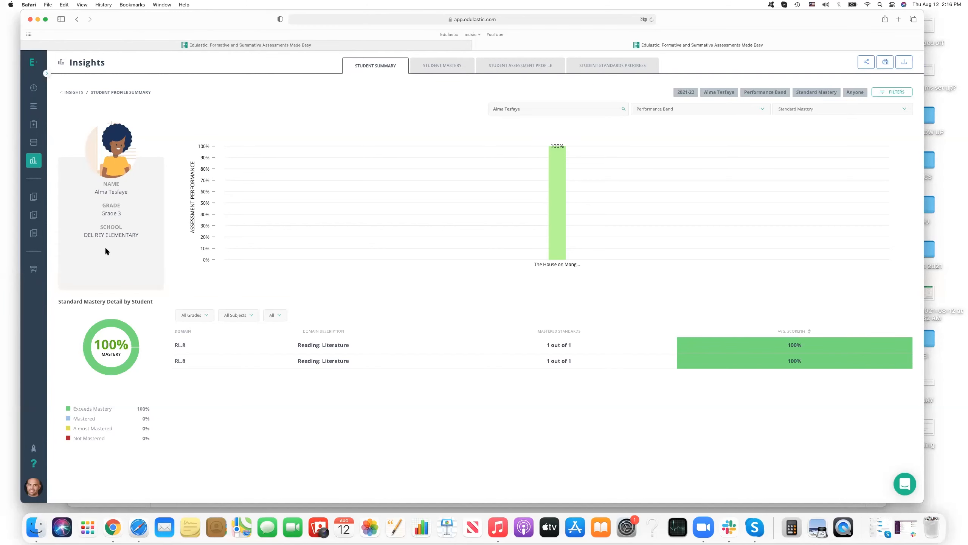
mouse_move(451, 66)
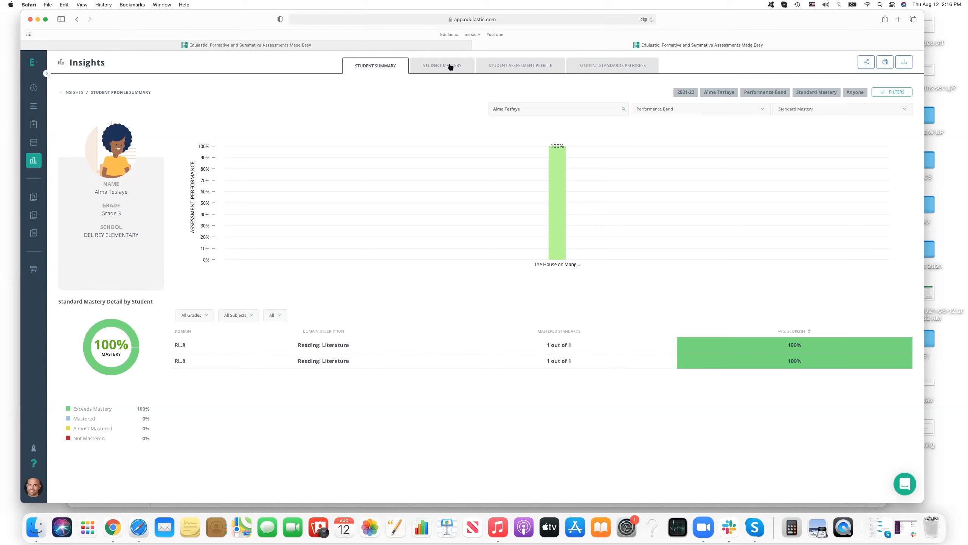
mouse_move(446, 70)
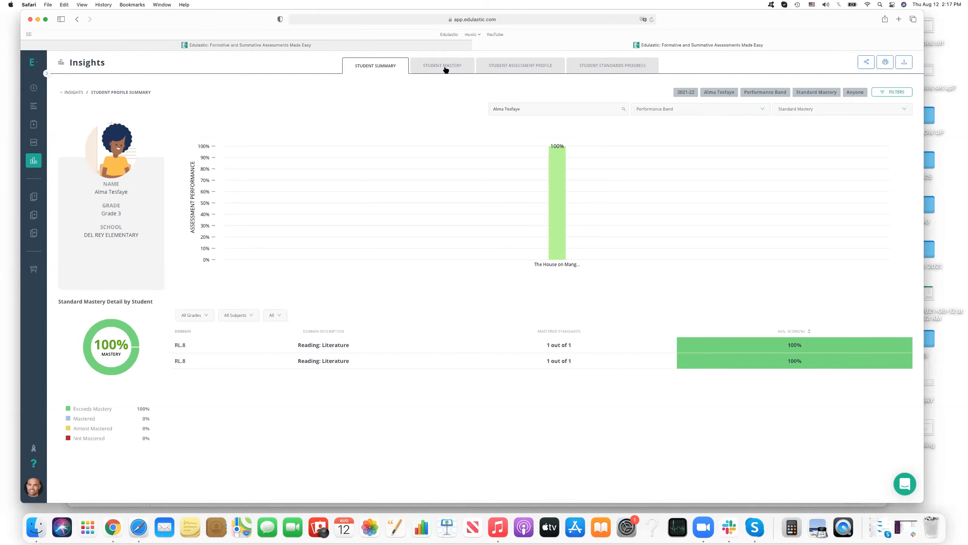
click(442, 65)
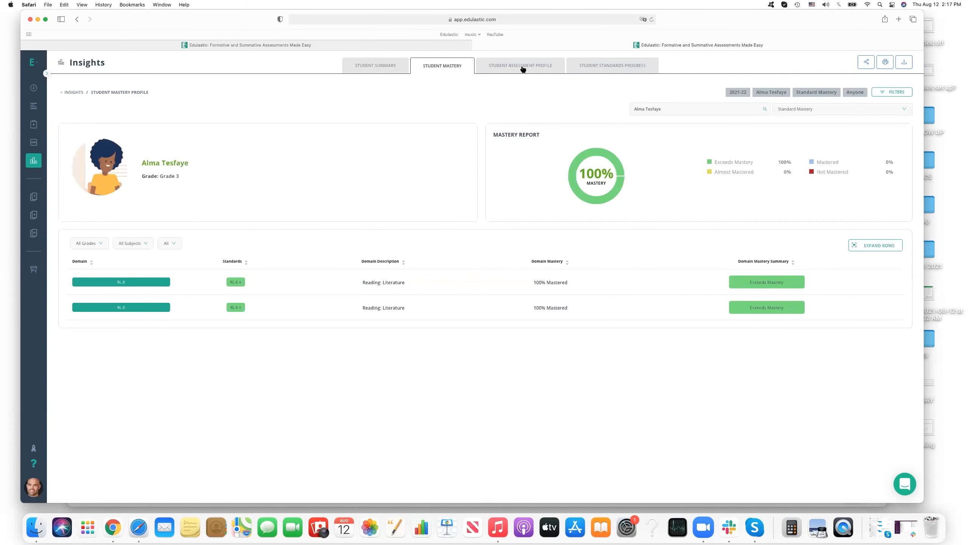
mouse_move(525, 68)
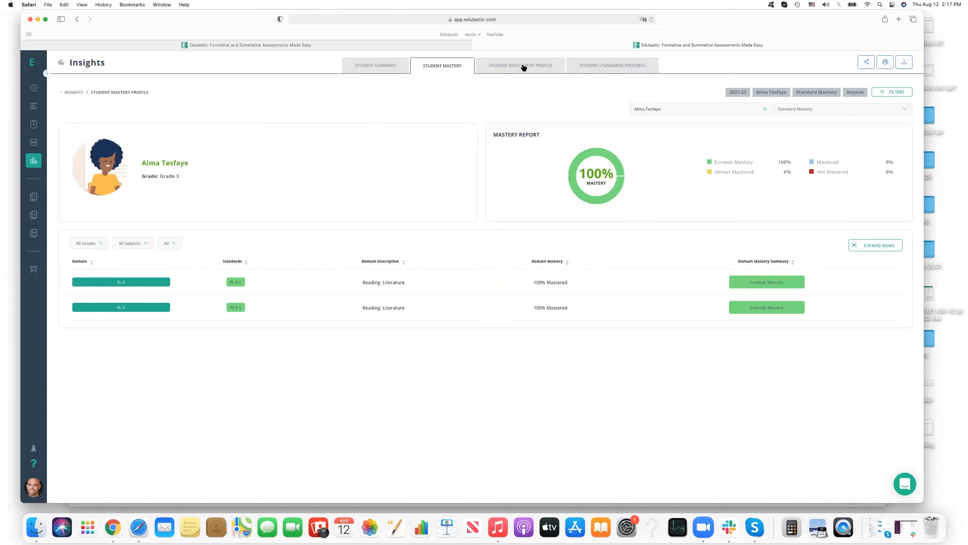
mouse_move(611, 69)
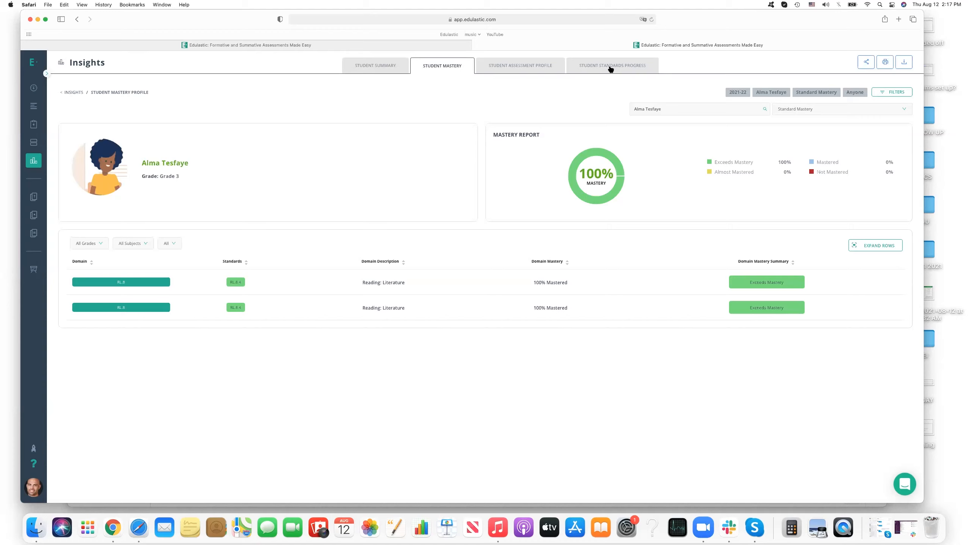
mouse_move(439, 84)
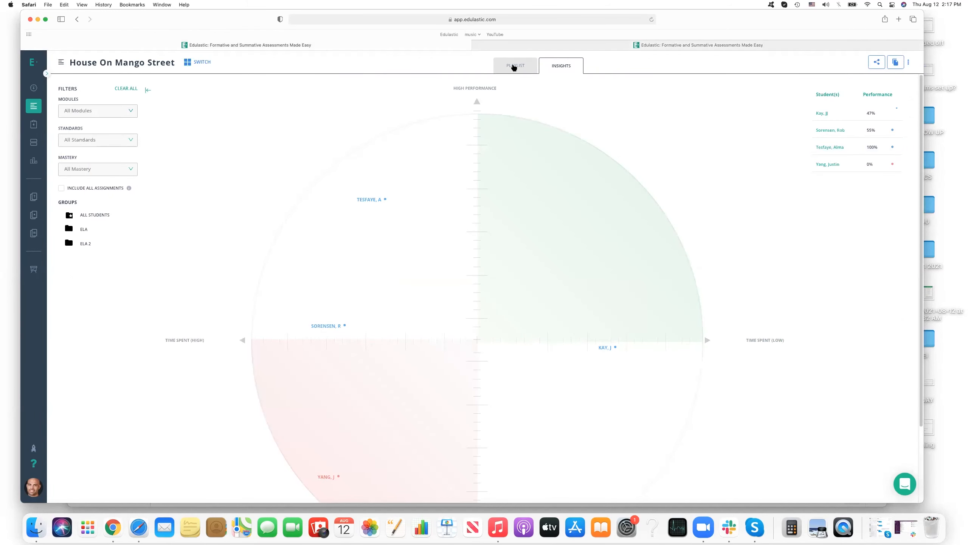
mouse_move(711, 156)
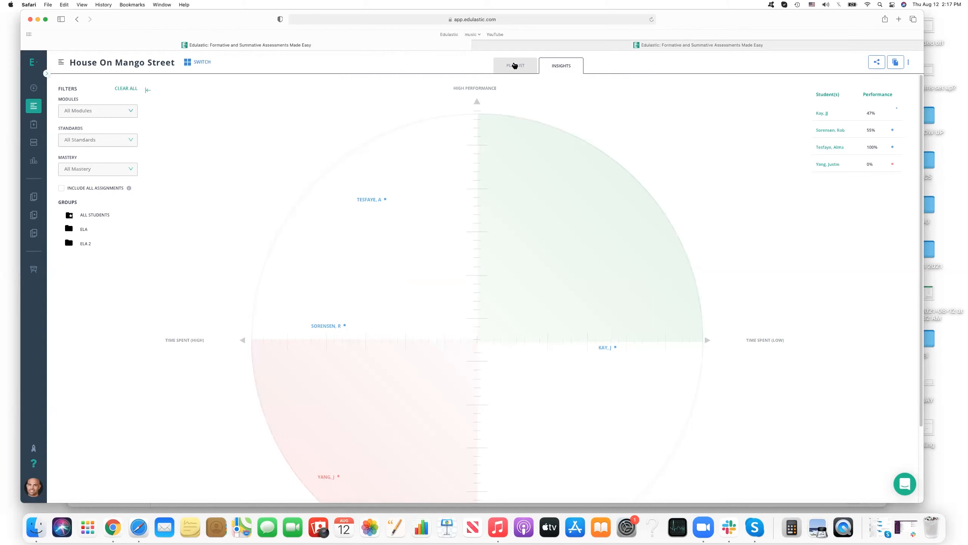
Return to the playlist and start assigning Quiz Section 2 (Ch 14-24).
click(516, 65)
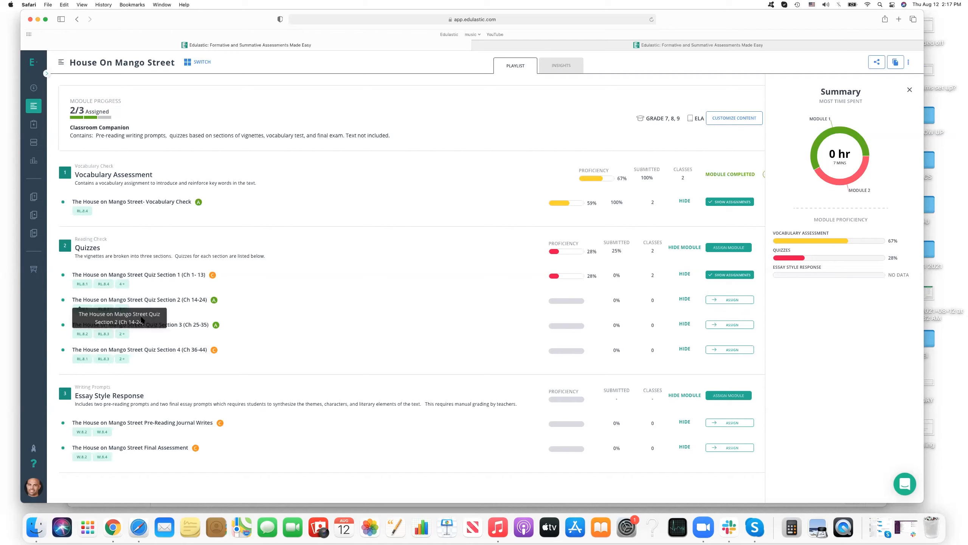
mouse_move(160, 307)
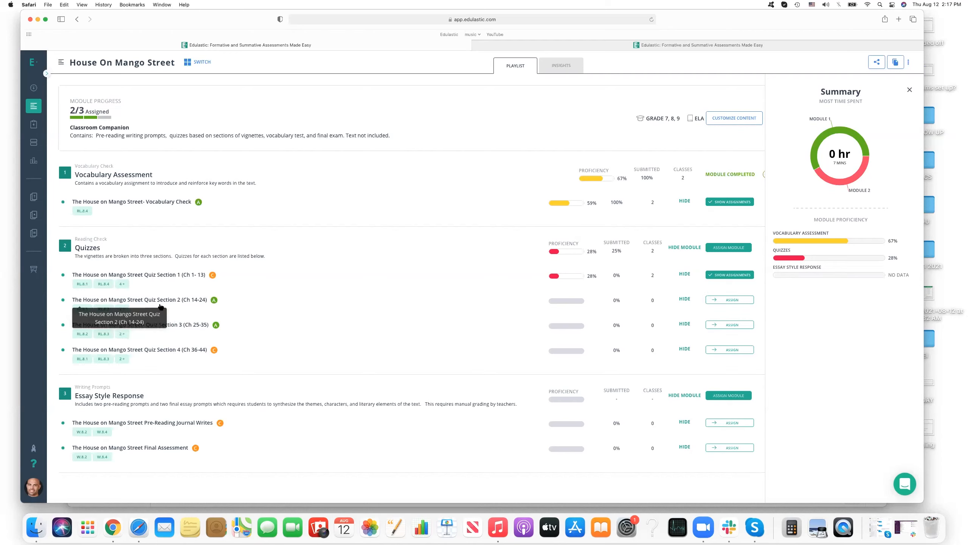
mouse_move(729, 300)
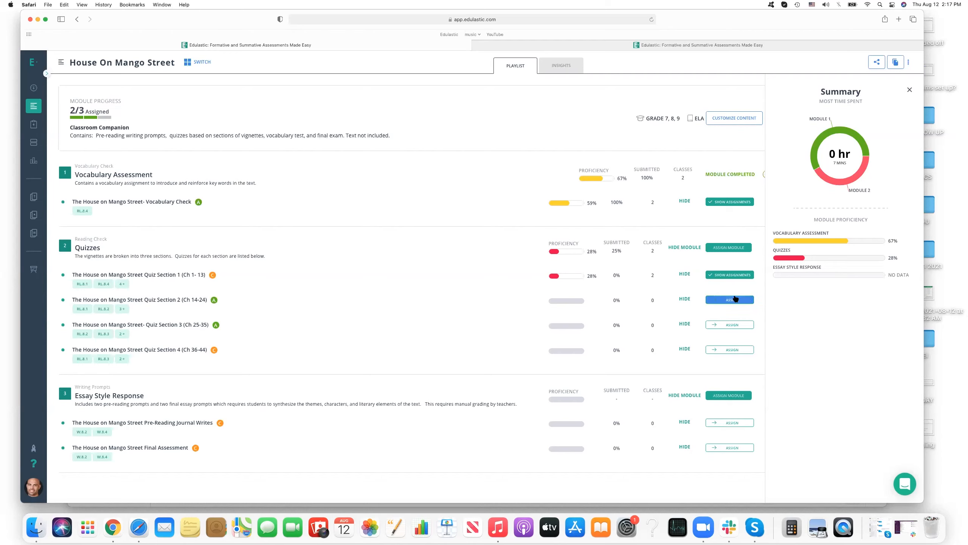
click(729, 299)
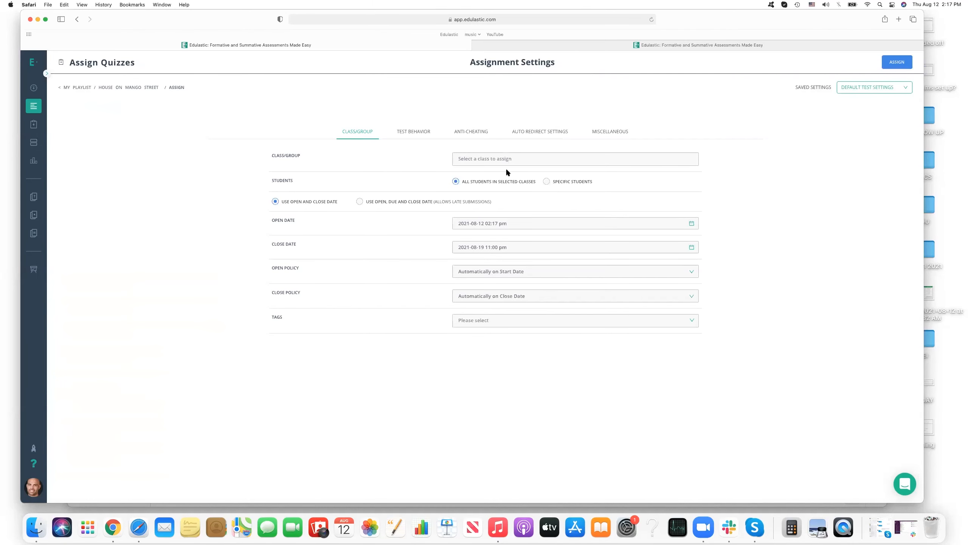
Select classes ELA and ELA 2 for the assignment.
click(575, 159)
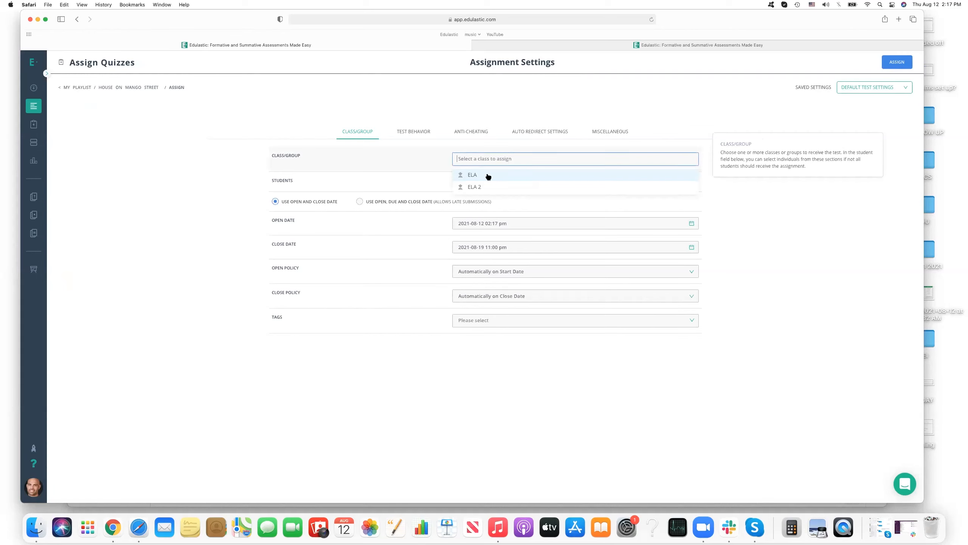
click(472, 175)
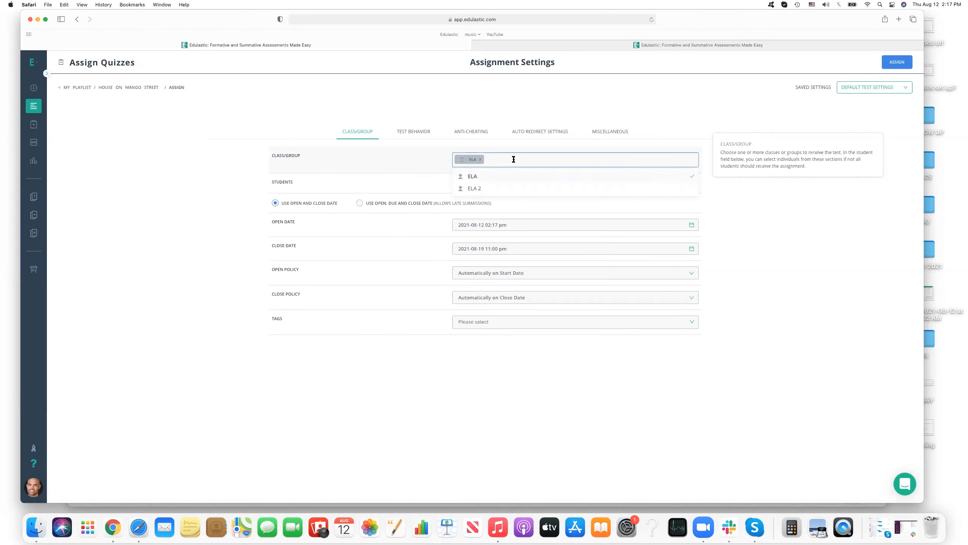
click(474, 189)
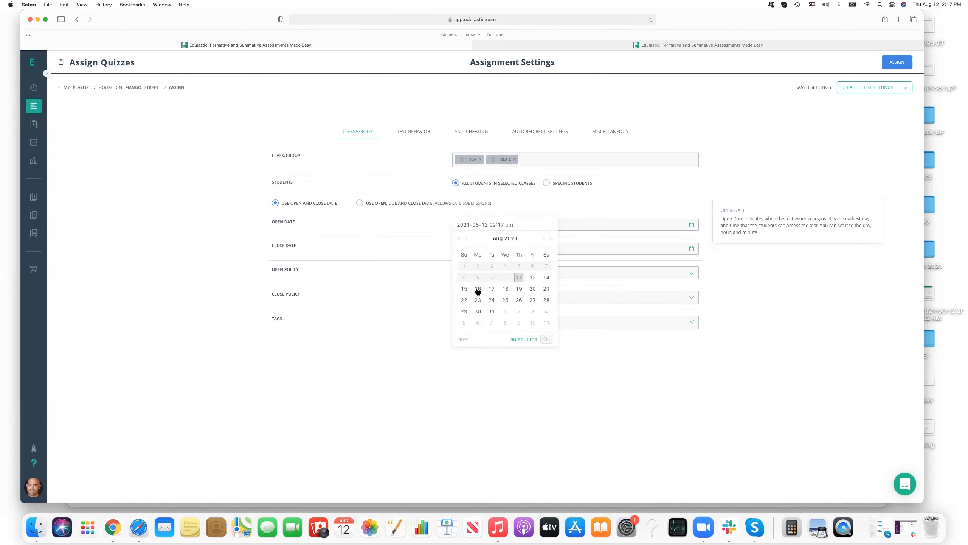
Set the quiz window to open Aug 16 and close Aug 18, 11:00 pm.
click(478, 289)
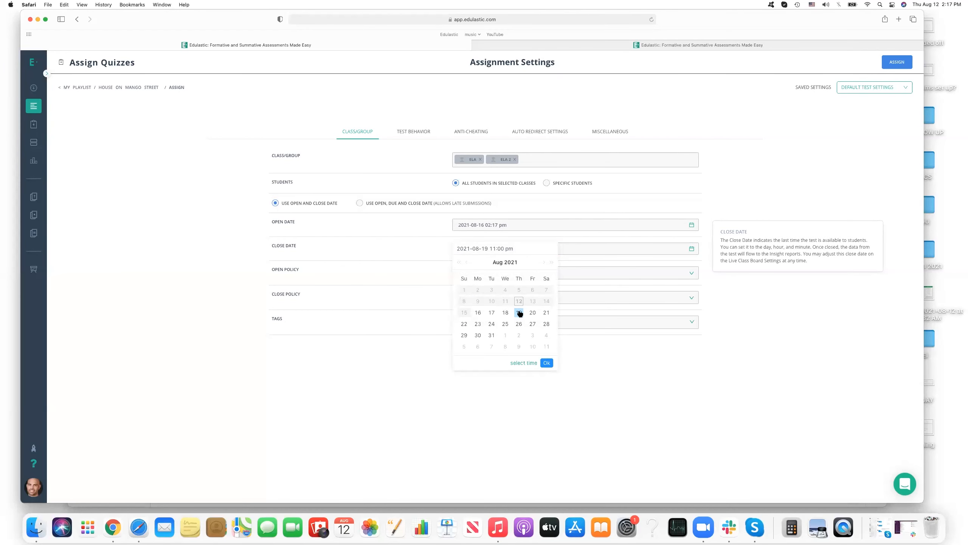
click(505, 312)
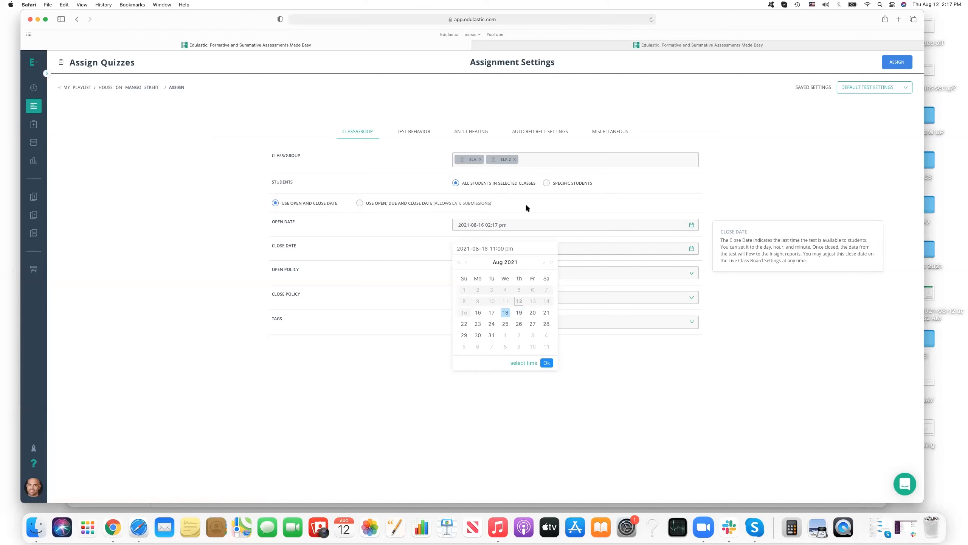
click(546, 363)
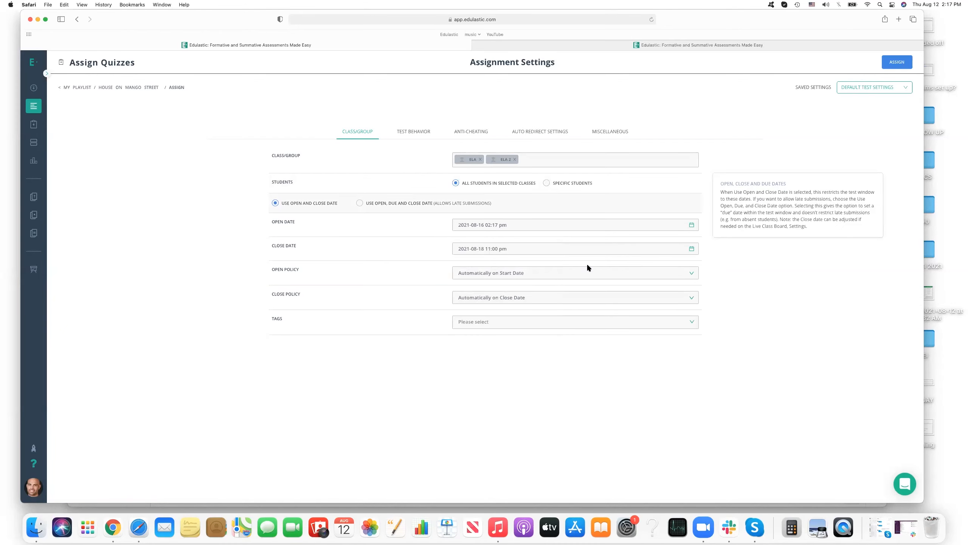
Set Open Policy to Open Manually in Class, keeping Close Policy on Automatically on Close Date.
click(575, 273)
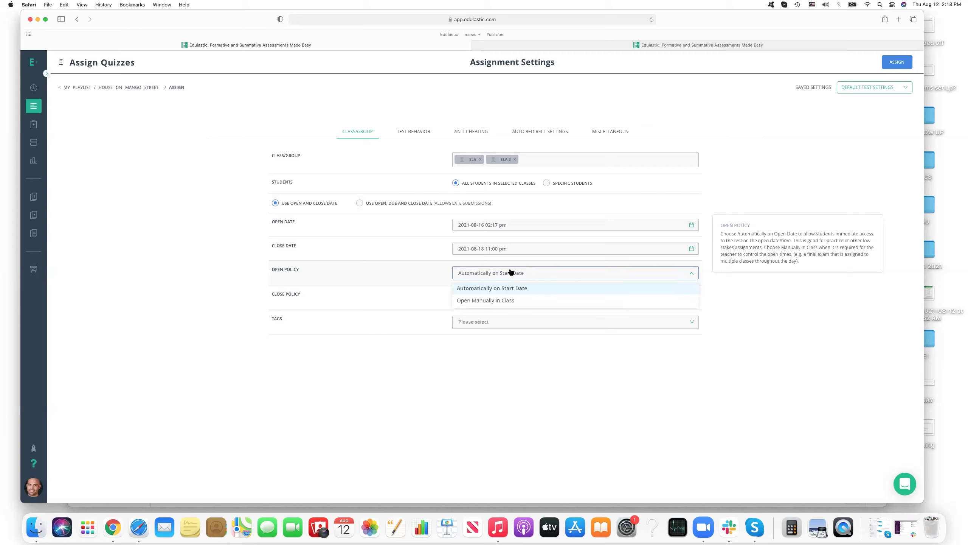
mouse_move(531, 288)
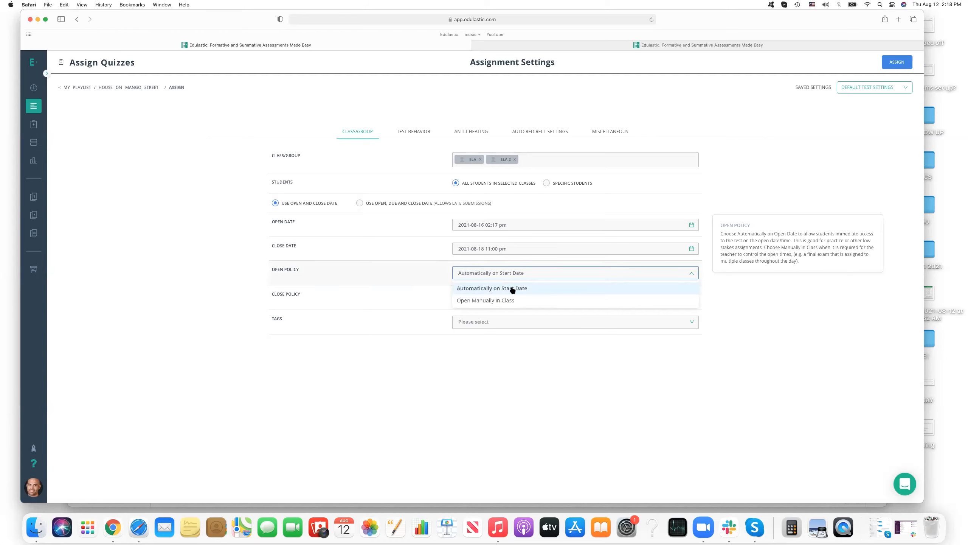
mouse_move(541, 289)
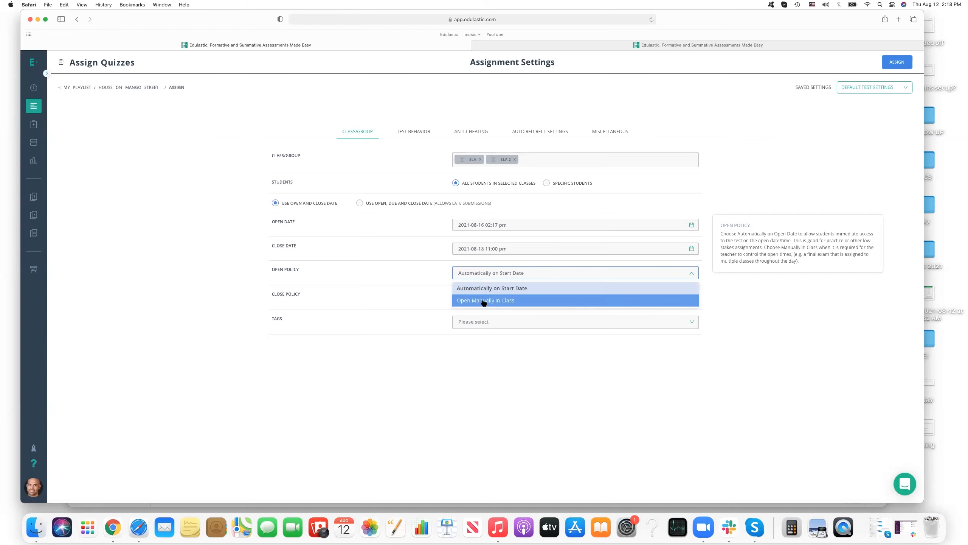
click(484, 299)
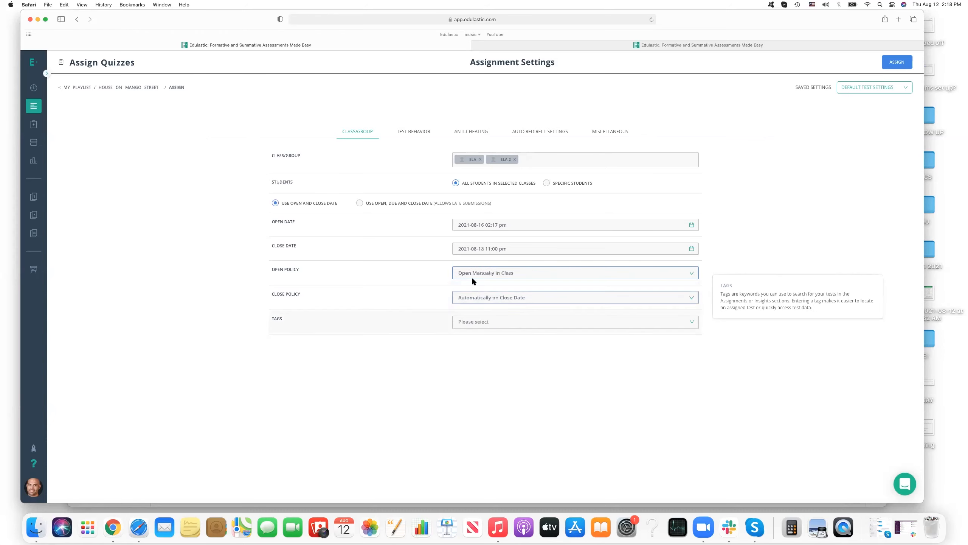
mouse_move(483, 303)
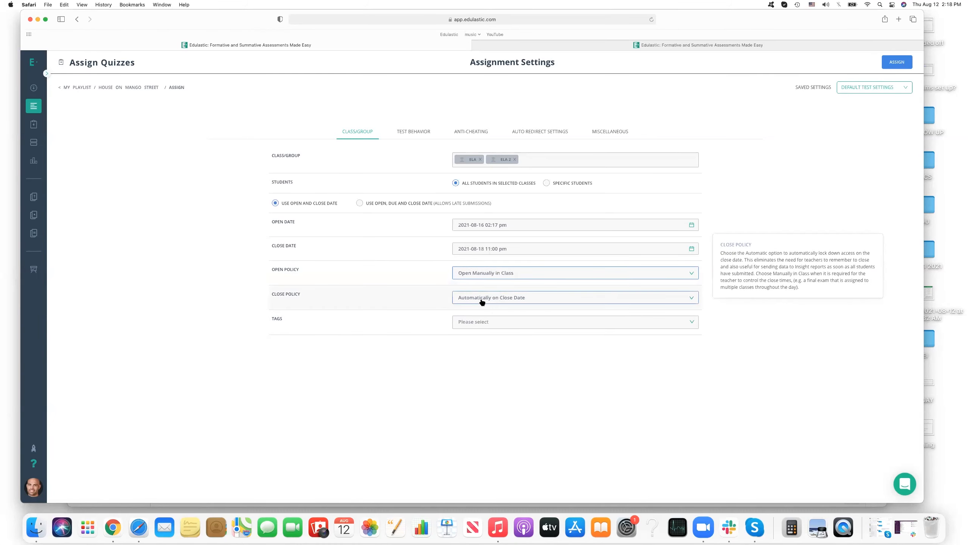
click(576, 297)
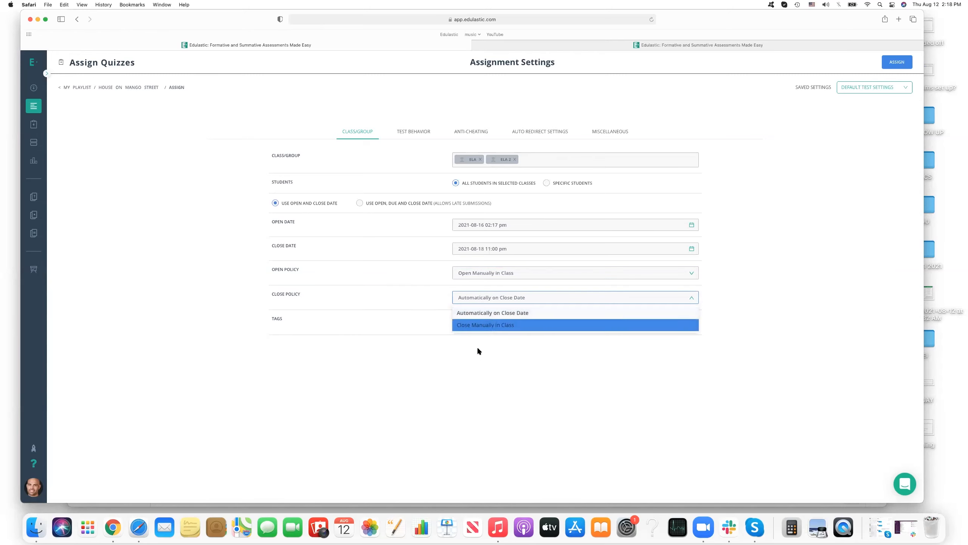
click(493, 312)
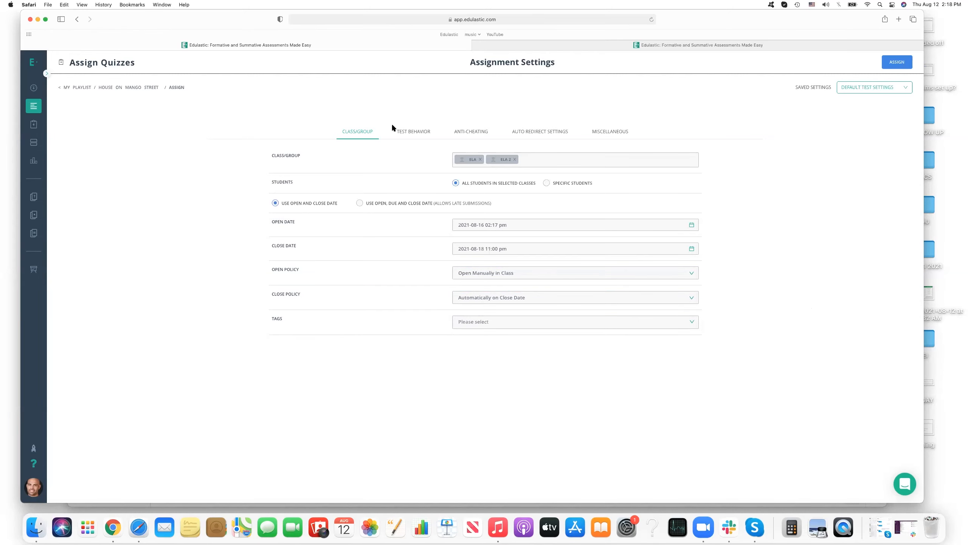
Show Test Behavior settings, leaving Release Scores on Do not release scores or responses.
click(413, 132)
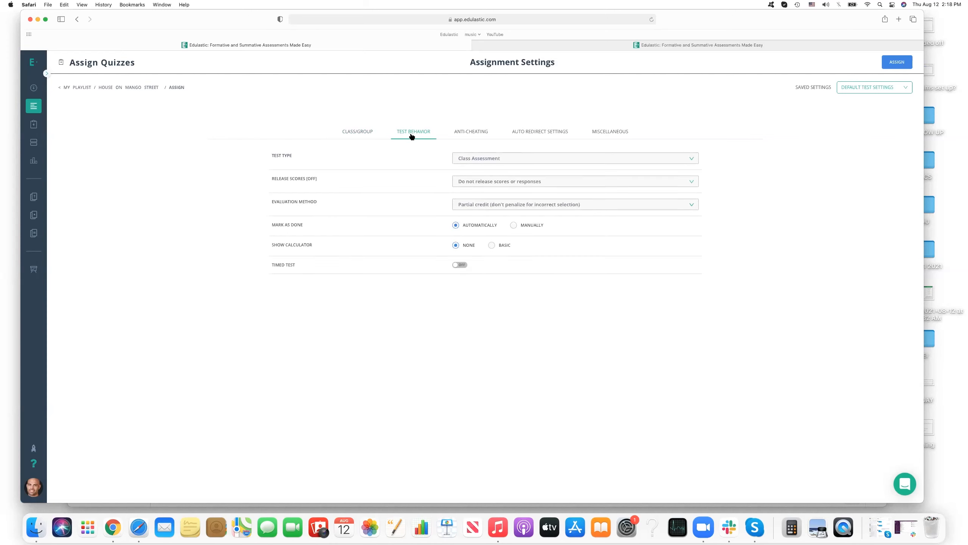
mouse_move(502, 145)
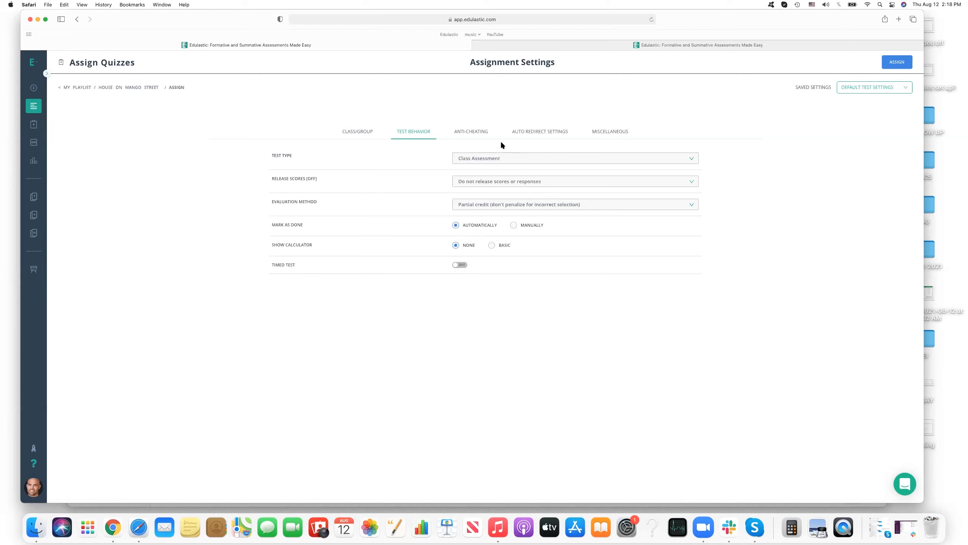
mouse_move(497, 144)
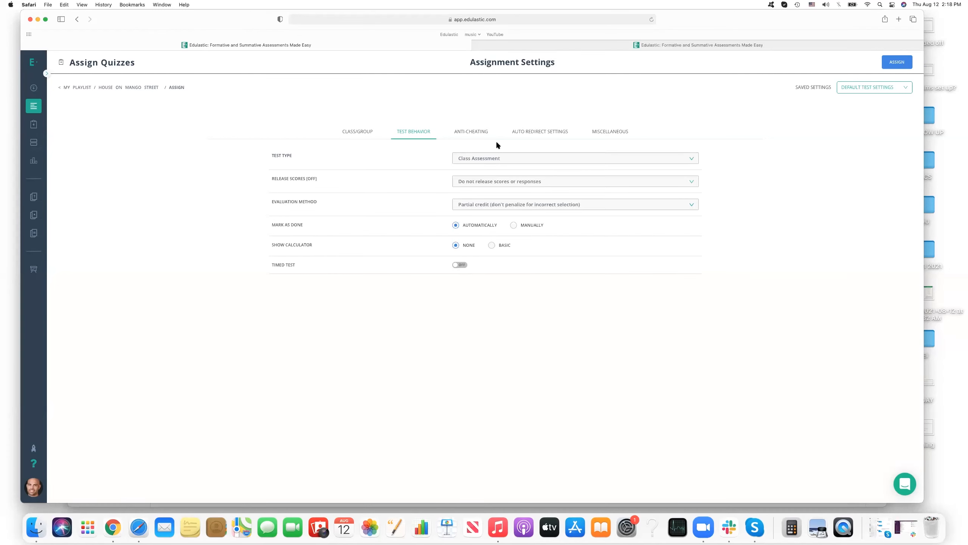
click(575, 182)
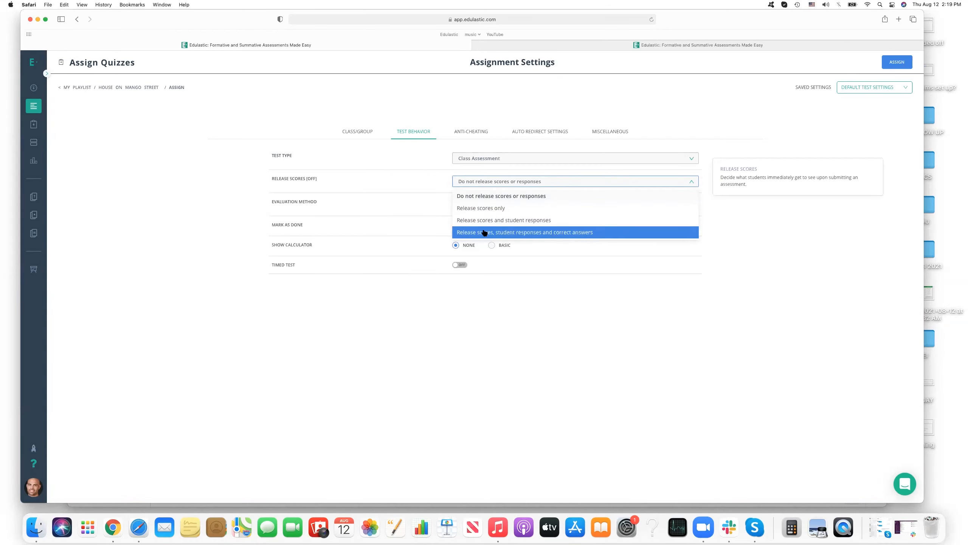
mouse_move(495, 213)
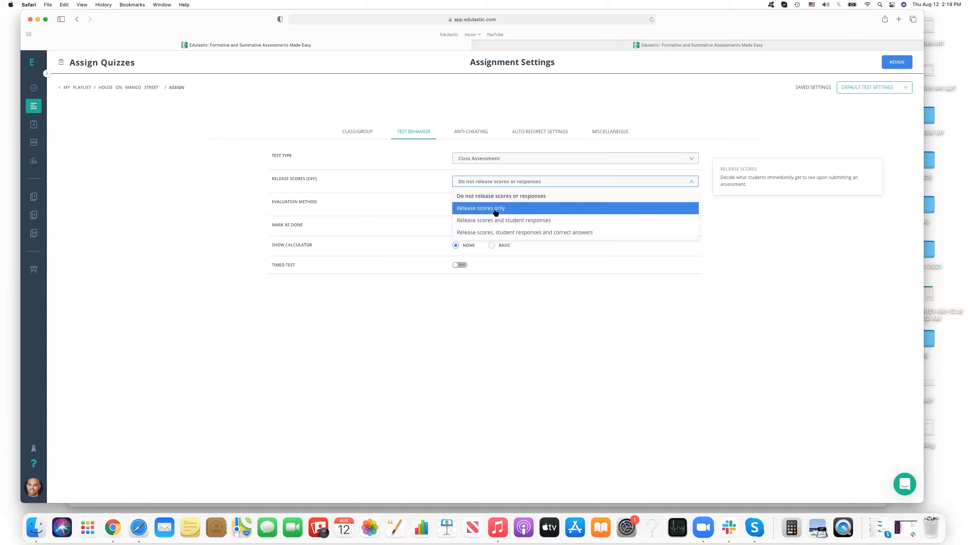
mouse_move(495, 207)
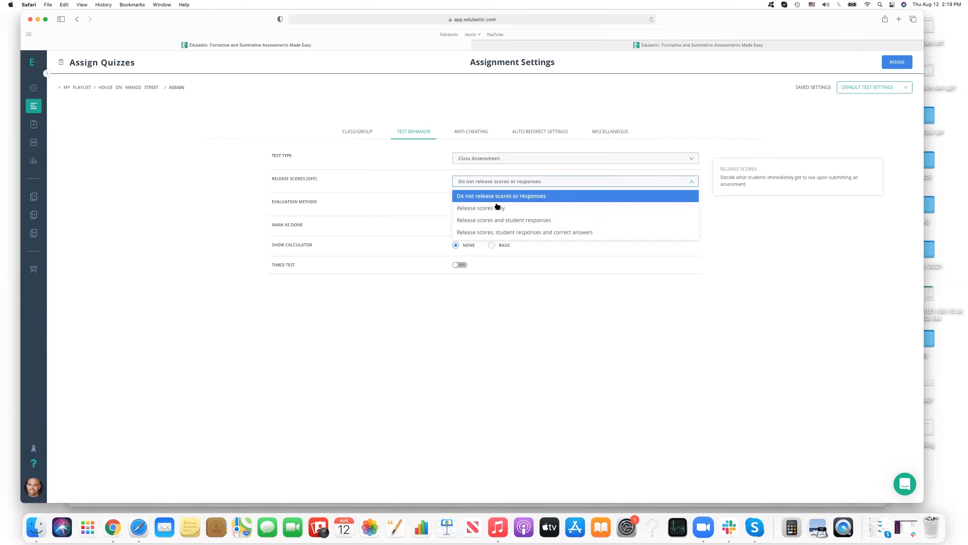
mouse_move(499, 221)
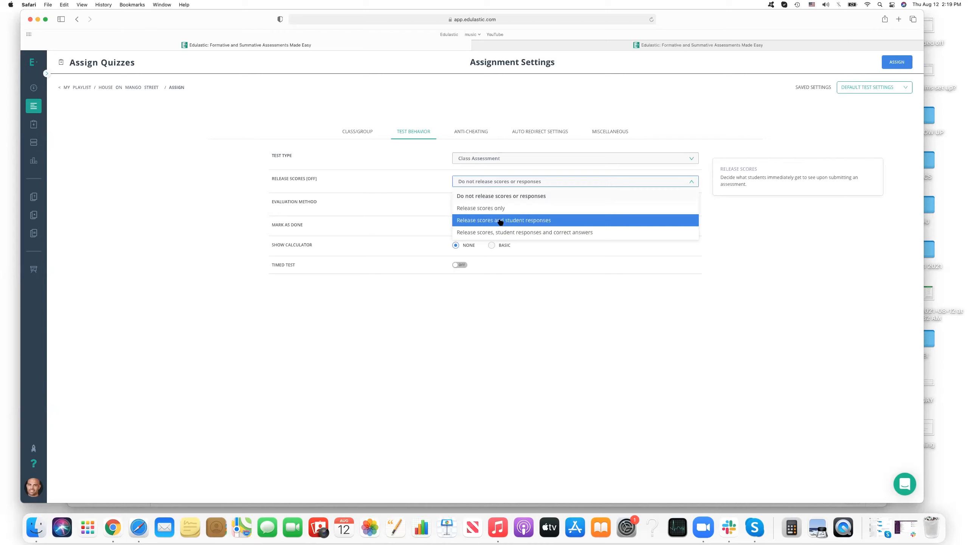
mouse_move(510, 231)
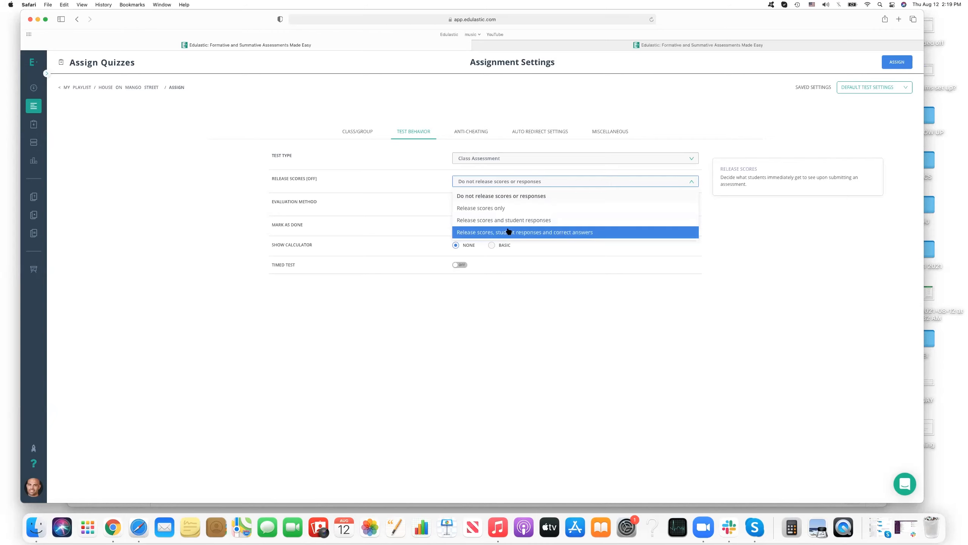
mouse_move(602, 282)
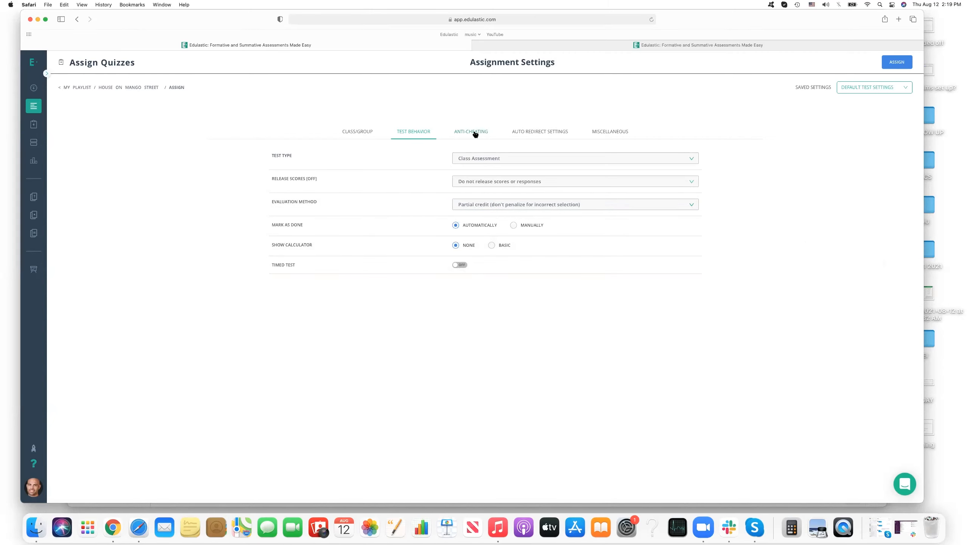
On Anti-Cheating, switch on Shuffle Items and Shuffle Answer Choice, then list password options.
click(471, 131)
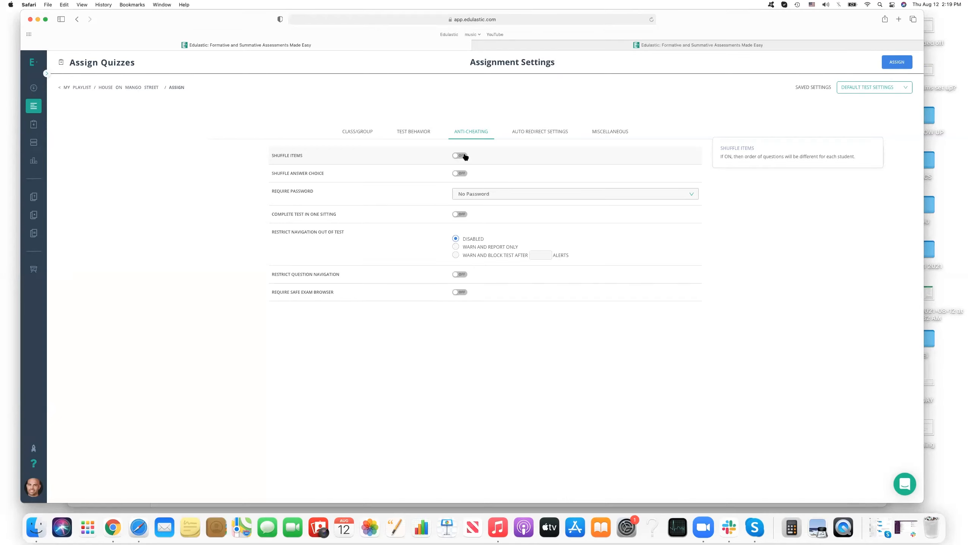
mouse_move(337, 158)
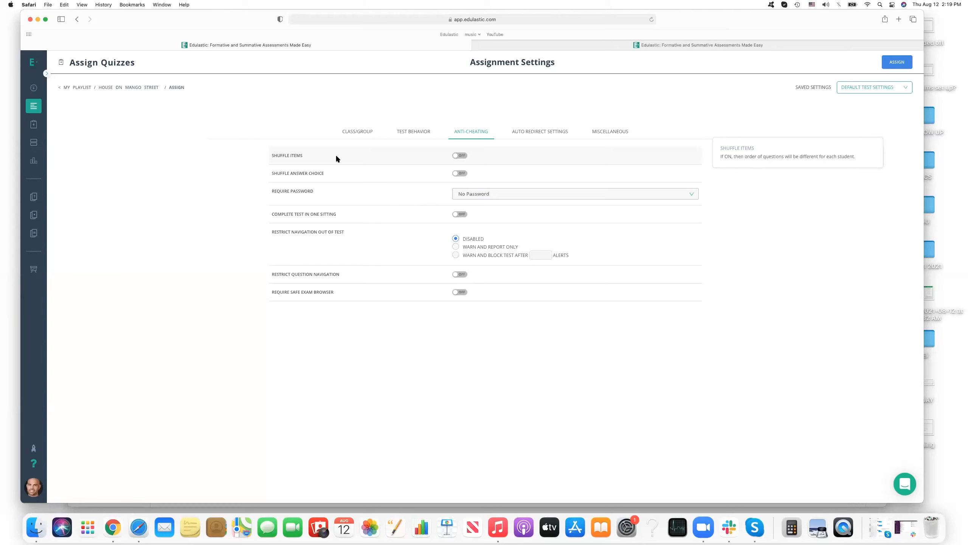
click(459, 155)
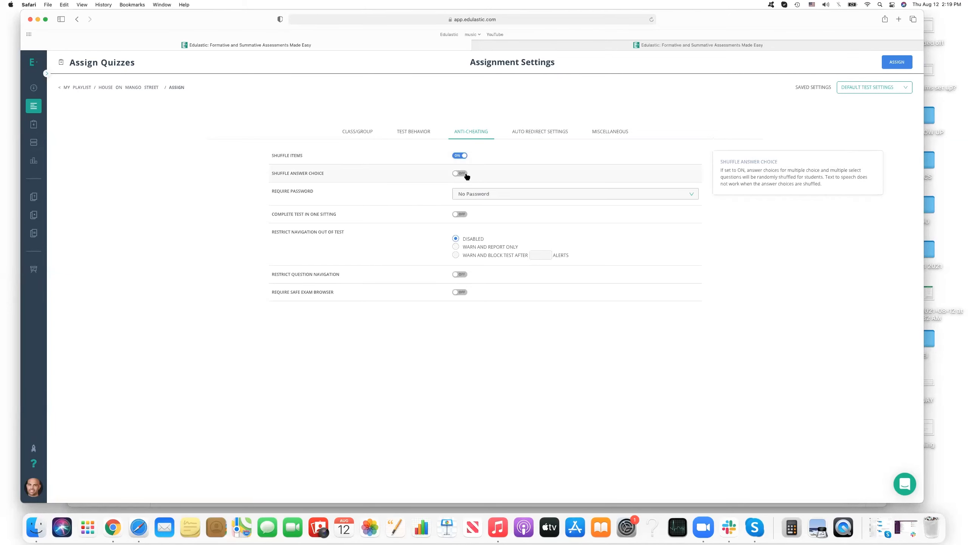
click(459, 173)
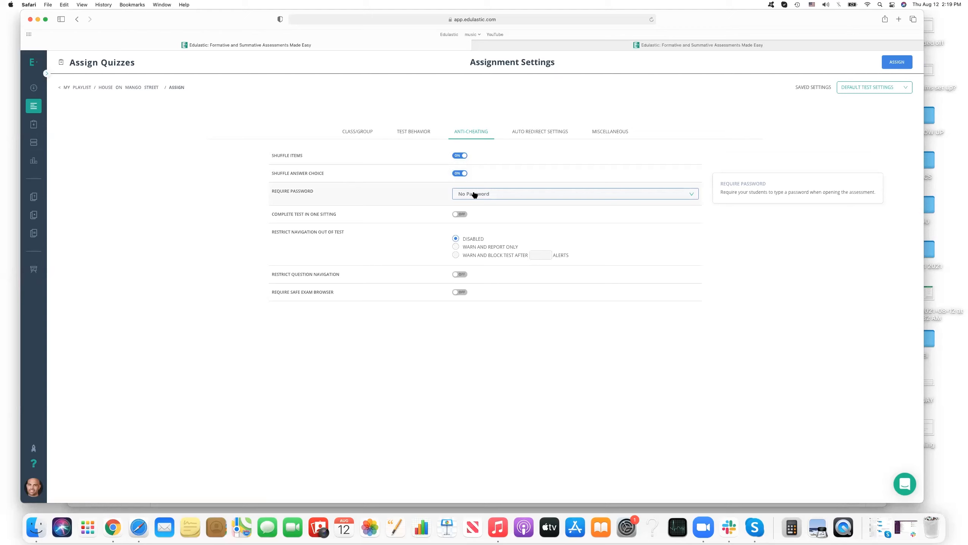
click(575, 194)
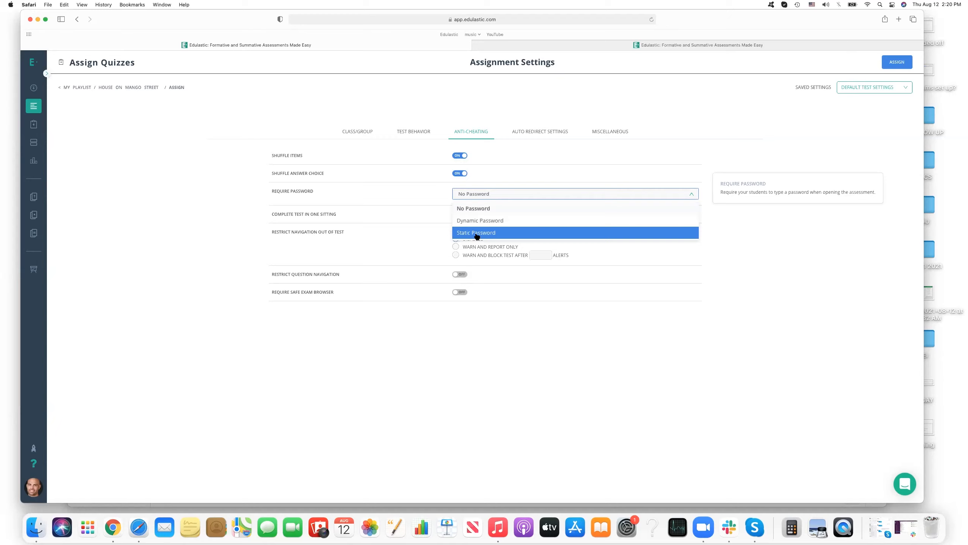
mouse_move(489, 221)
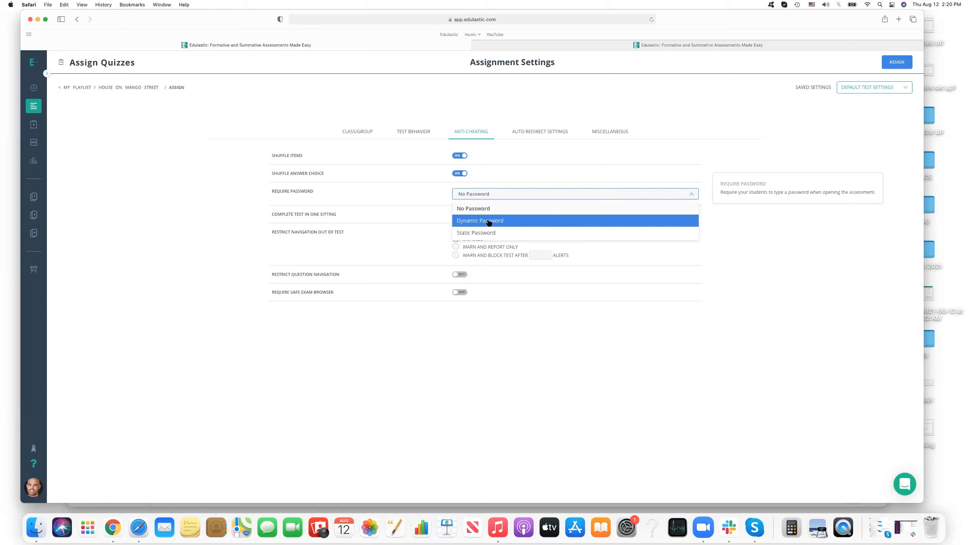
mouse_move(691, 318)
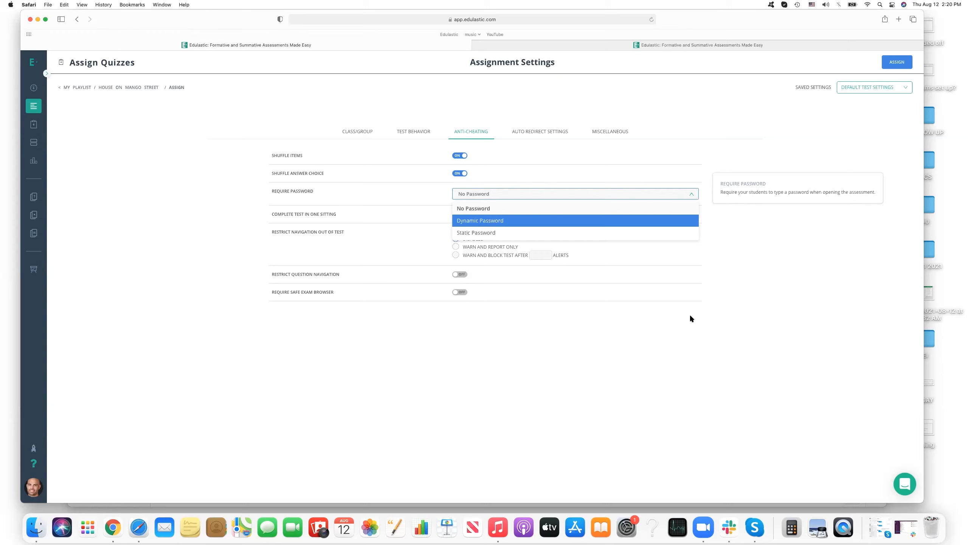
Keep no password, require Complete Test in One Sitting, and choose Warn and Block Test After alerts.
click(474, 209)
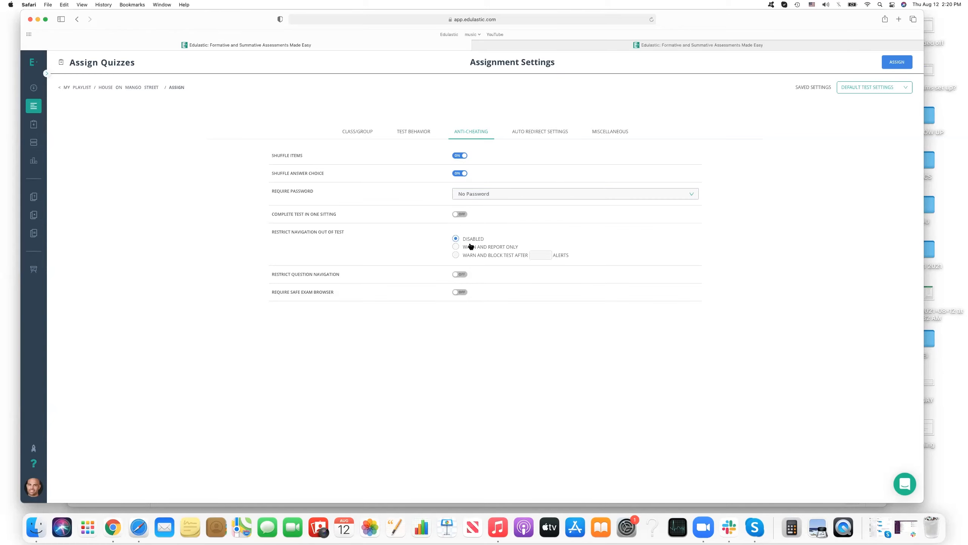
mouse_move(462, 214)
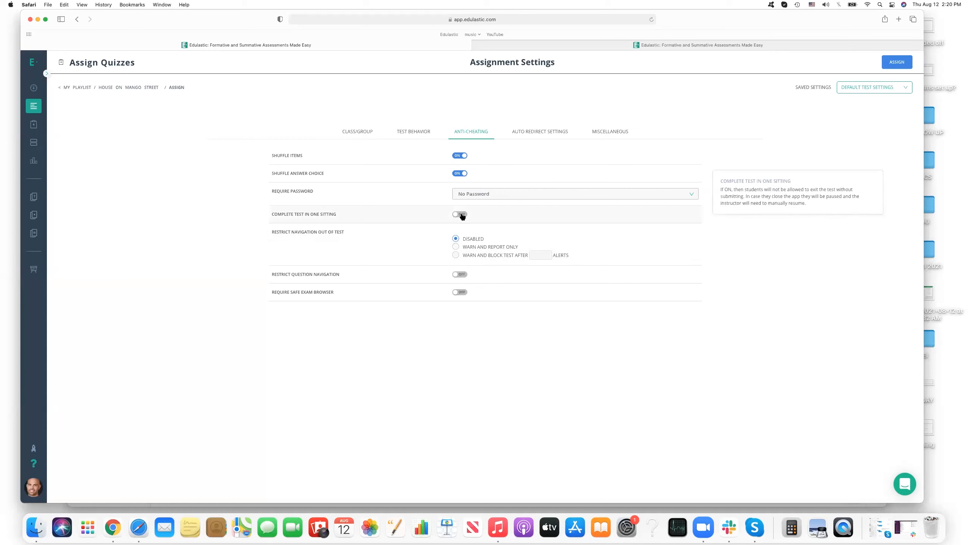
click(459, 214)
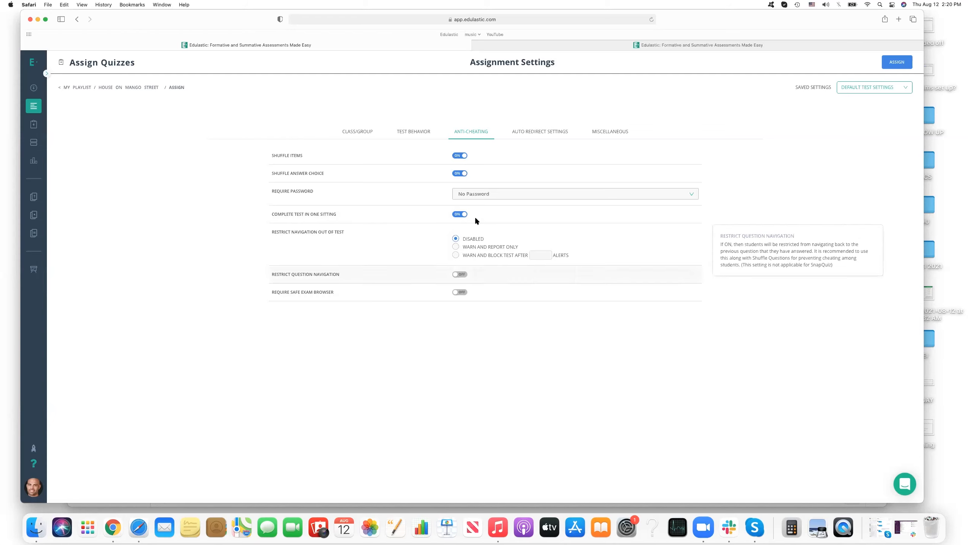
mouse_move(455, 247)
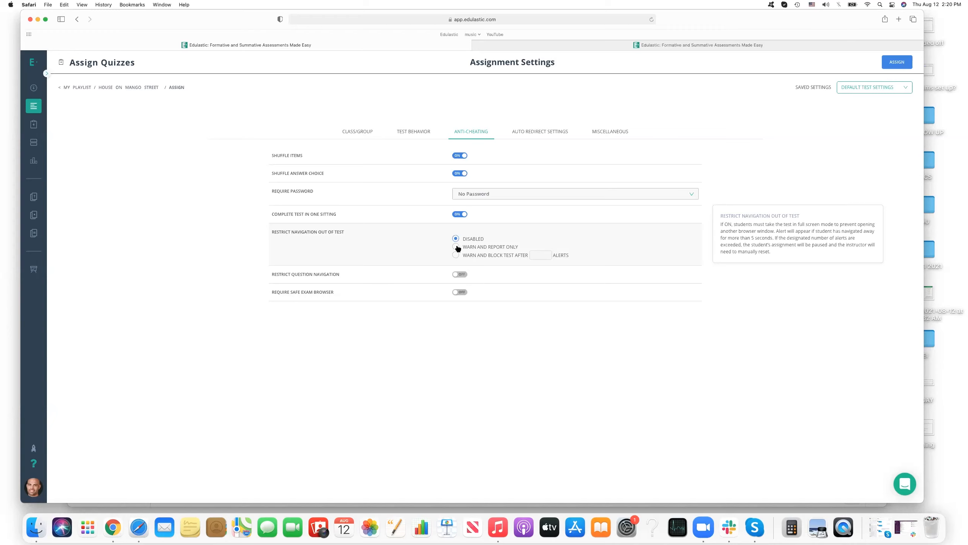
click(456, 247)
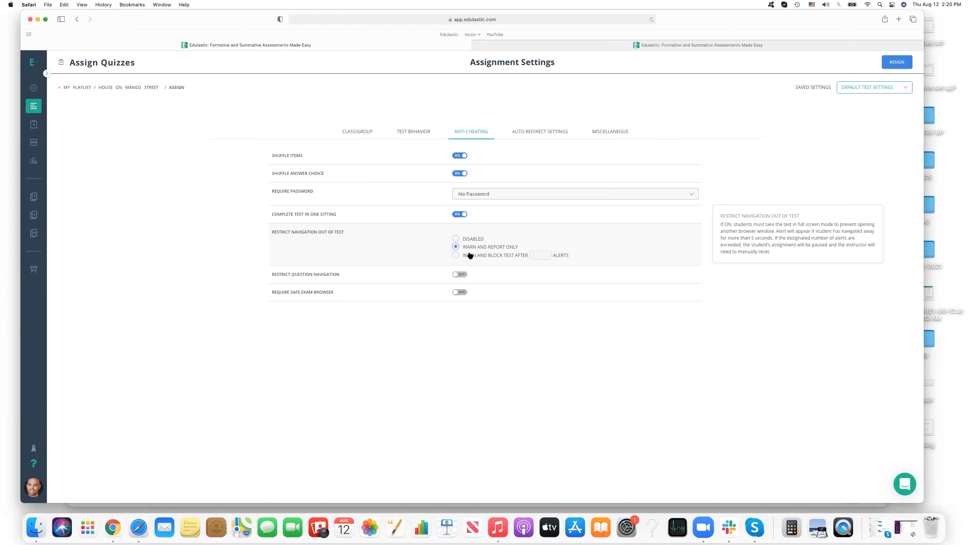
click(455, 255)
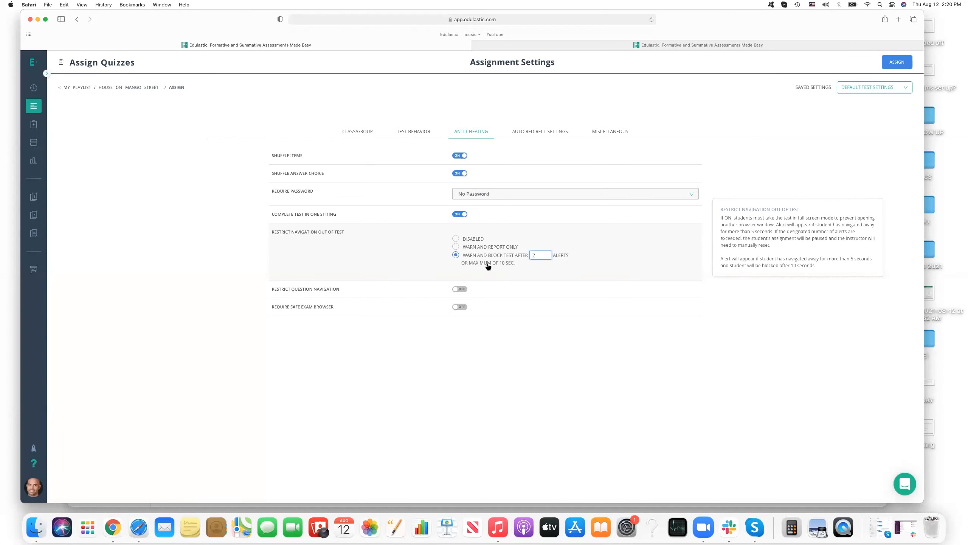
mouse_move(510, 259)
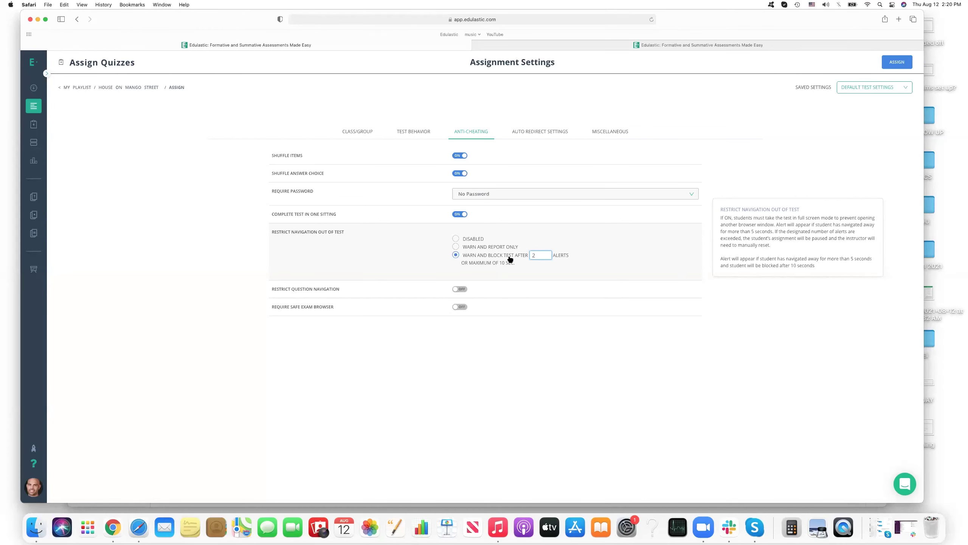
mouse_move(474, 307)
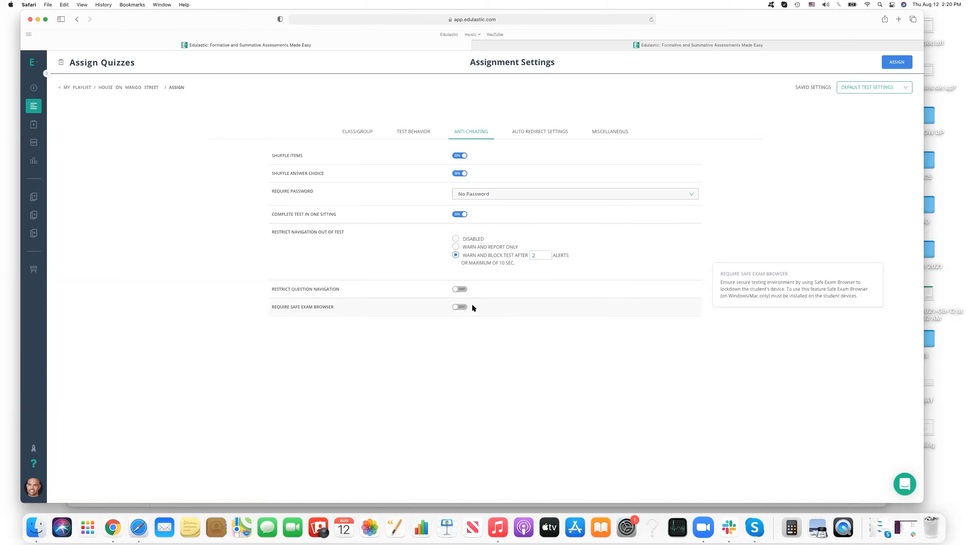
mouse_move(463, 286)
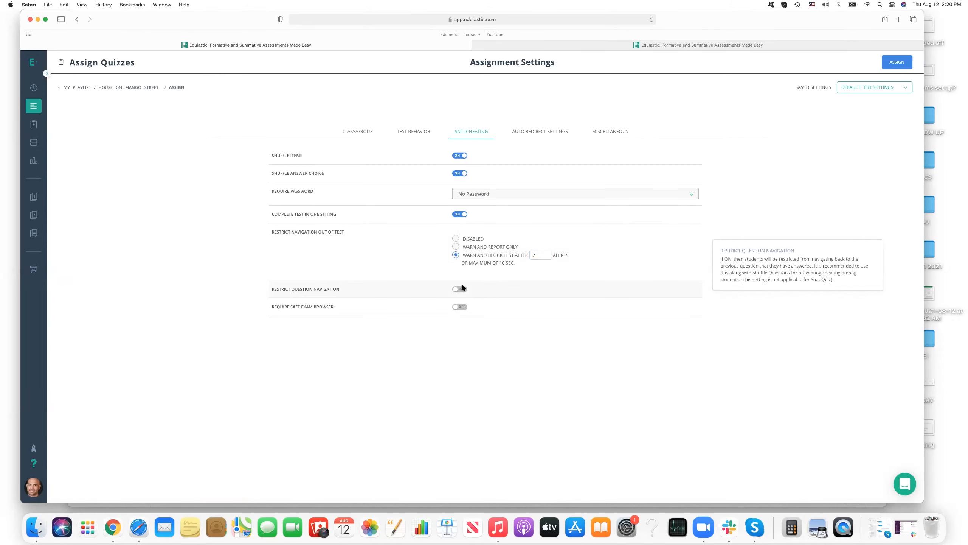
Switch on Restrict Question Navigation, then move to the Auto Redirect Settings.
click(460, 289)
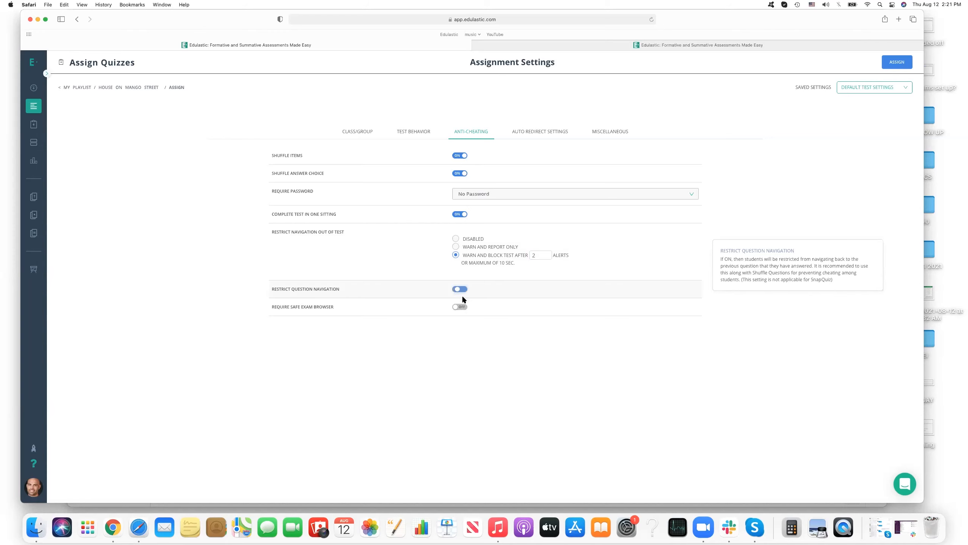
click(459, 289)
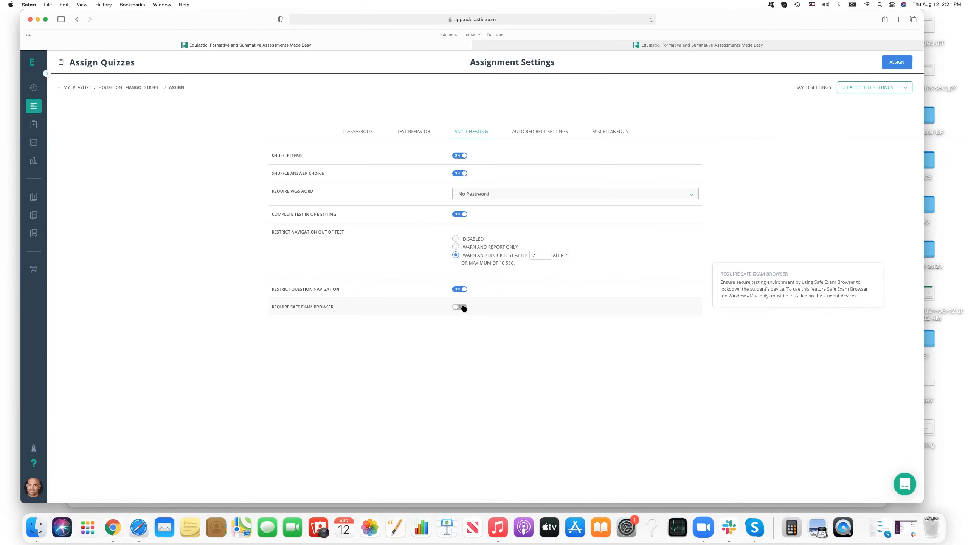
click(460, 308)
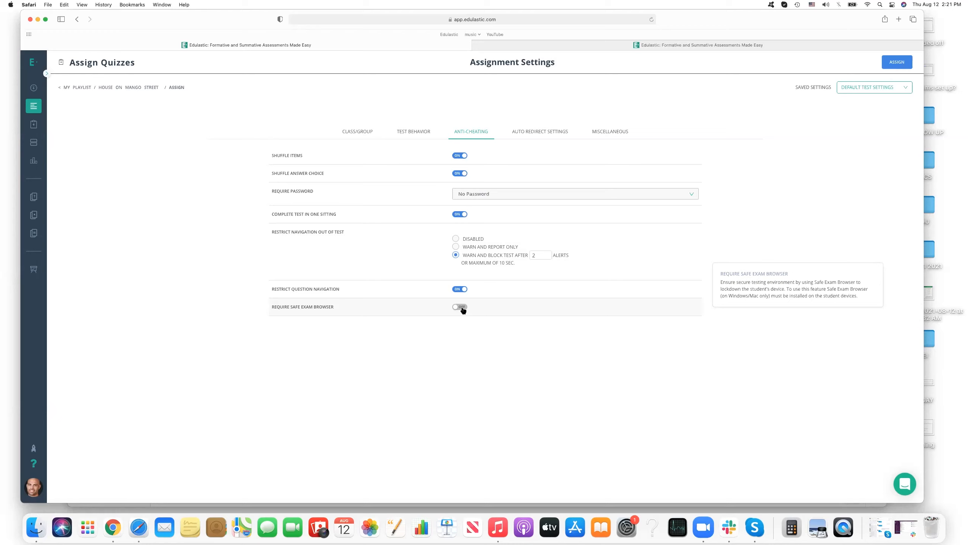
click(540, 132)
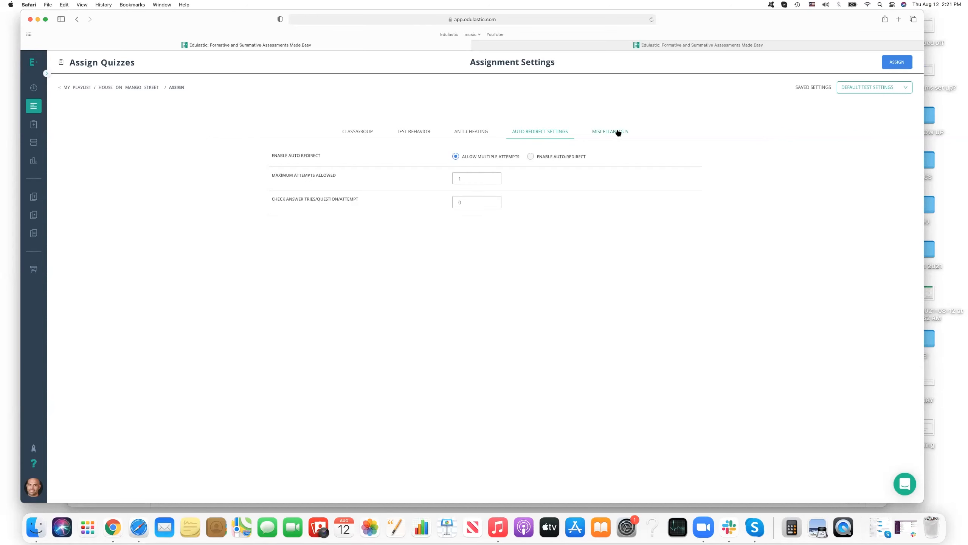
Show the Miscellaneous settings with performance bands, grading scale and accessibility options.
click(610, 131)
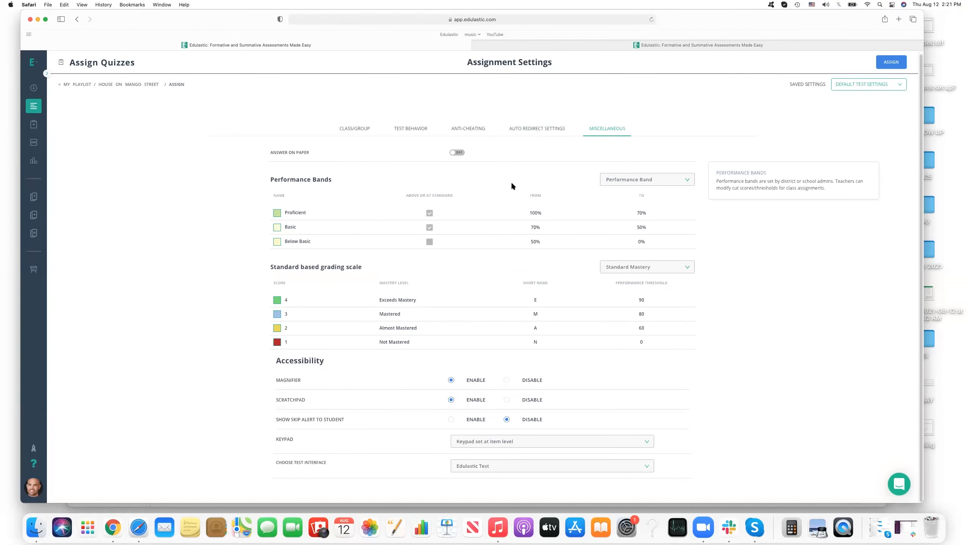
mouse_move(322, 422)
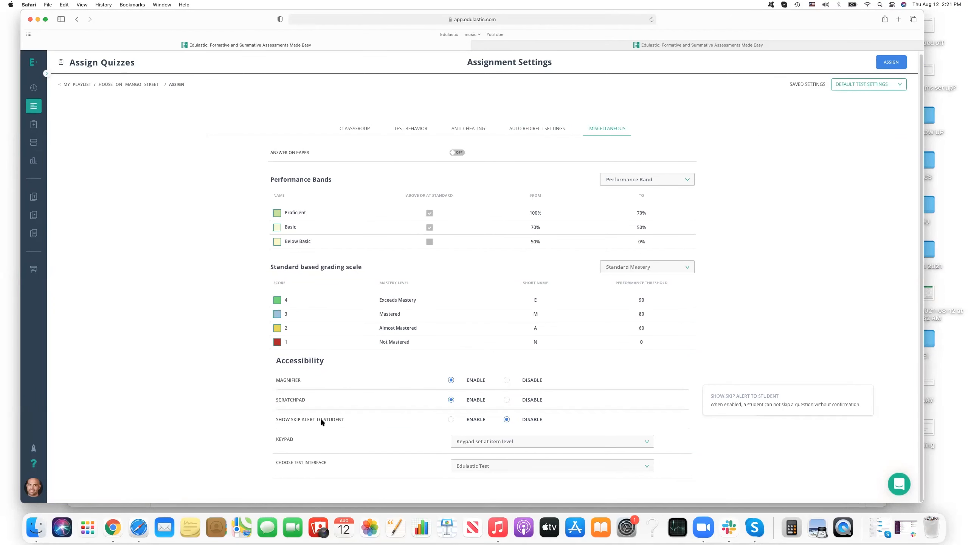
mouse_move(326, 400)
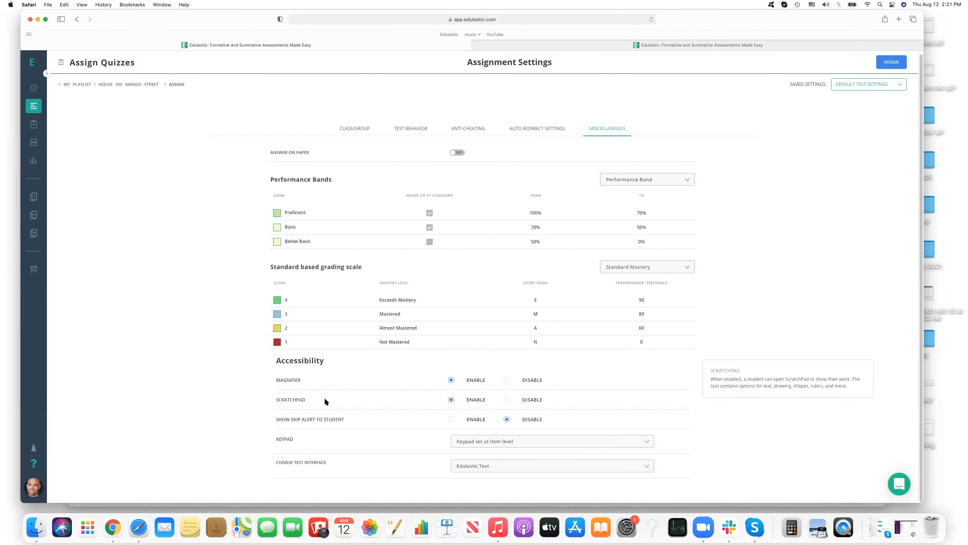
mouse_move(341, 402)
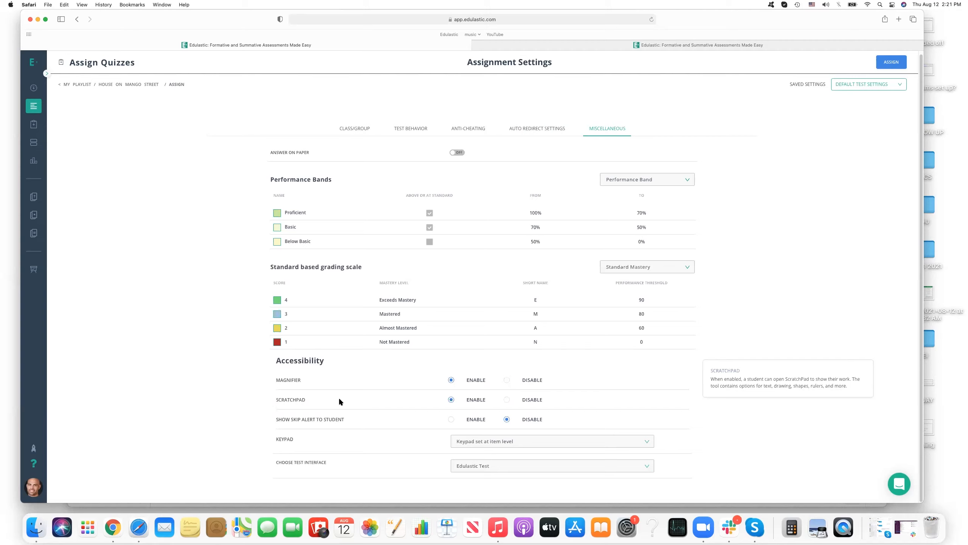
mouse_move(357, 422)
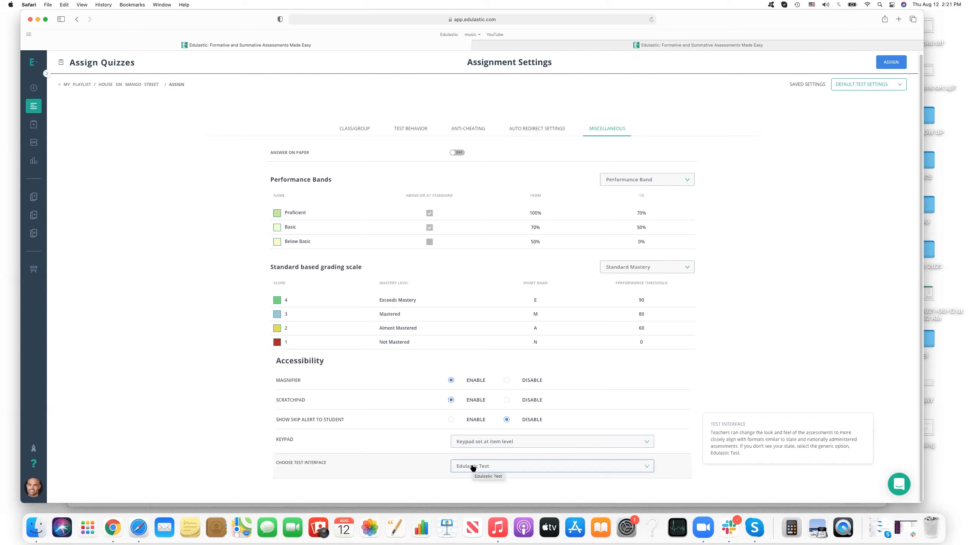
click(553, 466)
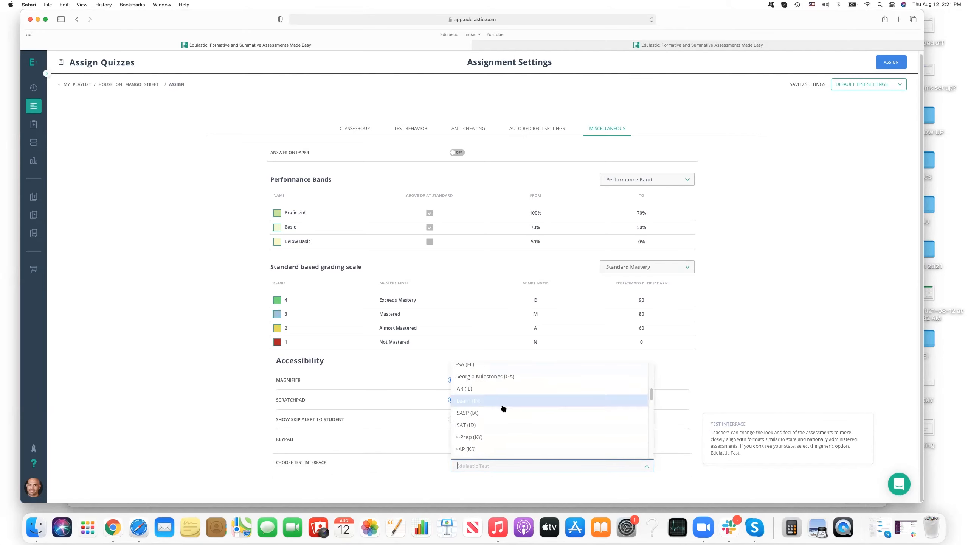
scroll(down, 3)
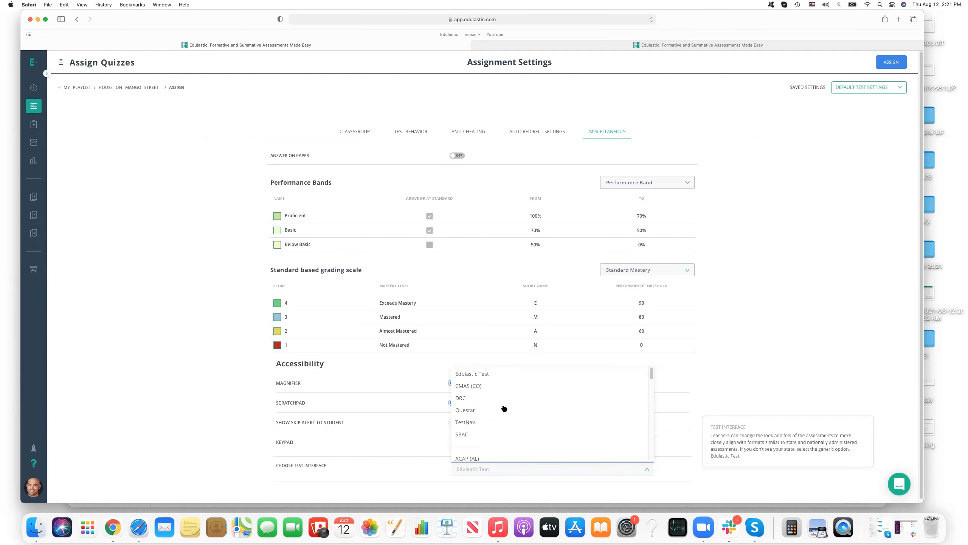
scroll(down, 3)
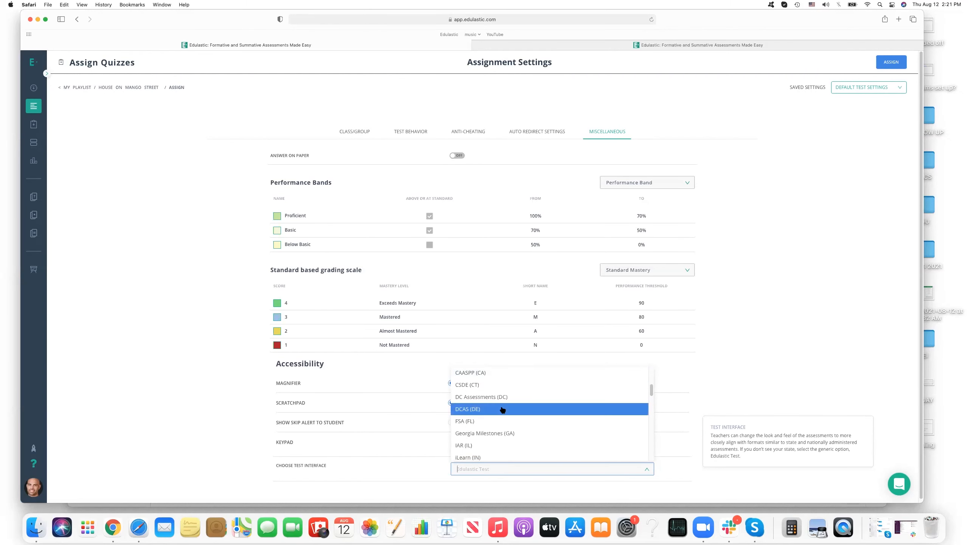
scroll(down, 3)
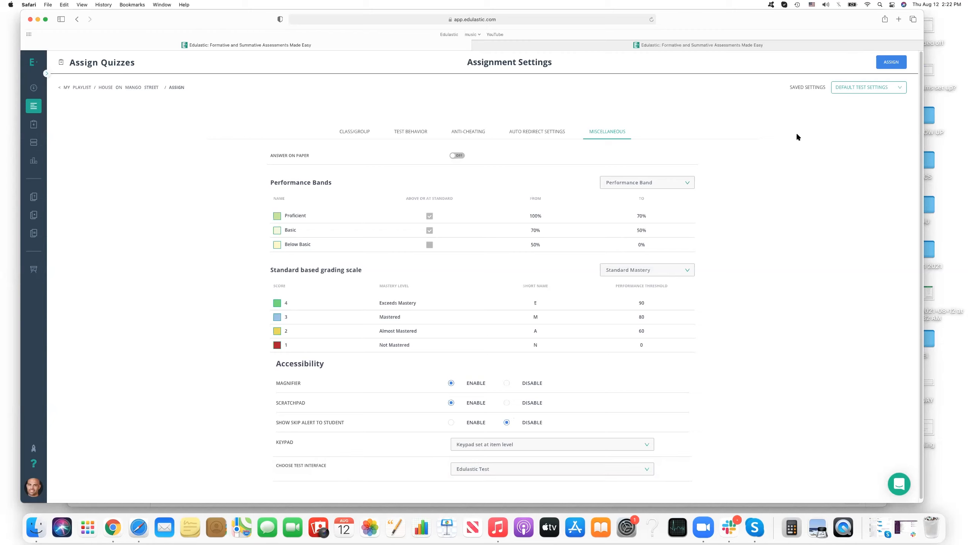
mouse_move(634, 109)
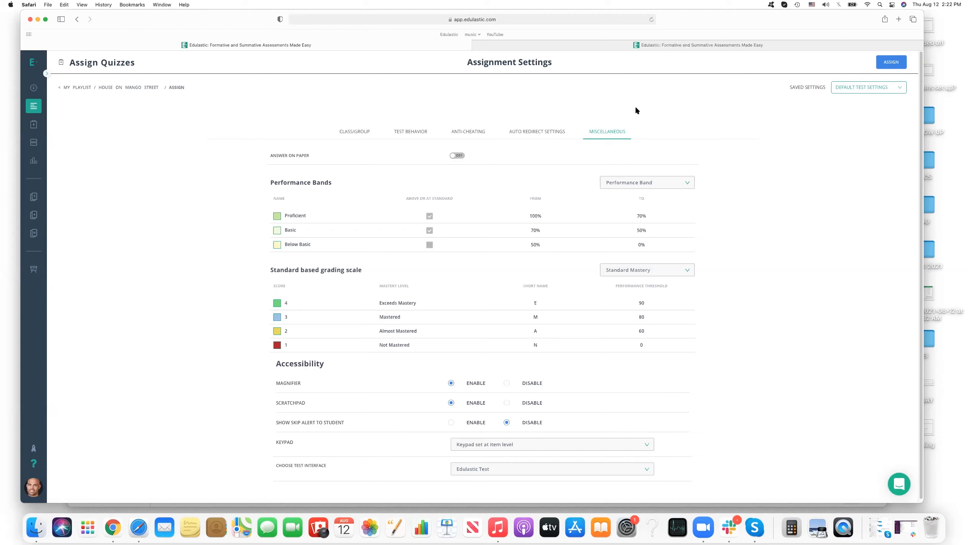
mouse_move(769, 106)
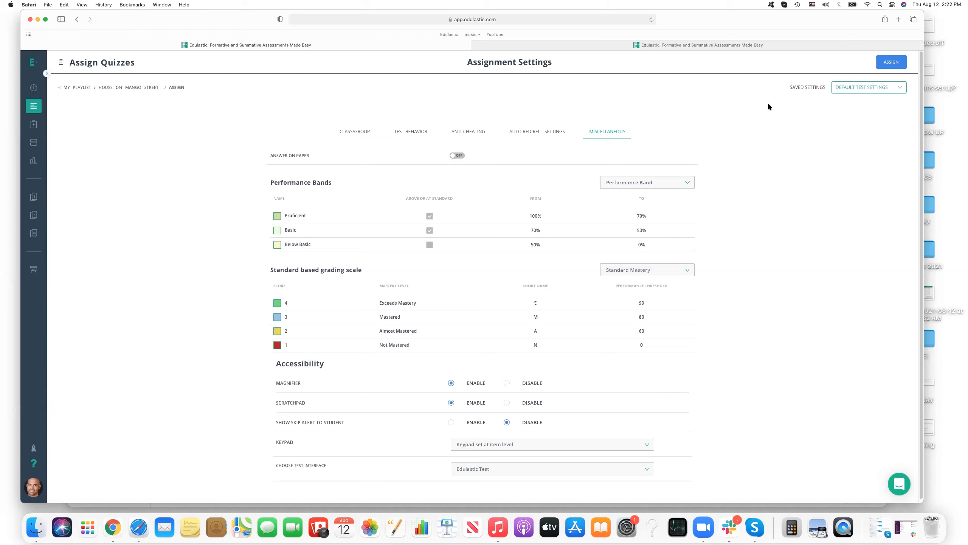
mouse_move(345, 129)
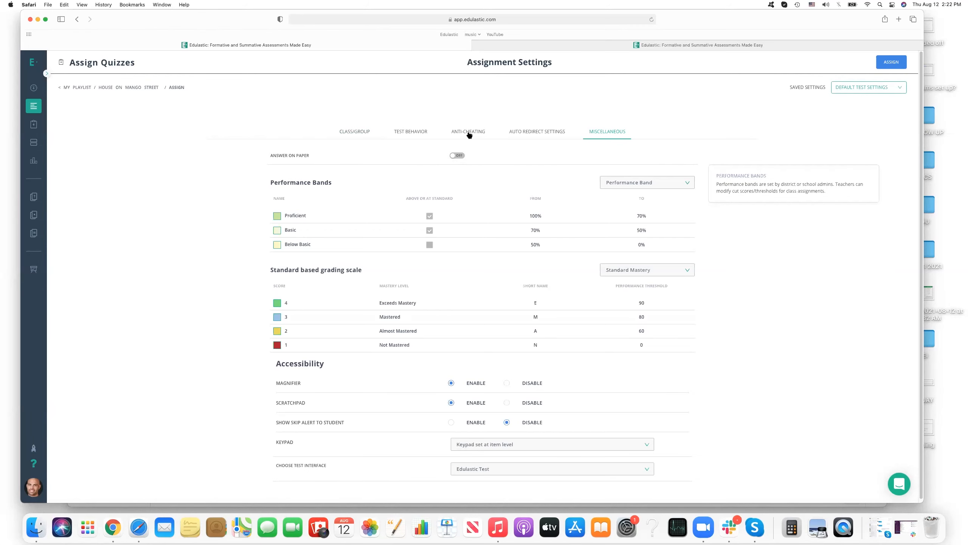
mouse_move(589, 102)
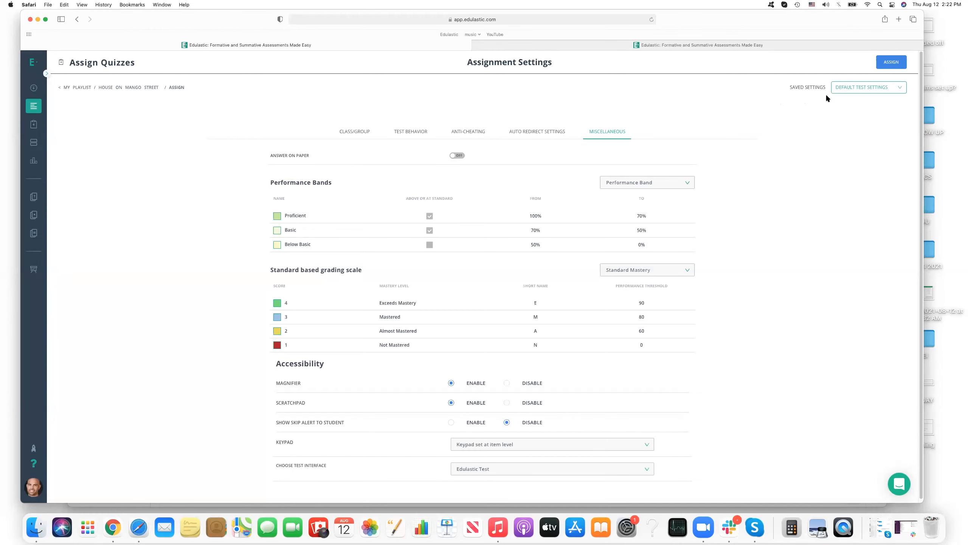
Save the current assignment settings as a new preset named 'Wednesday Quiz'.
click(868, 87)
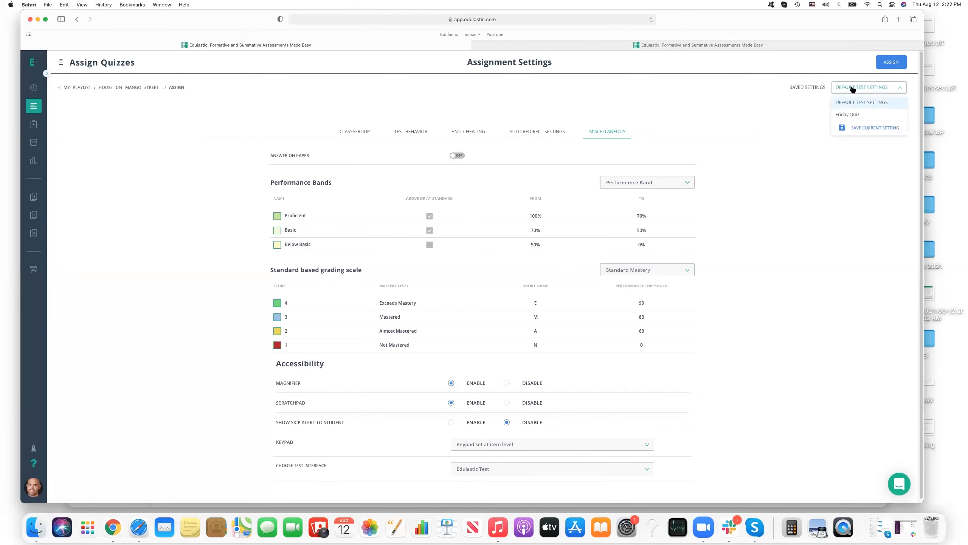
mouse_move(867, 128)
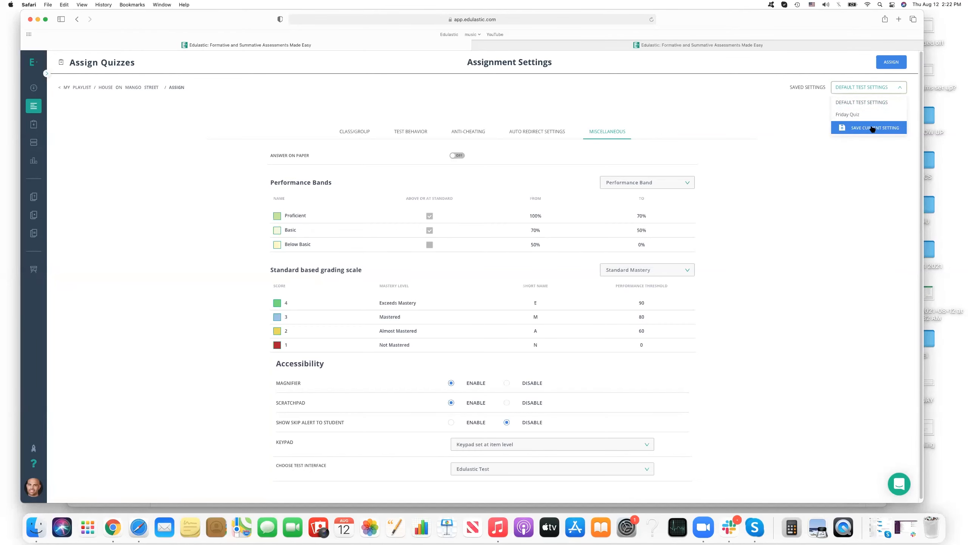
click(874, 127)
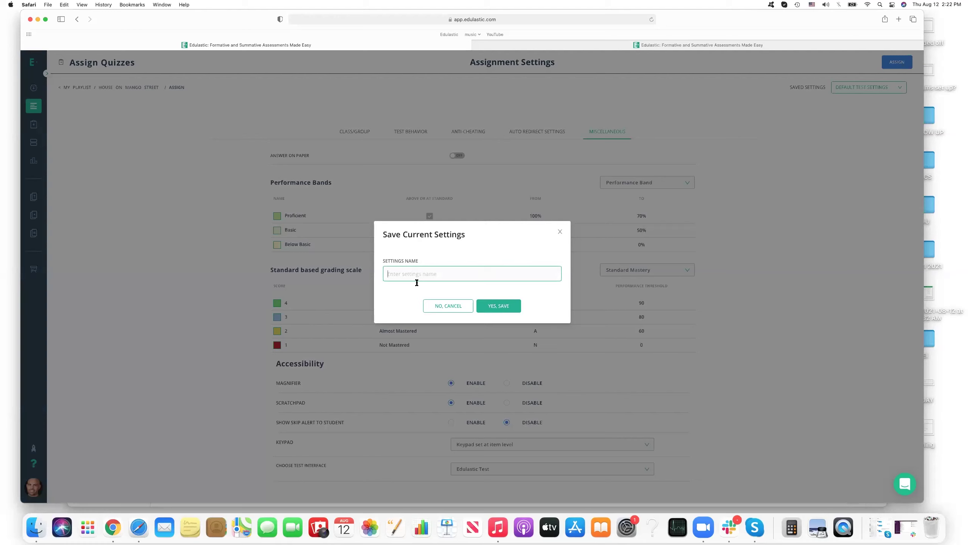
text(Wednesday Quiz)
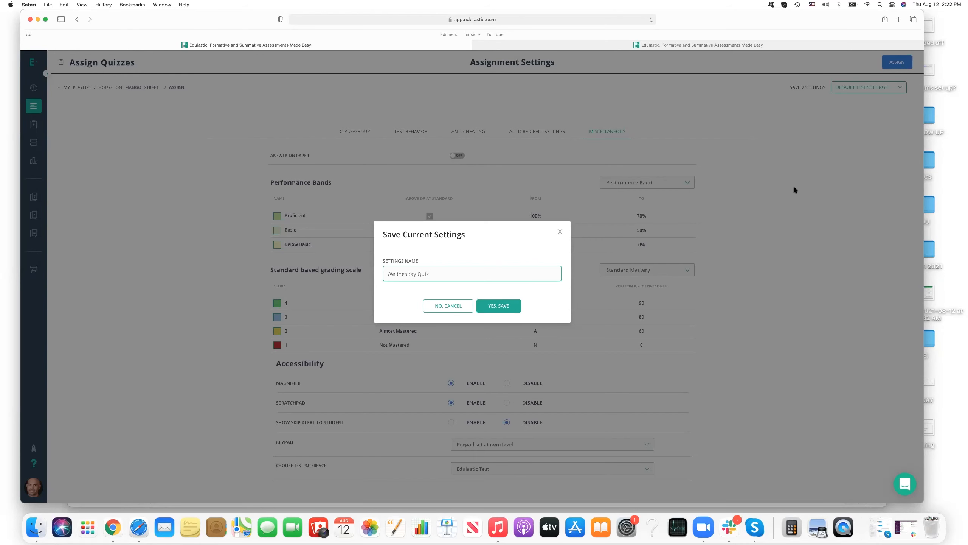
click(498, 306)
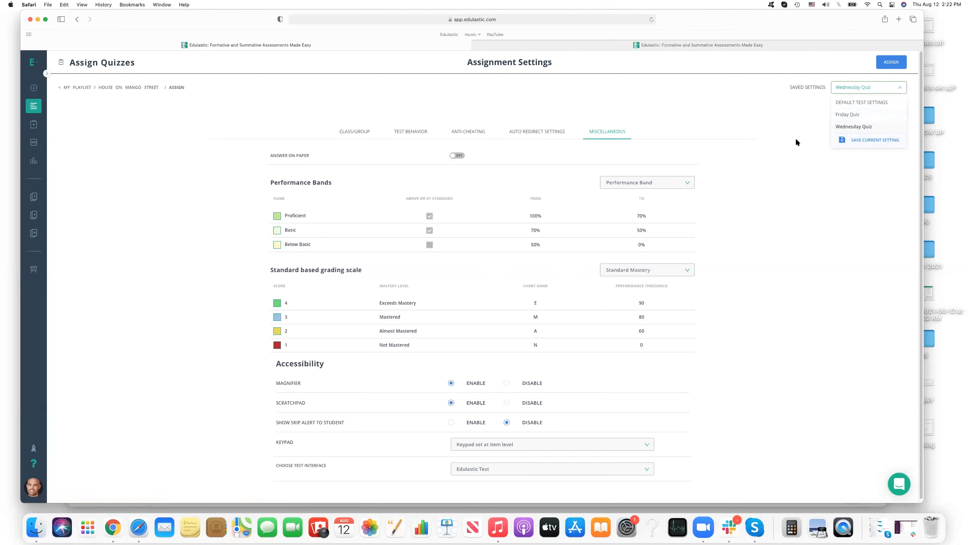
click(854, 126)
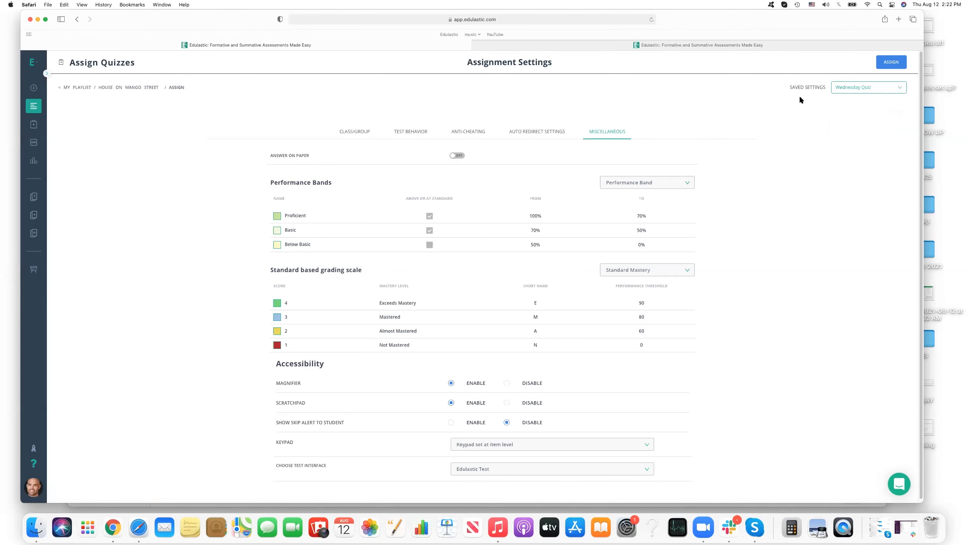
mouse_move(376, 143)
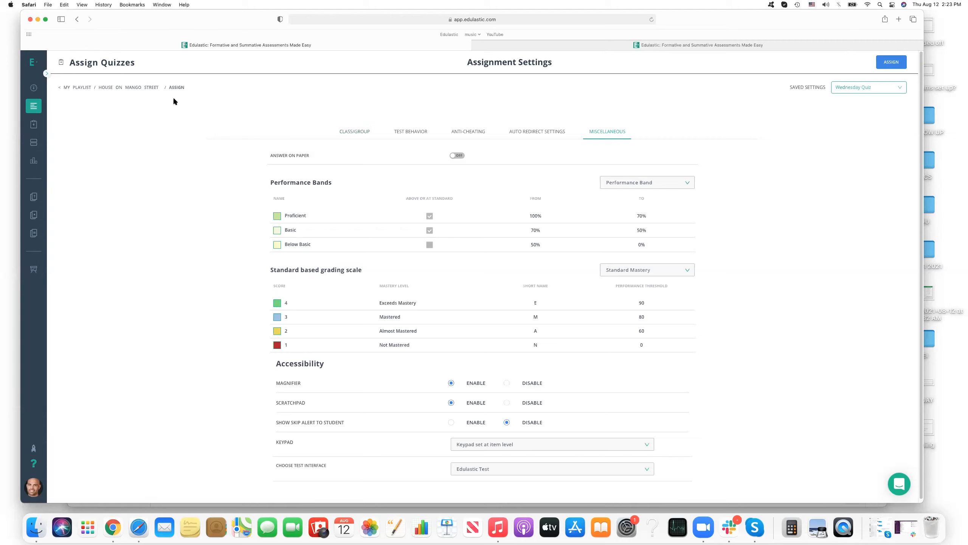
mouse_move(178, 104)
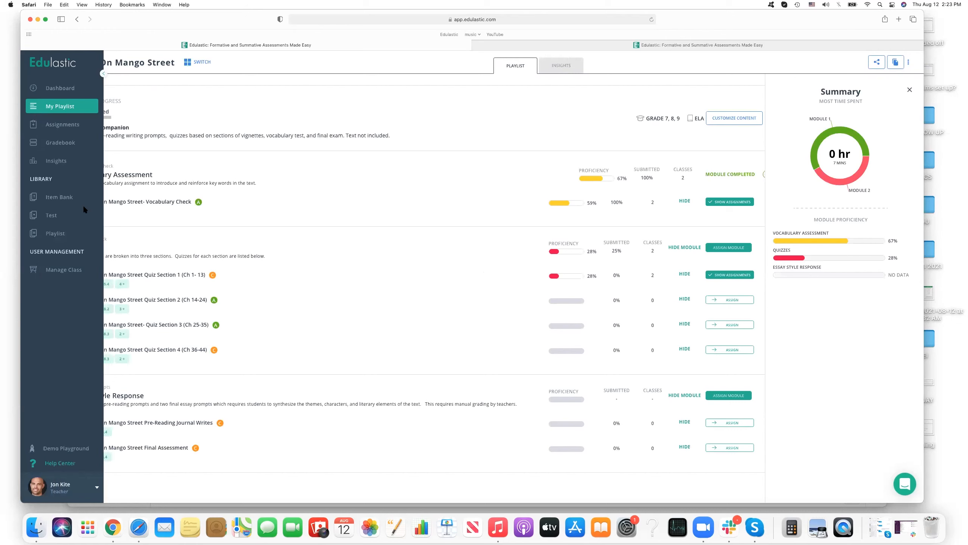
mouse_move(57, 236)
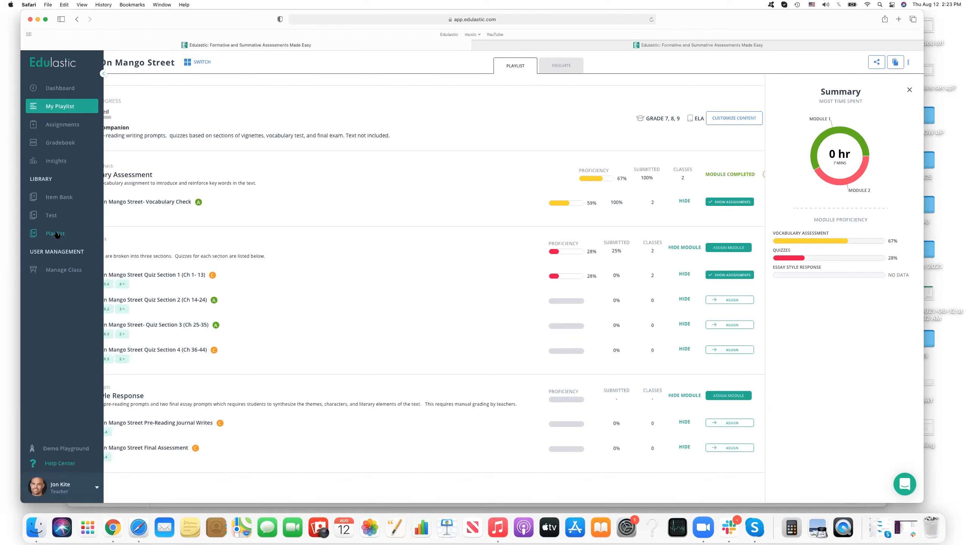
mouse_move(411, 59)
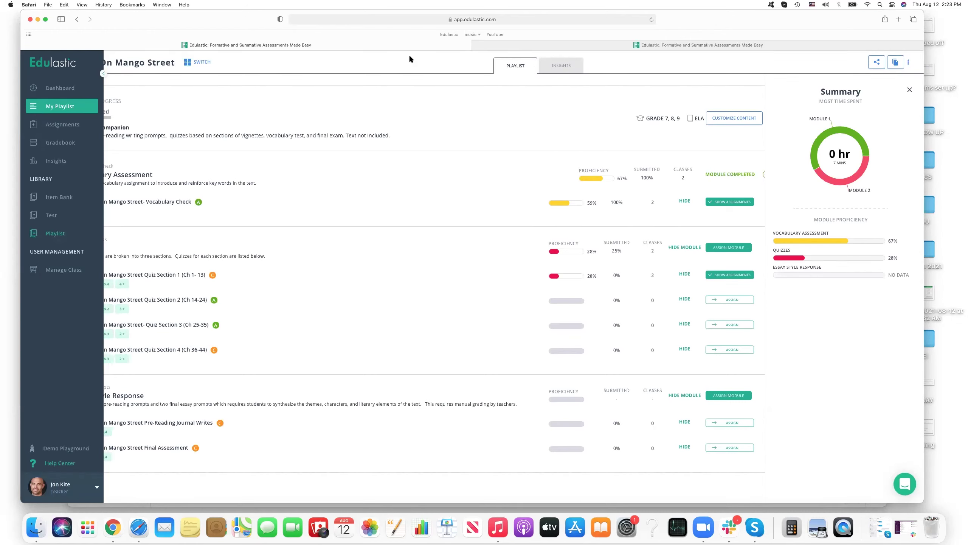
mouse_move(40, 240)
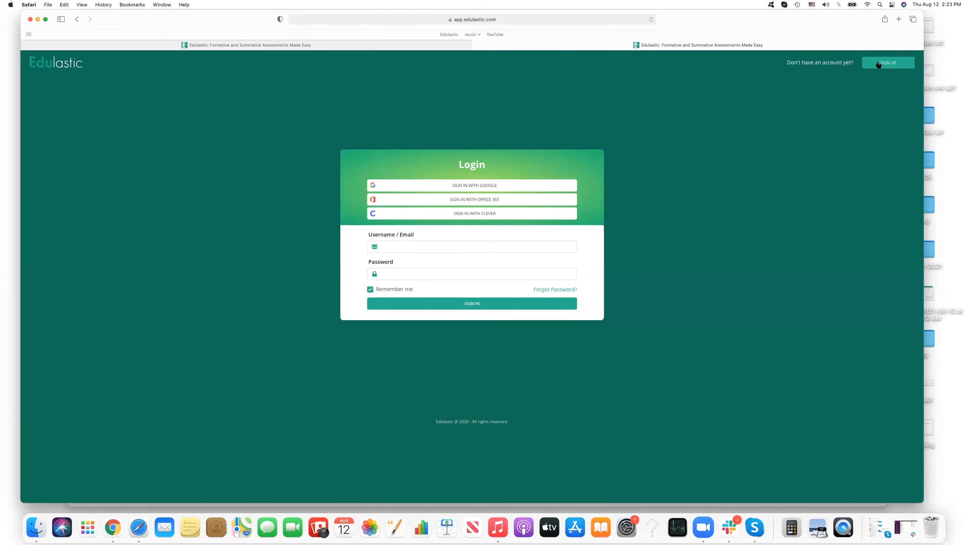
Go from the login page to the Sign Up page for free student, teacher or administrator accounts.
click(888, 62)
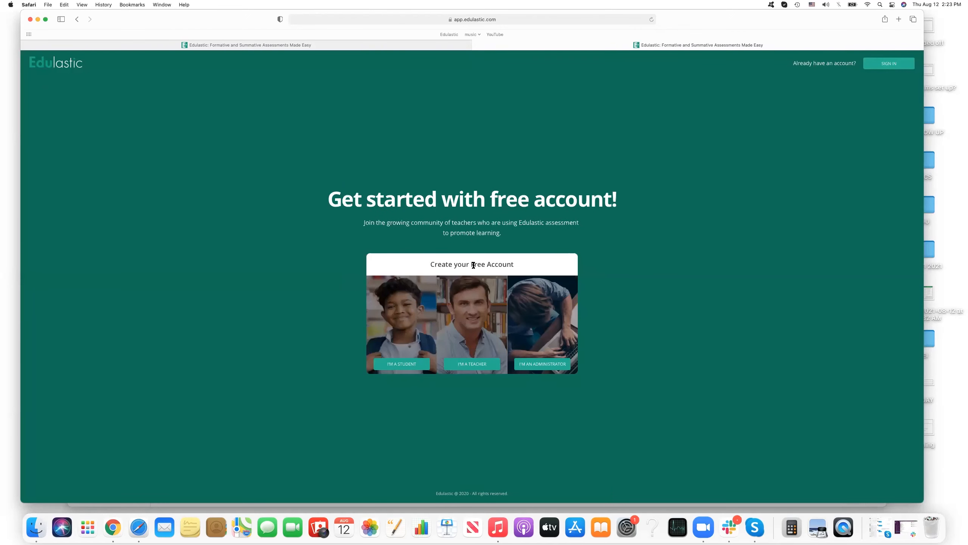
mouse_move(626, 76)
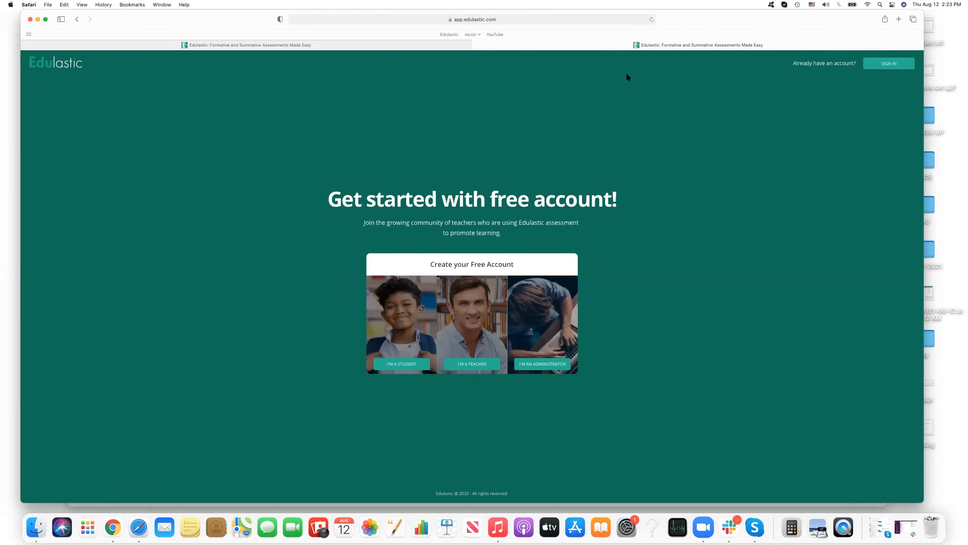
mouse_move(673, 54)
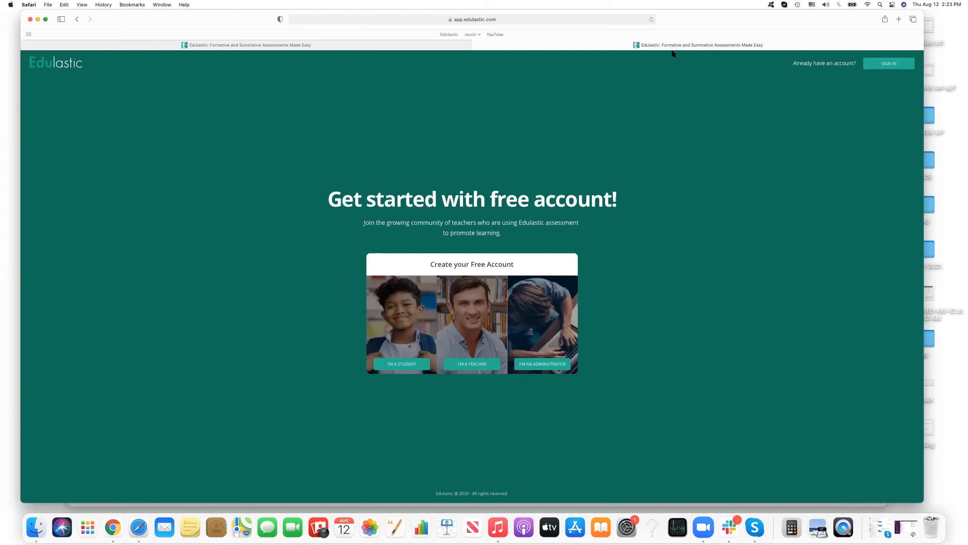
mouse_move(577, 127)
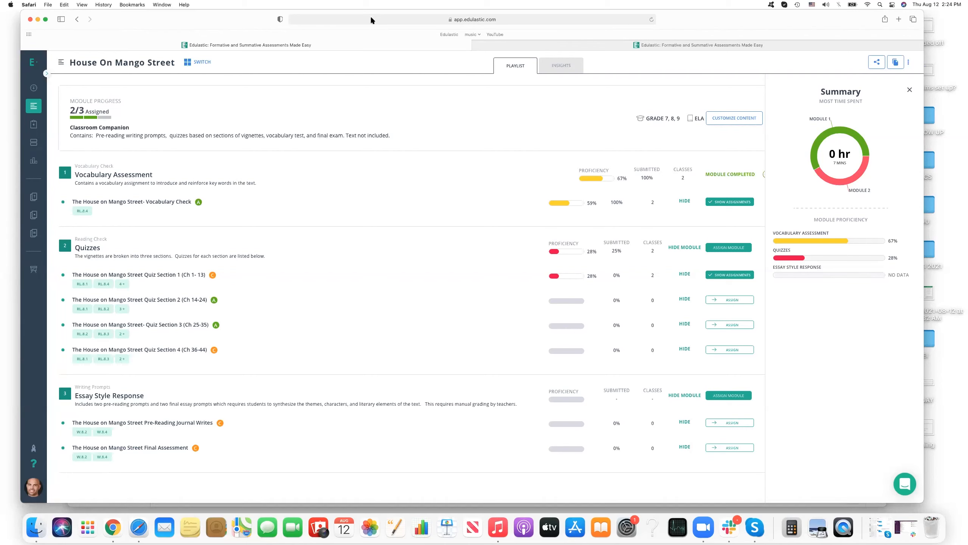
mouse_move(475, 21)
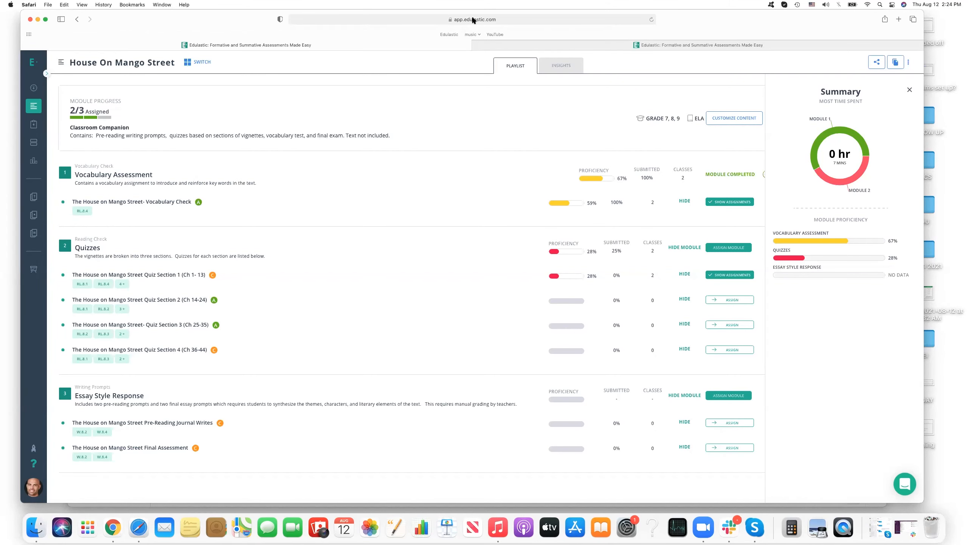
mouse_move(138, 461)
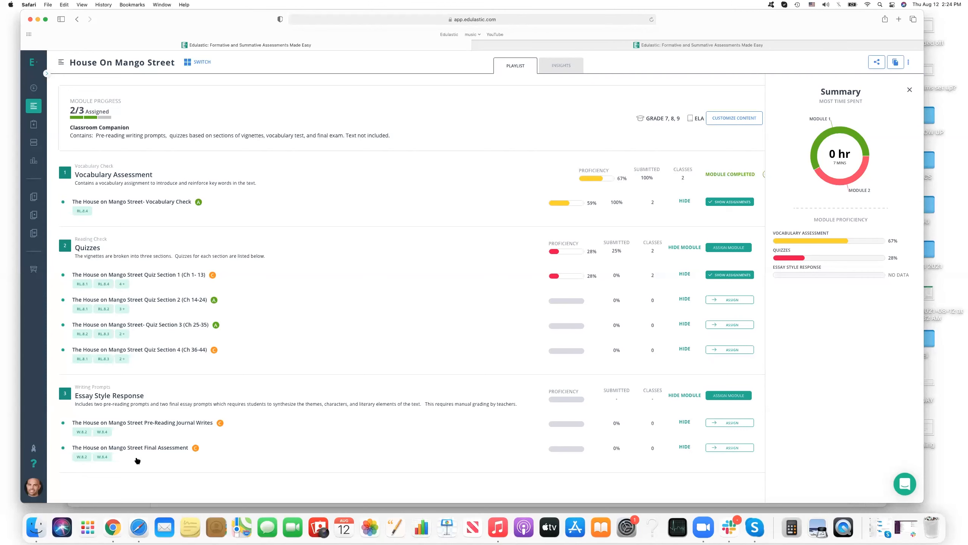
mouse_move(111, 527)
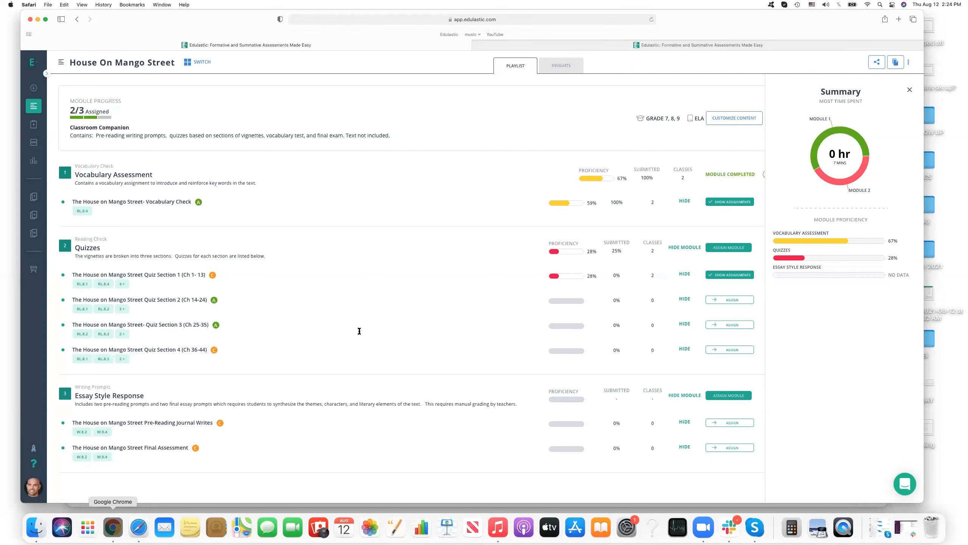
Switch from the Edulastic playlist to the Spark ELA Google Slides deck's Let's Explore slide.
click(114, 527)
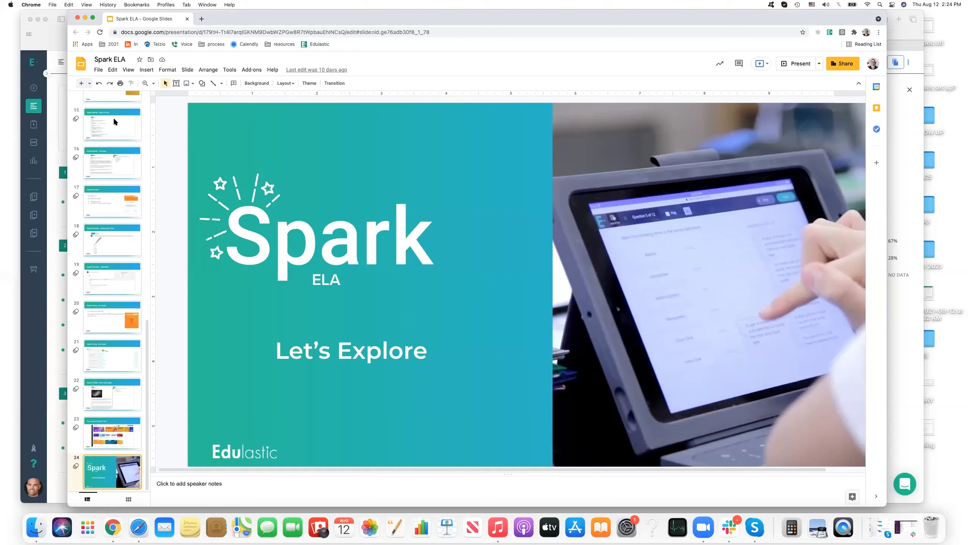